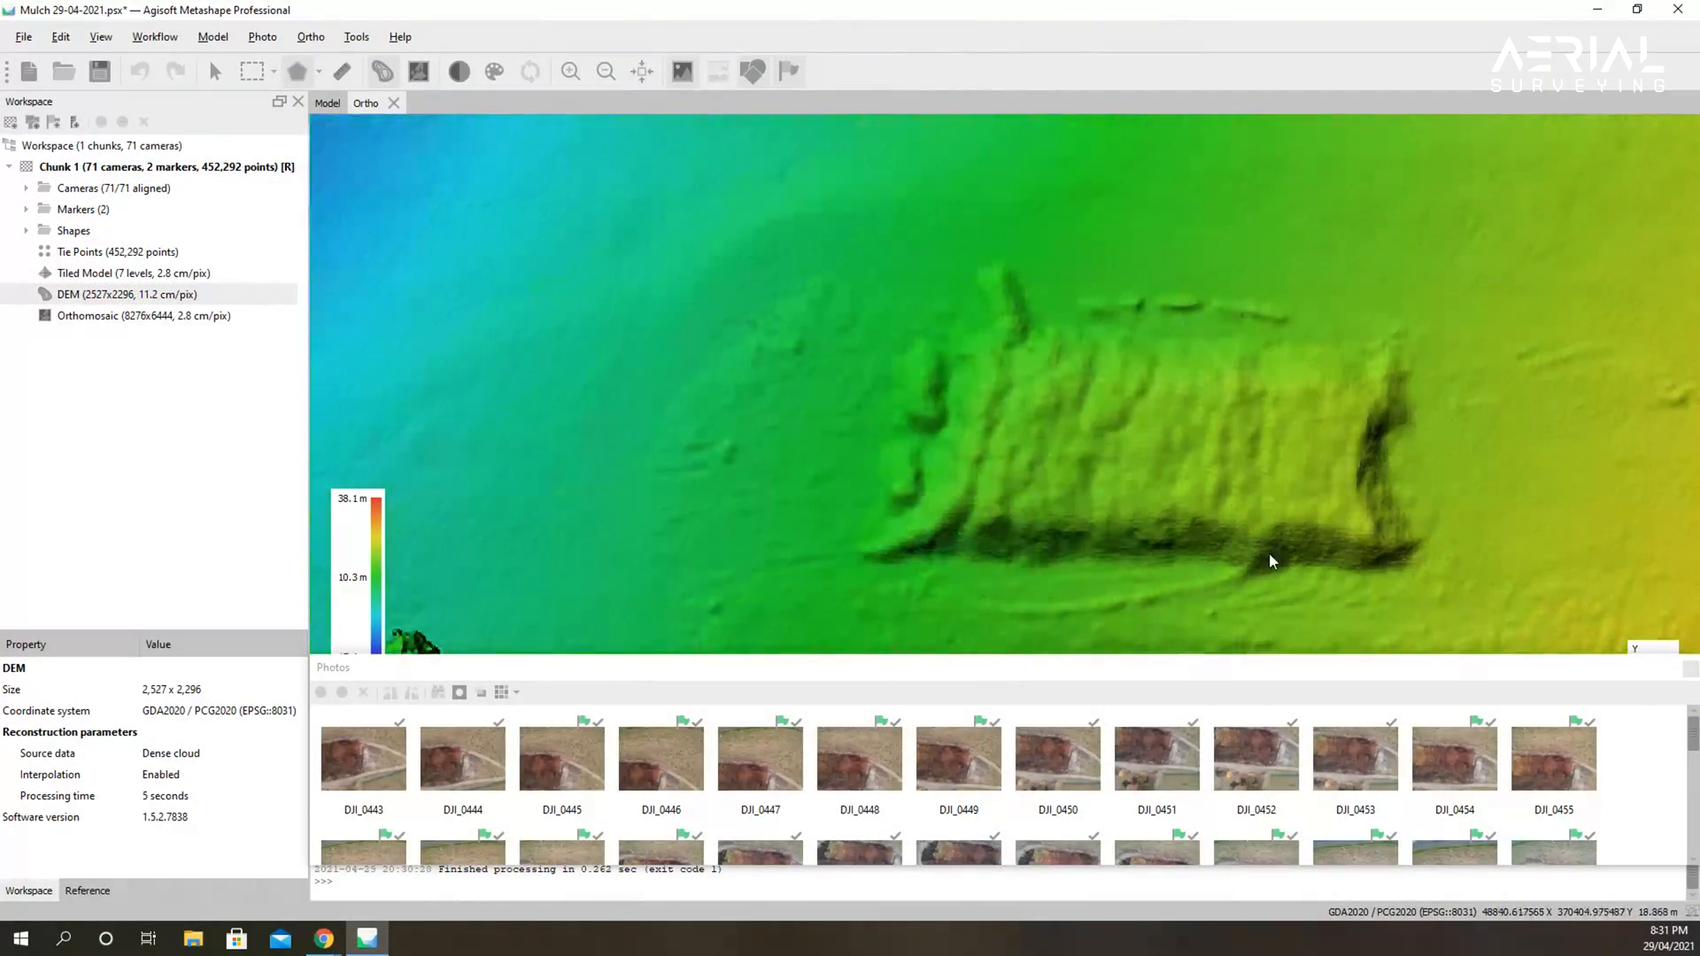
Close the finished stockpile project and start a blank untitled project with File > New.
click(131, 315)
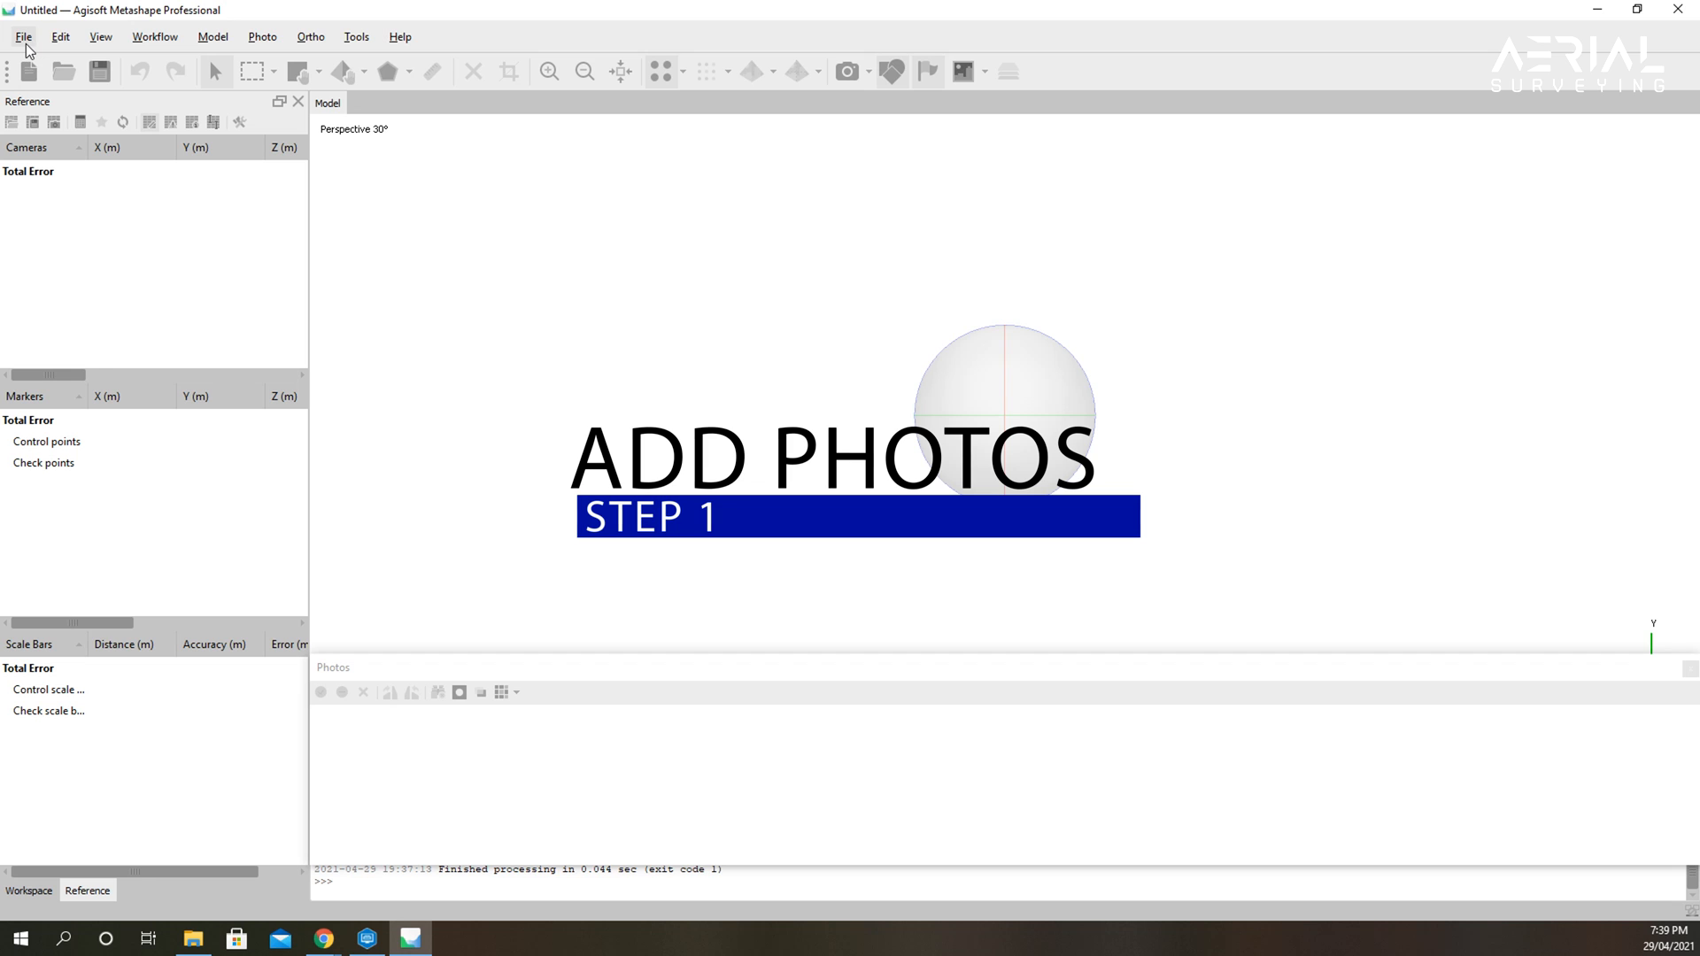
Add all DJI photos from DCIM\100MEDIA and review their GPS coordinates in the Reference pane.
click(154, 35)
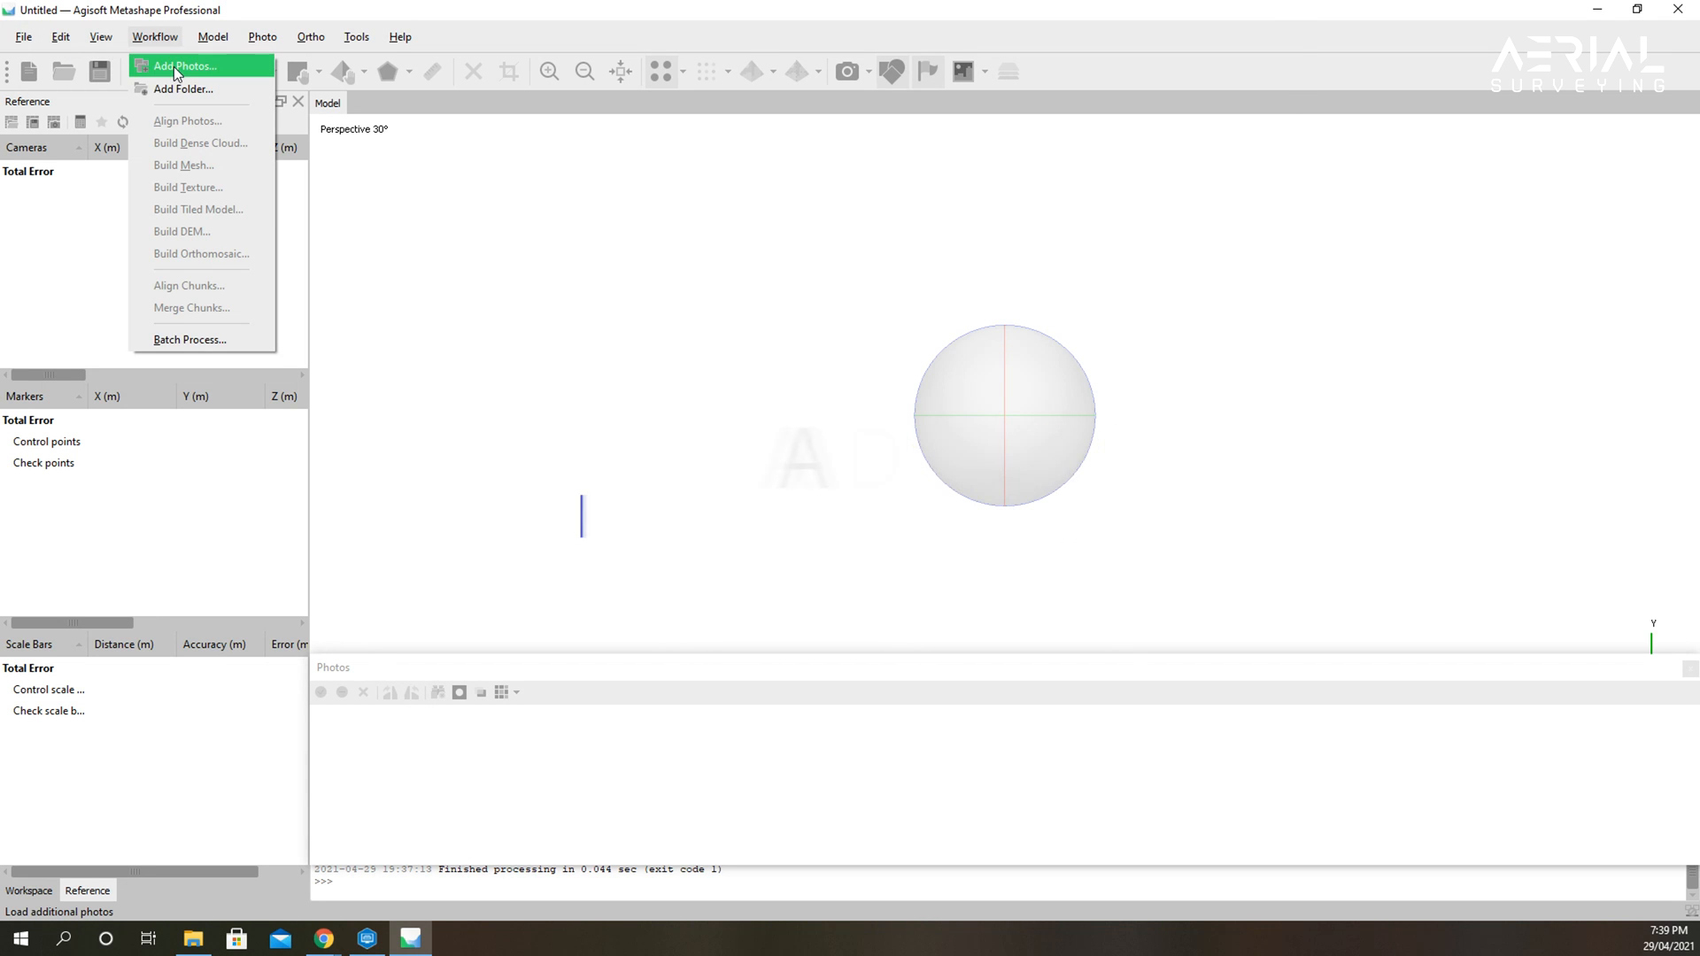
click(183, 66)
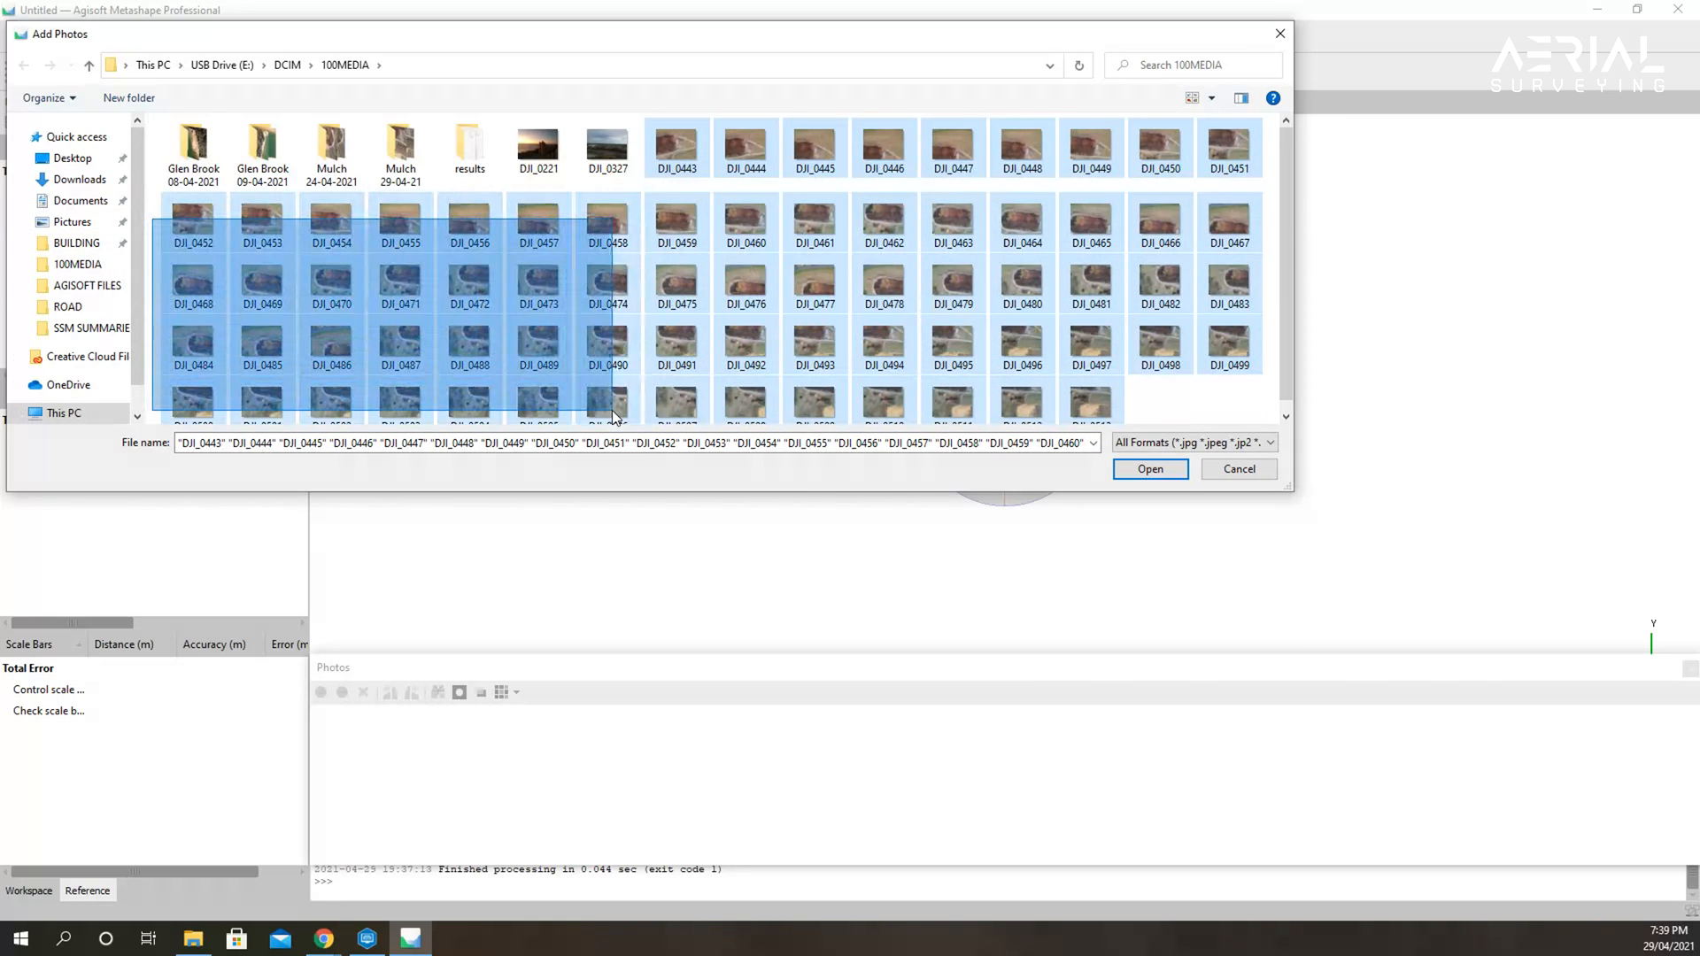
click(1150, 468)
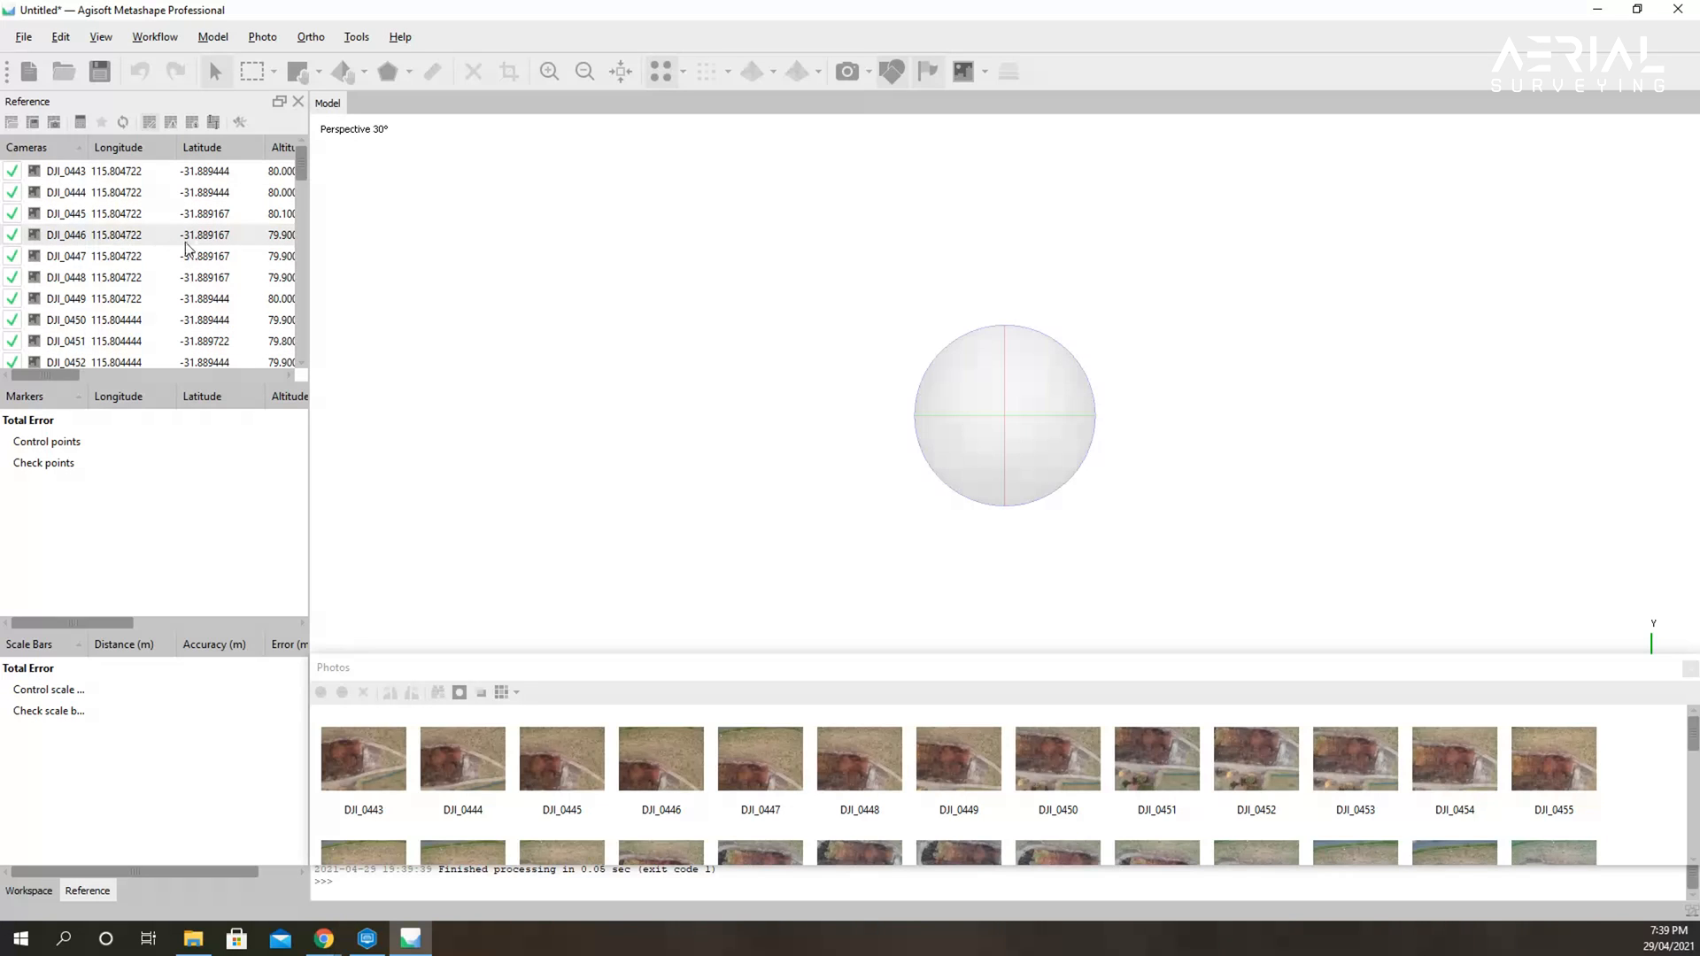
scroll(right, 3)
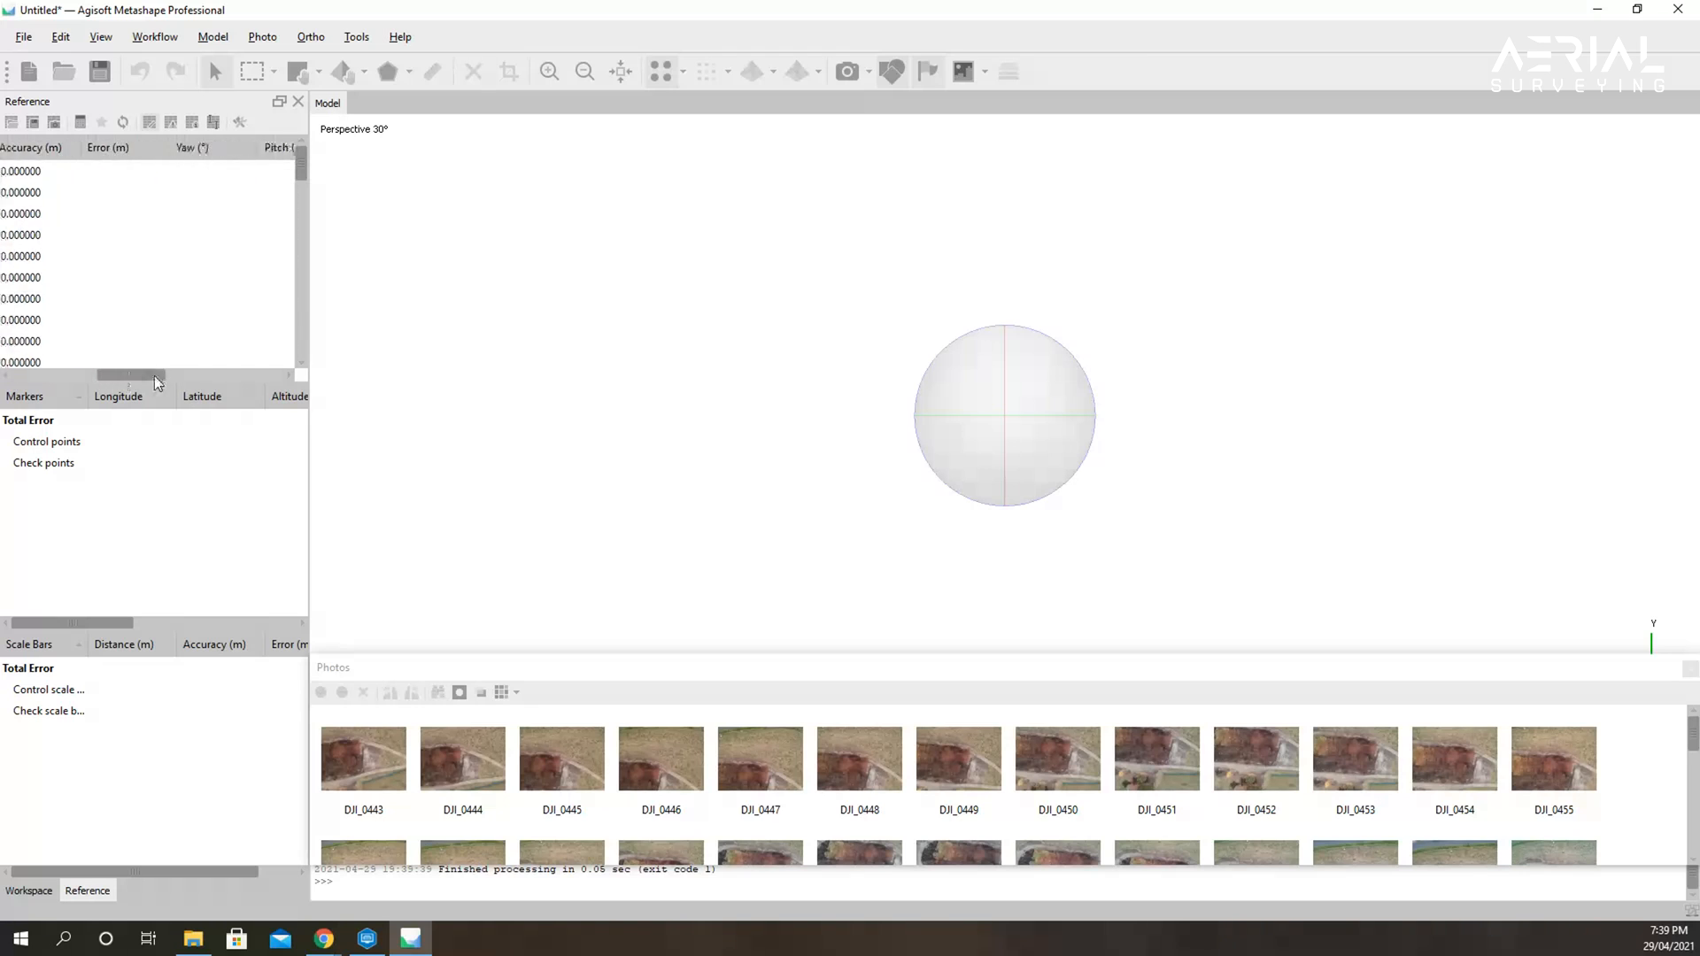
scroll(right, 3)
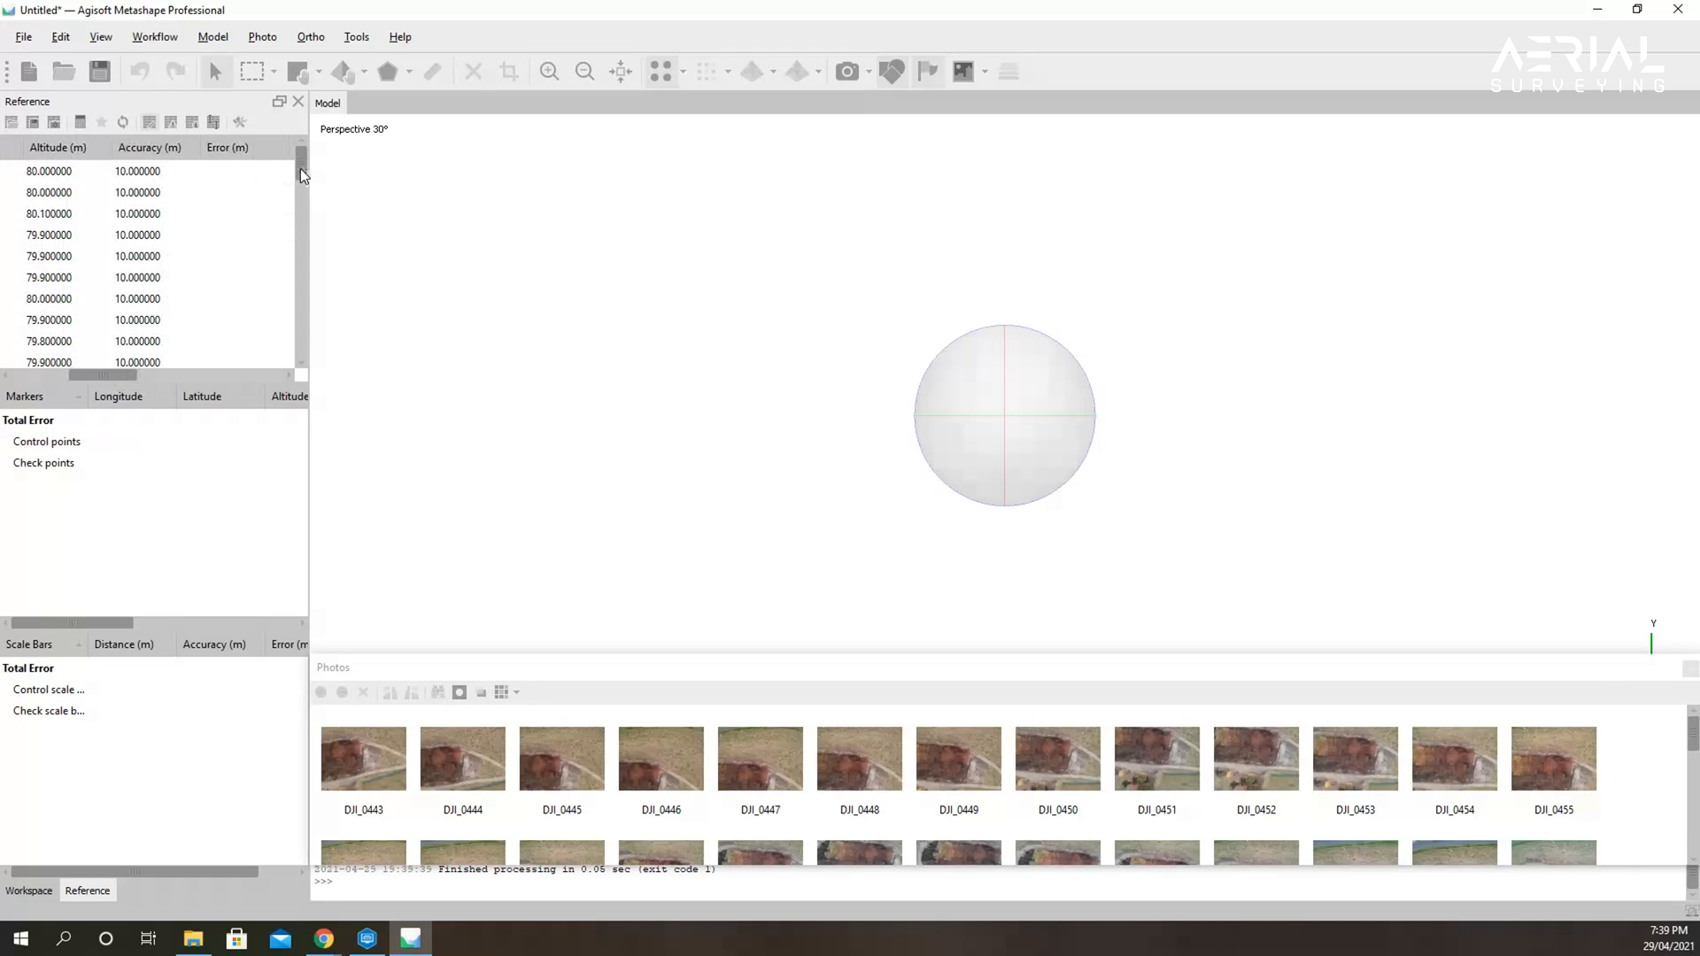
scroll(down, 3)
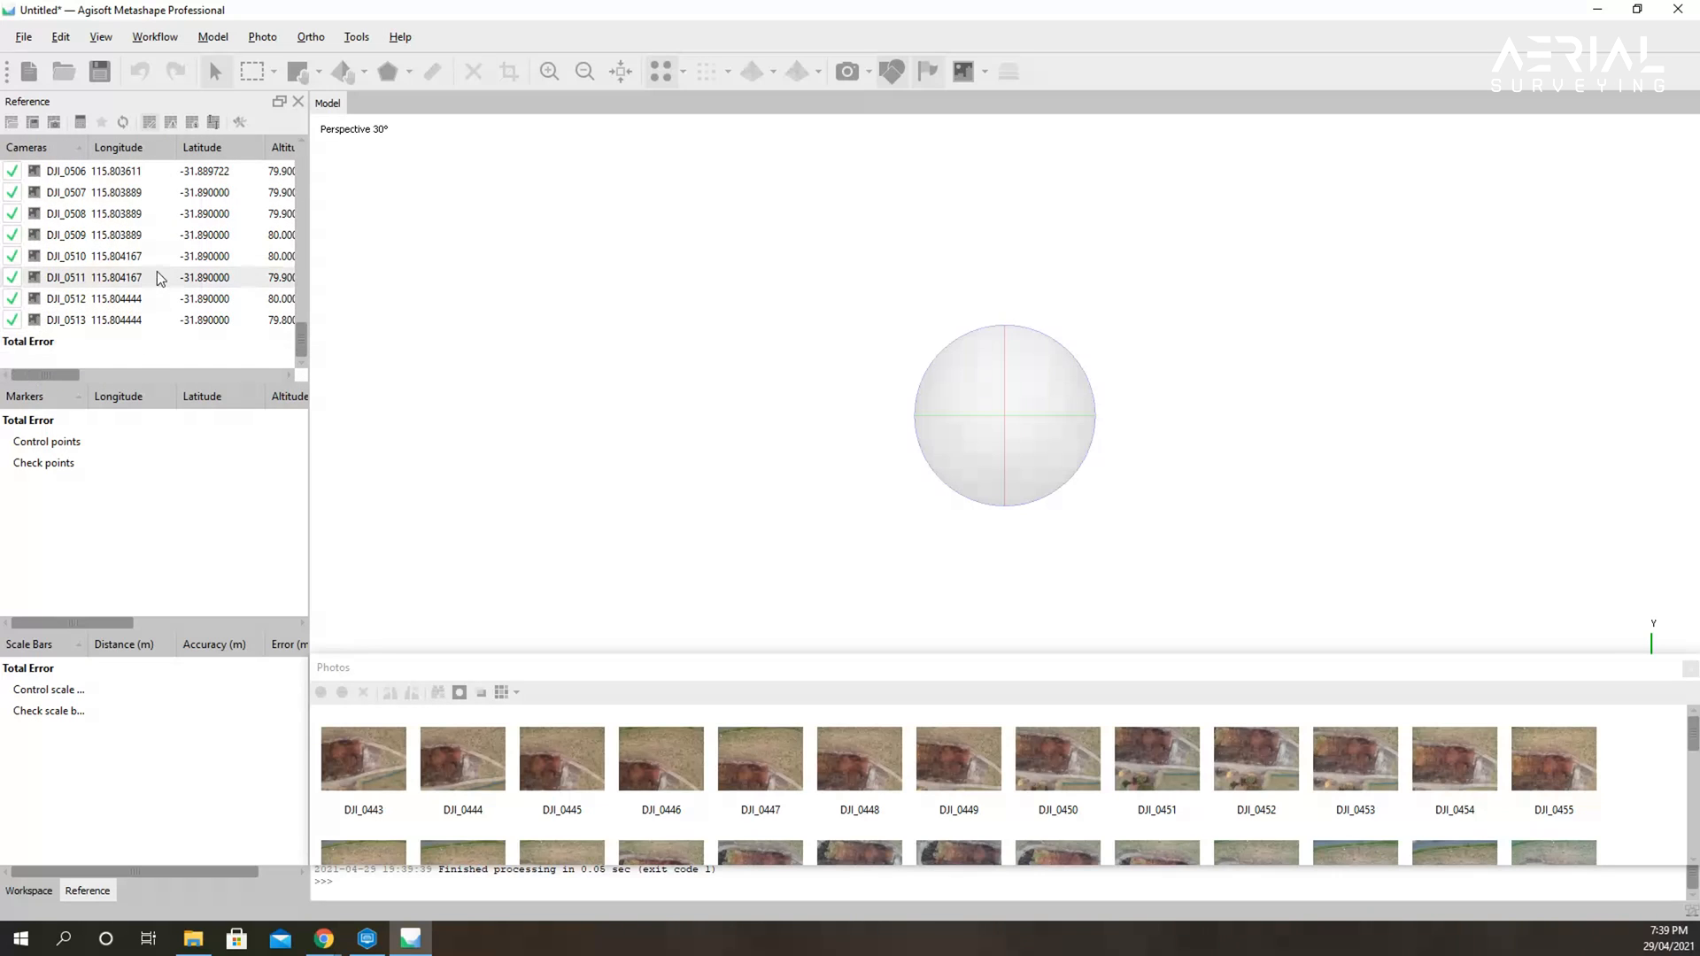
Convert camera references from WGS 84 longitude/latitude to projected easting and northing.
click(148, 121)
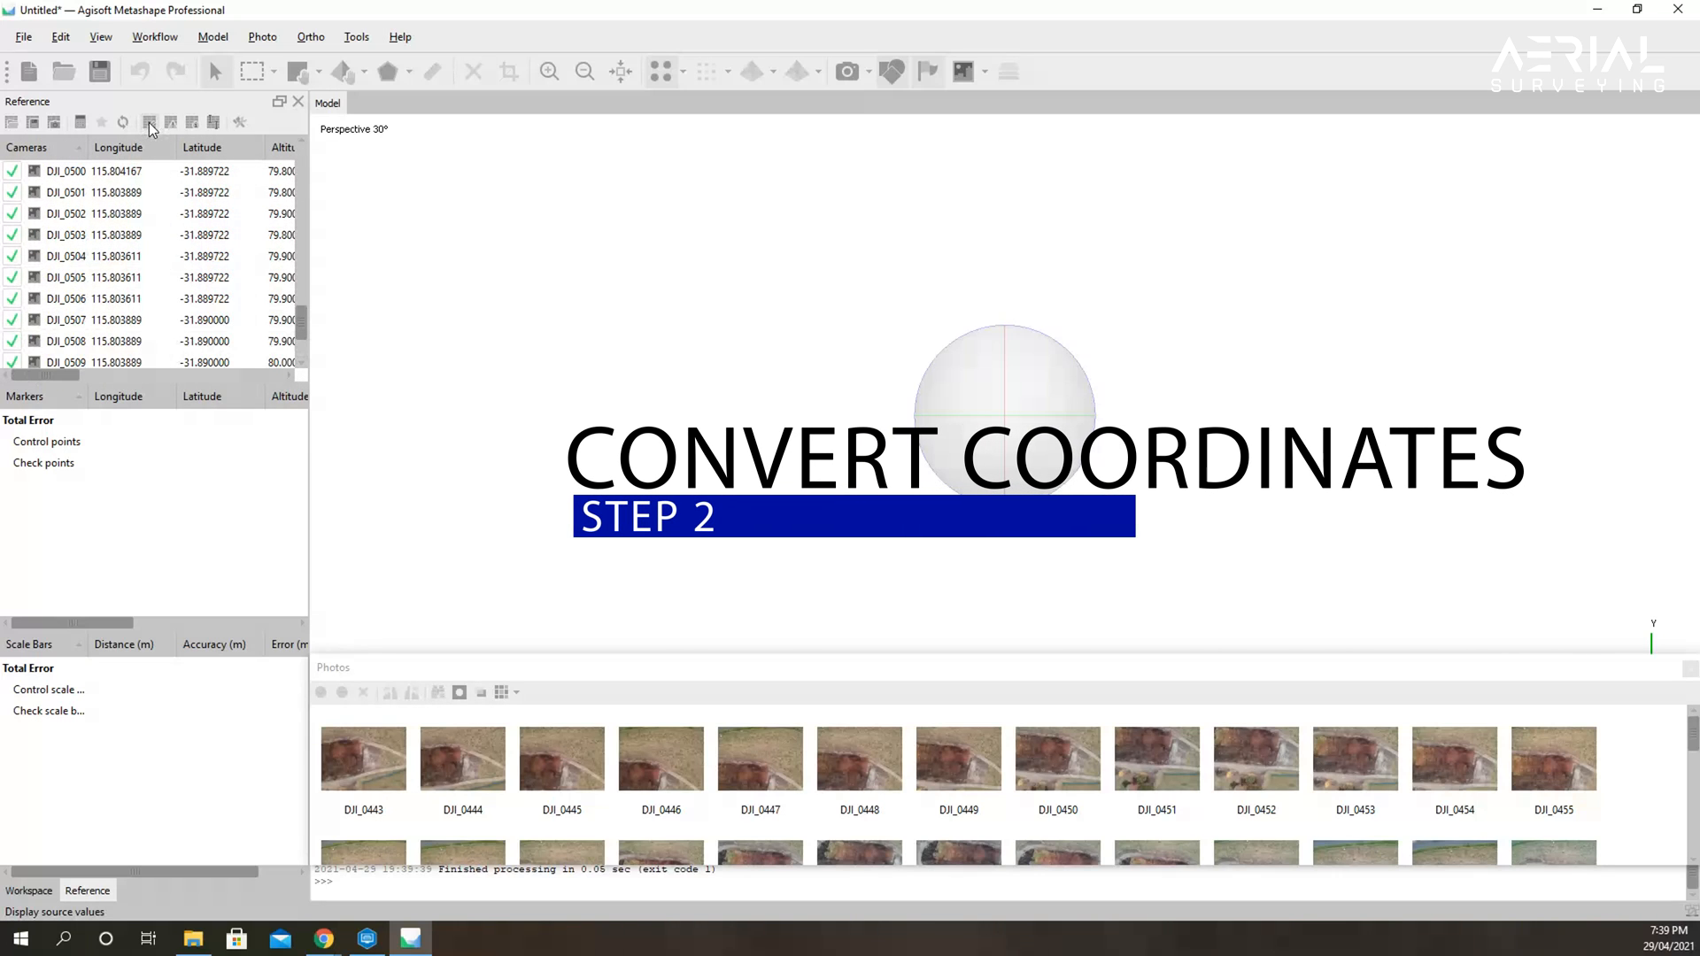
mouse_move(81, 121)
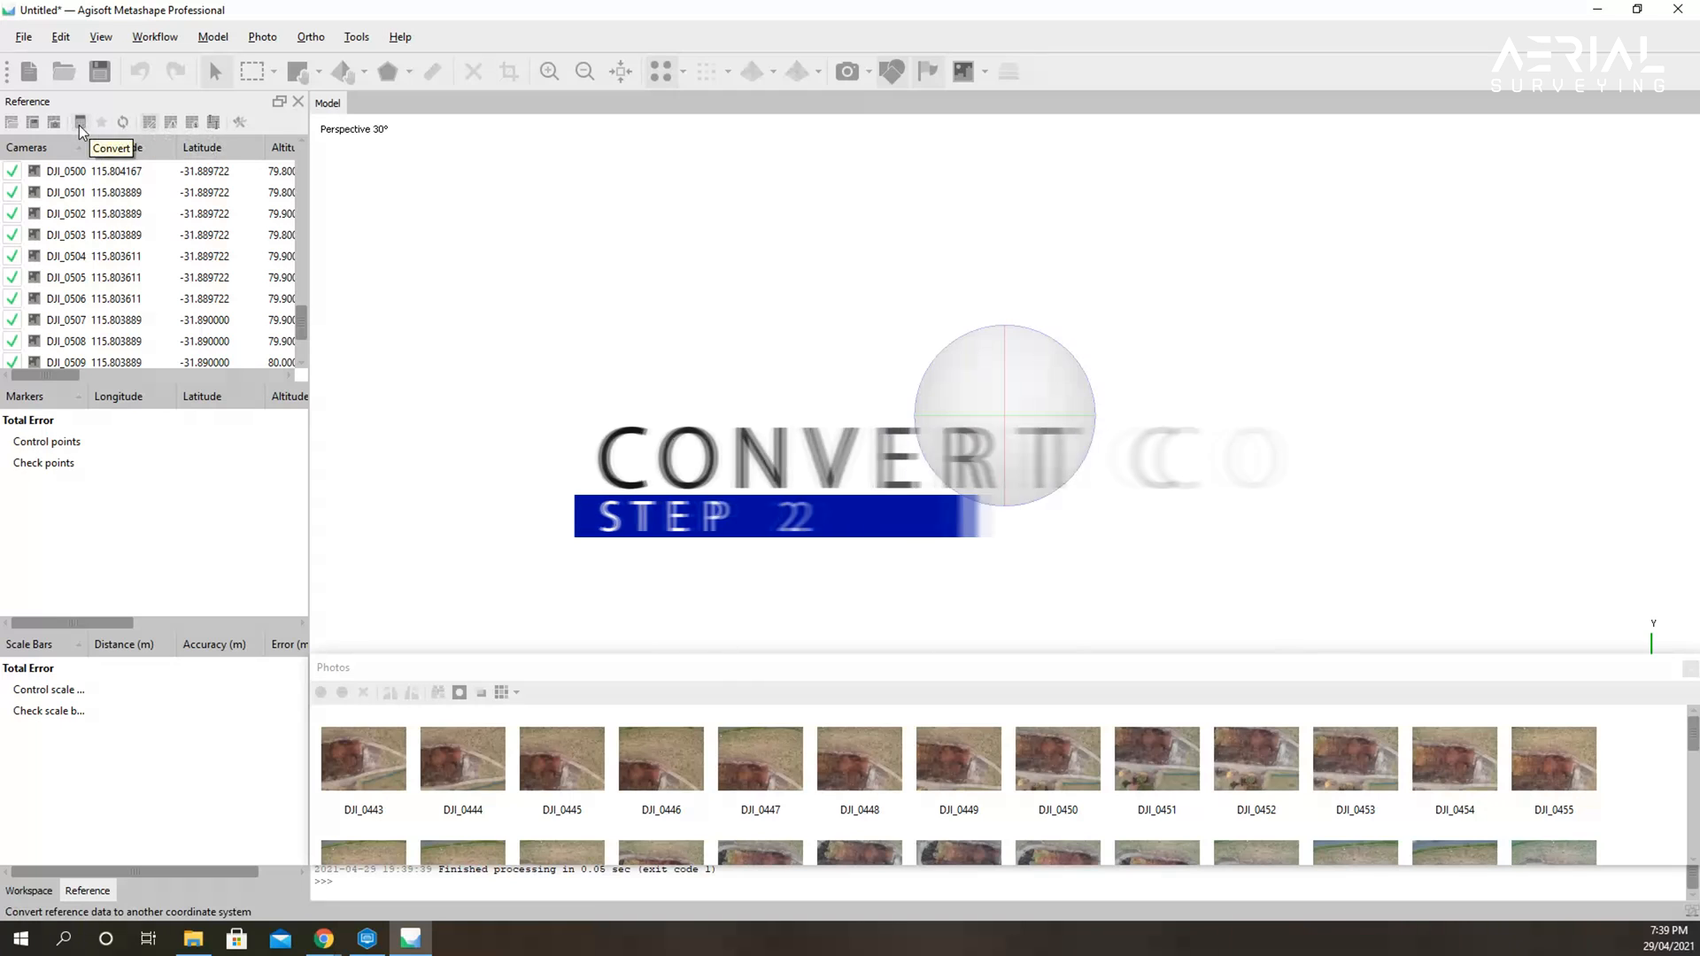
click(79, 121)
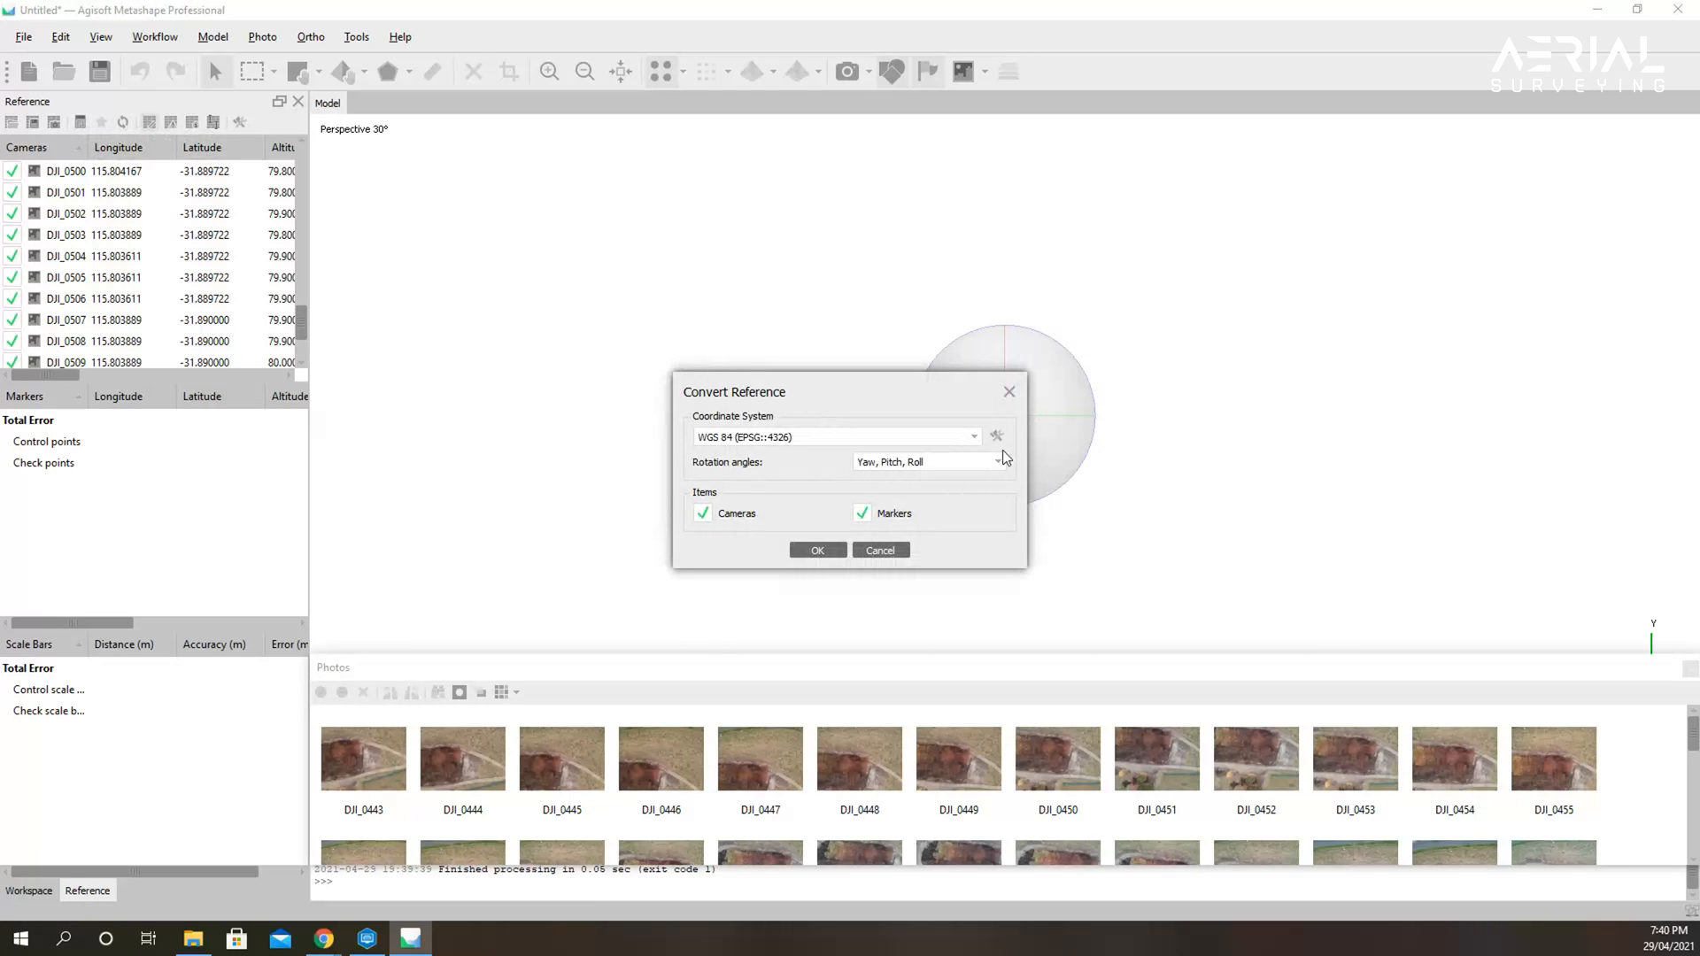
click(972, 436)
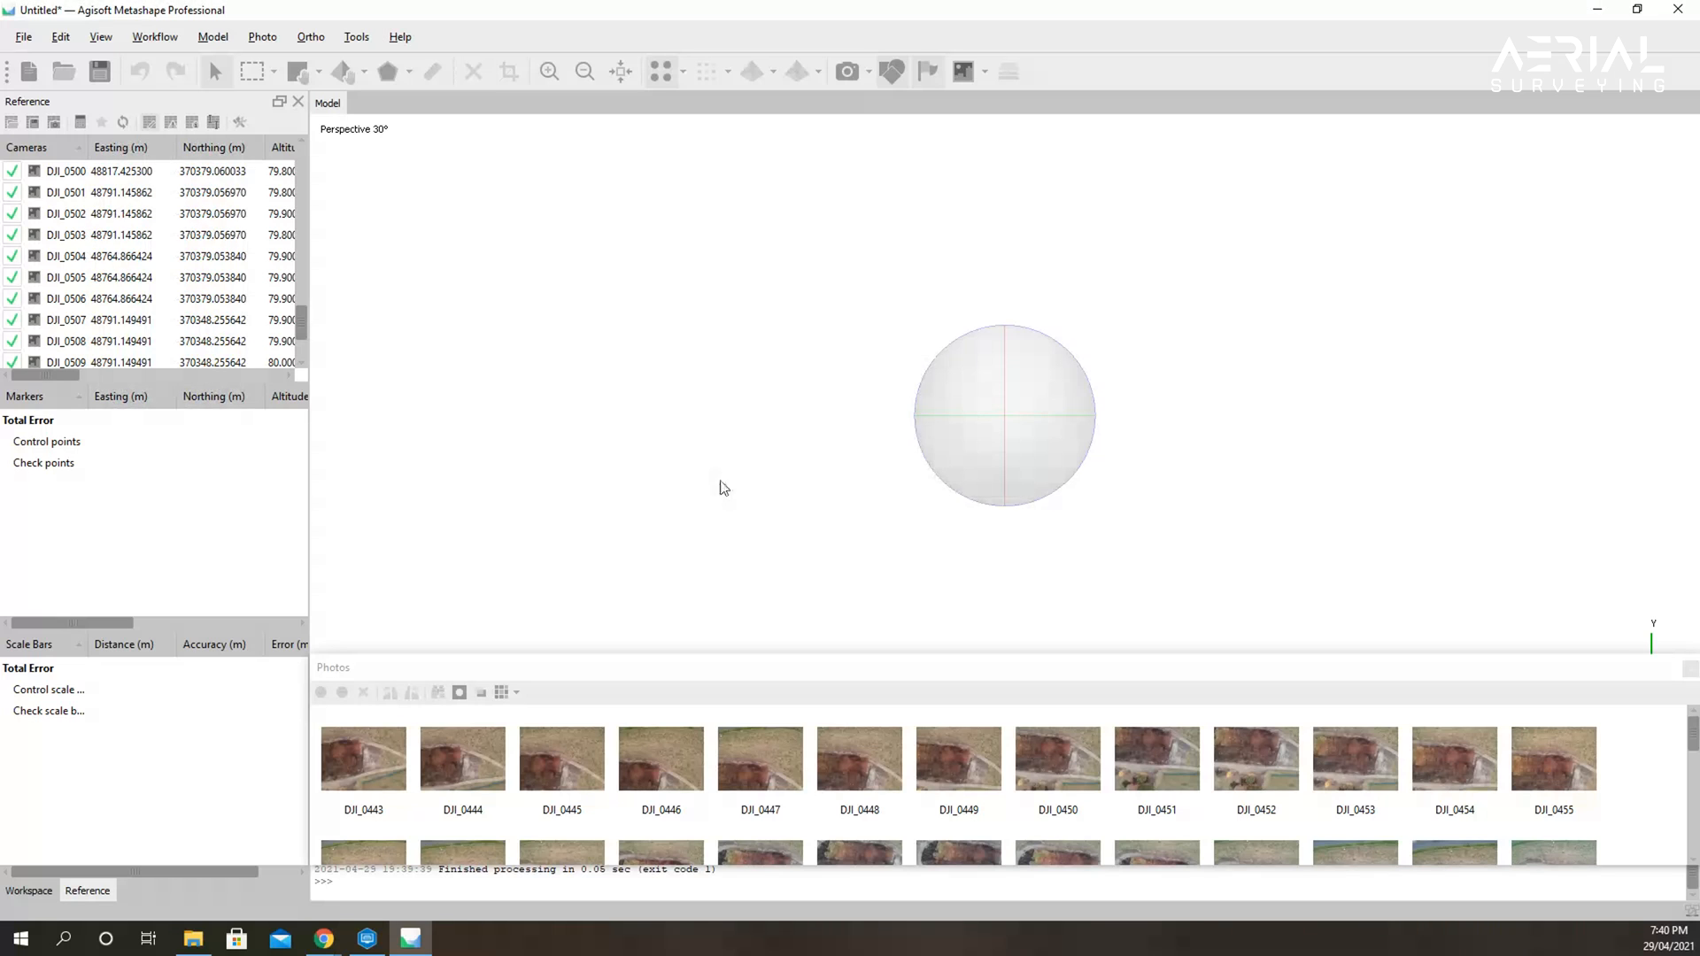
click(154, 36)
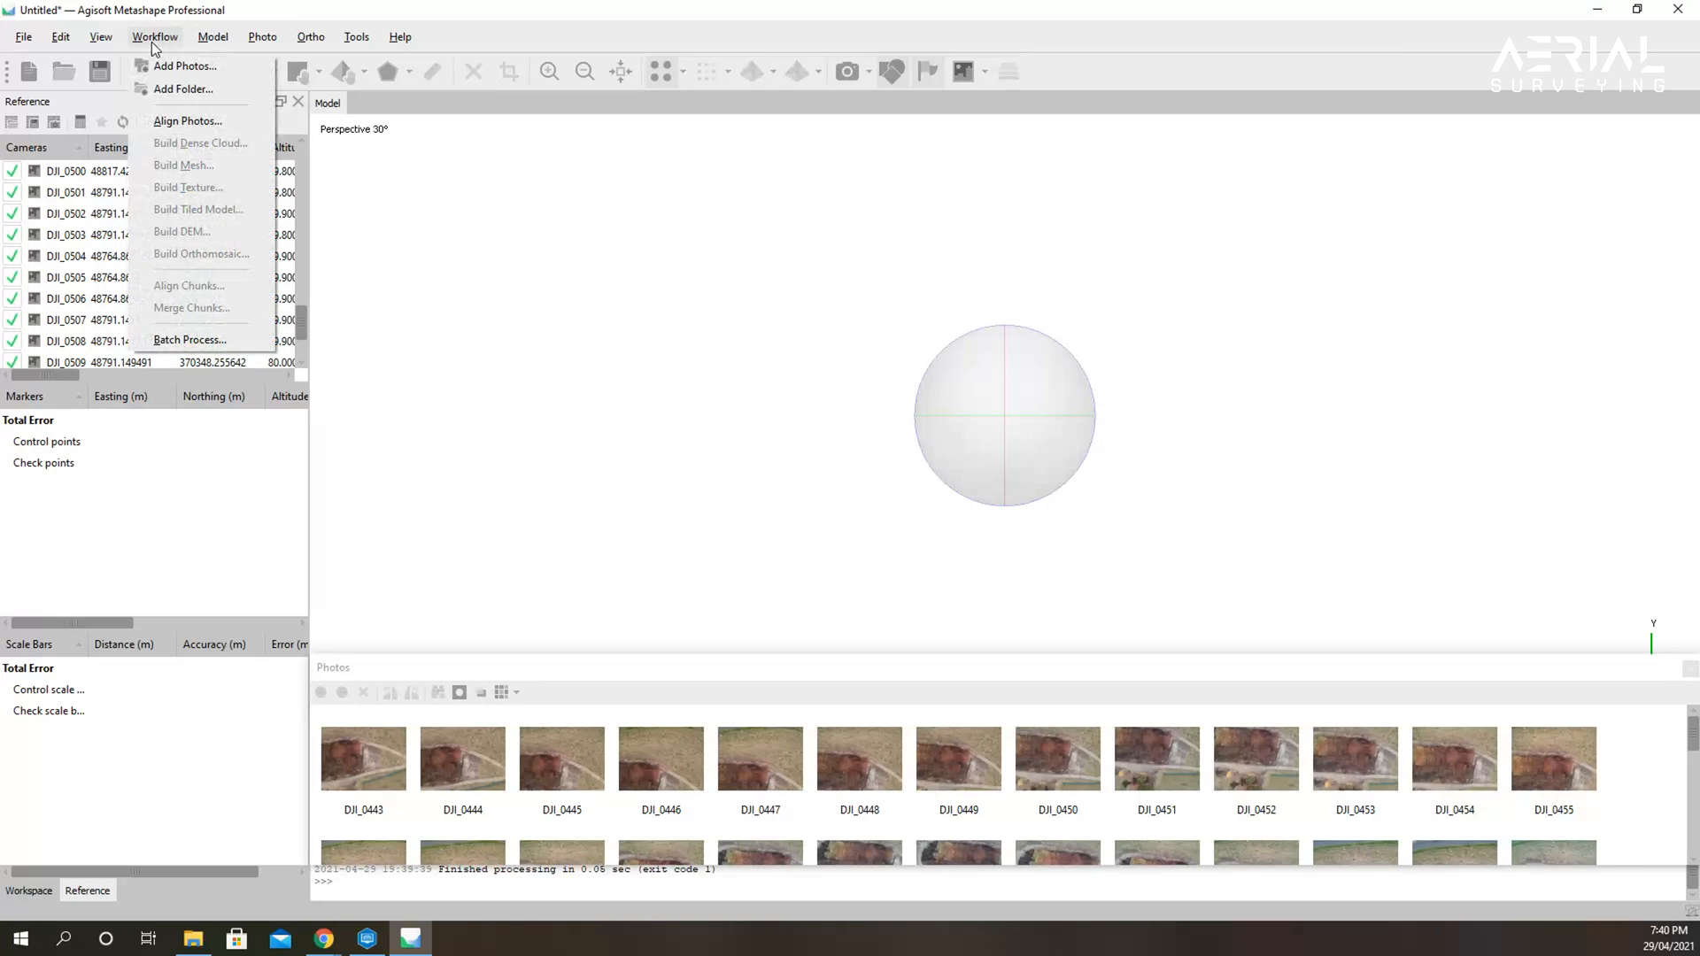
Align the photos with Accuracy set to High.
click(188, 121)
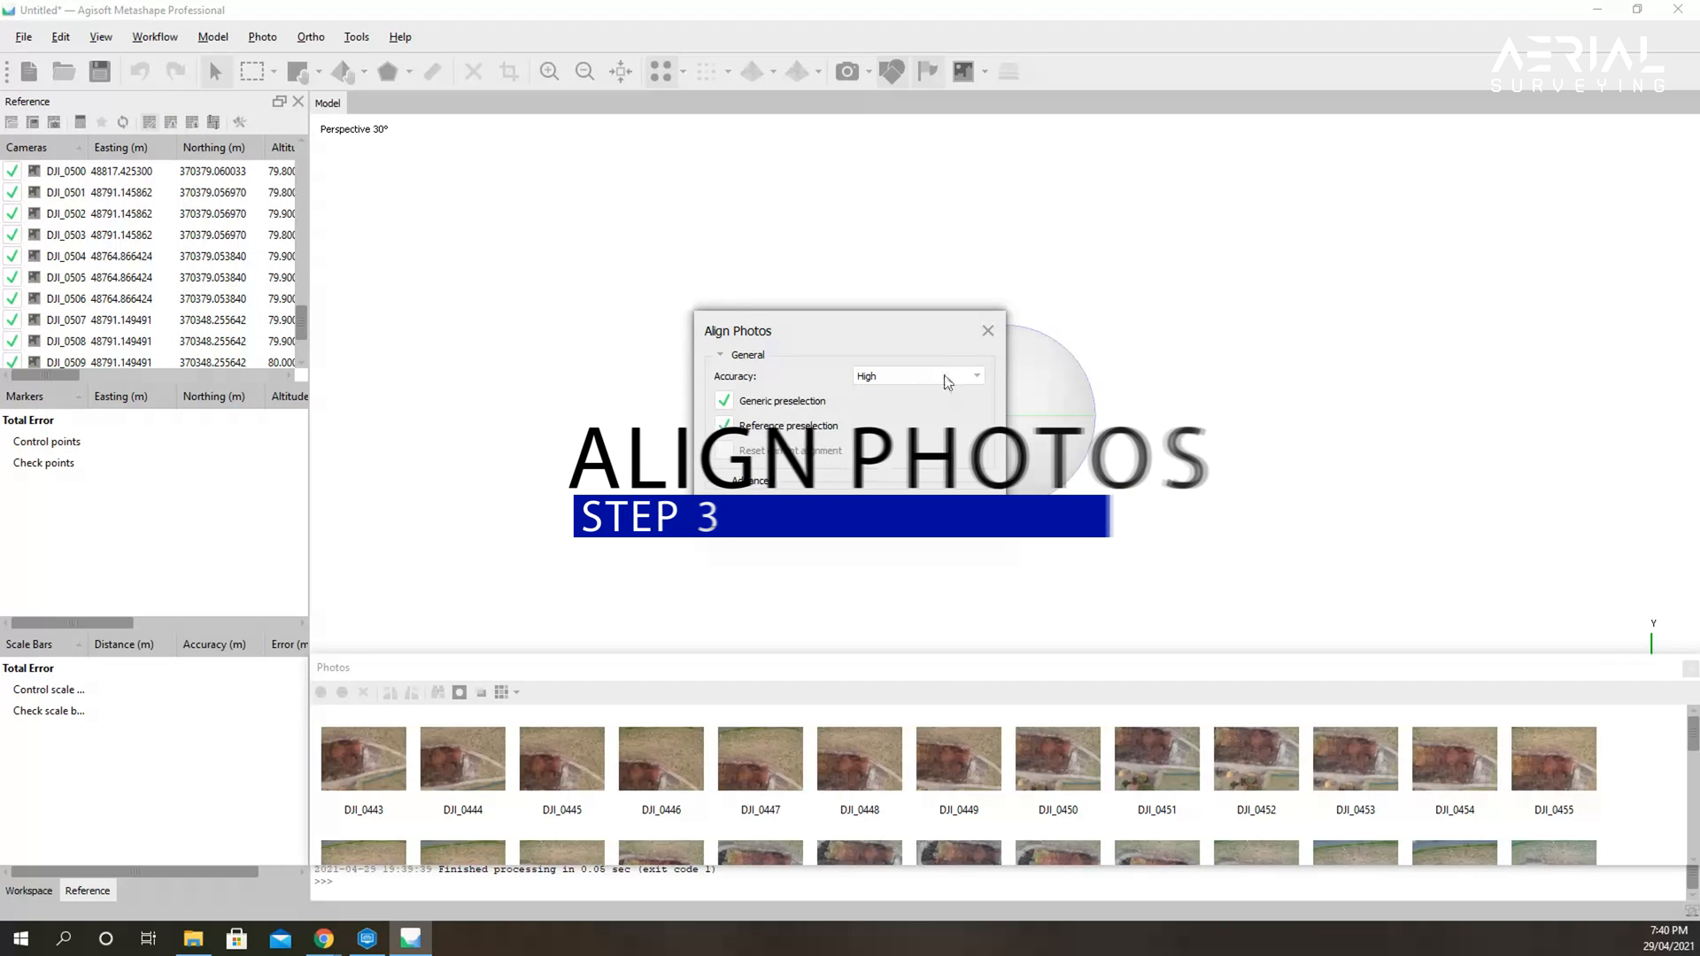
click(974, 376)
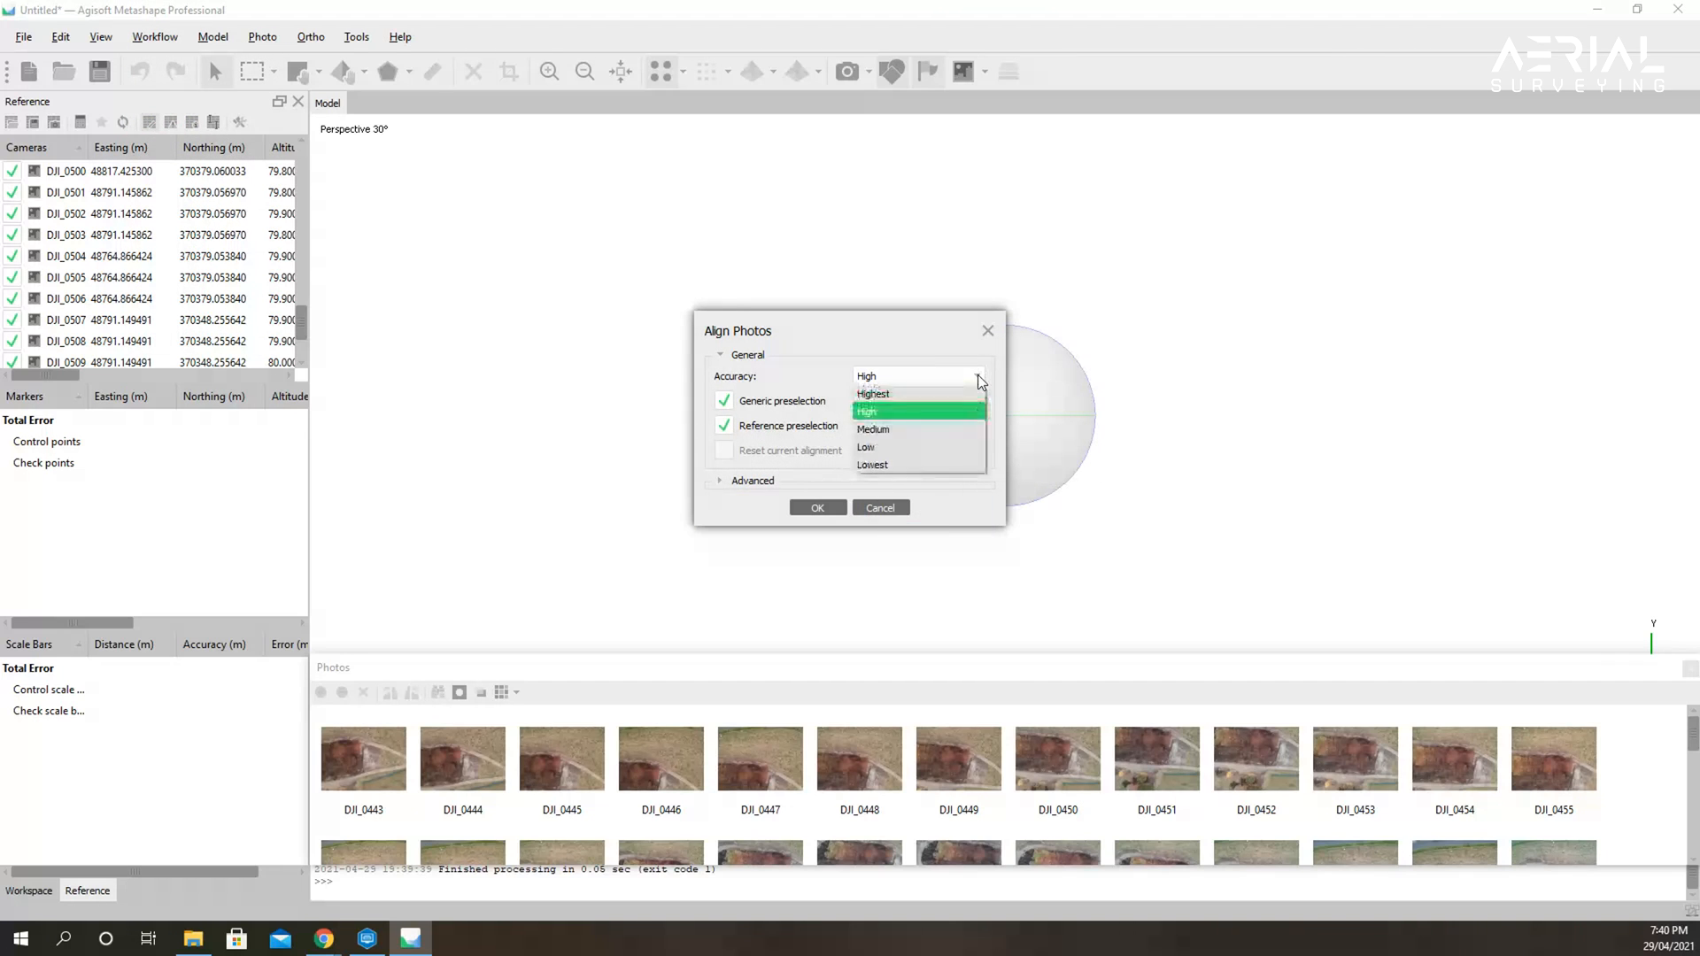
click(816, 507)
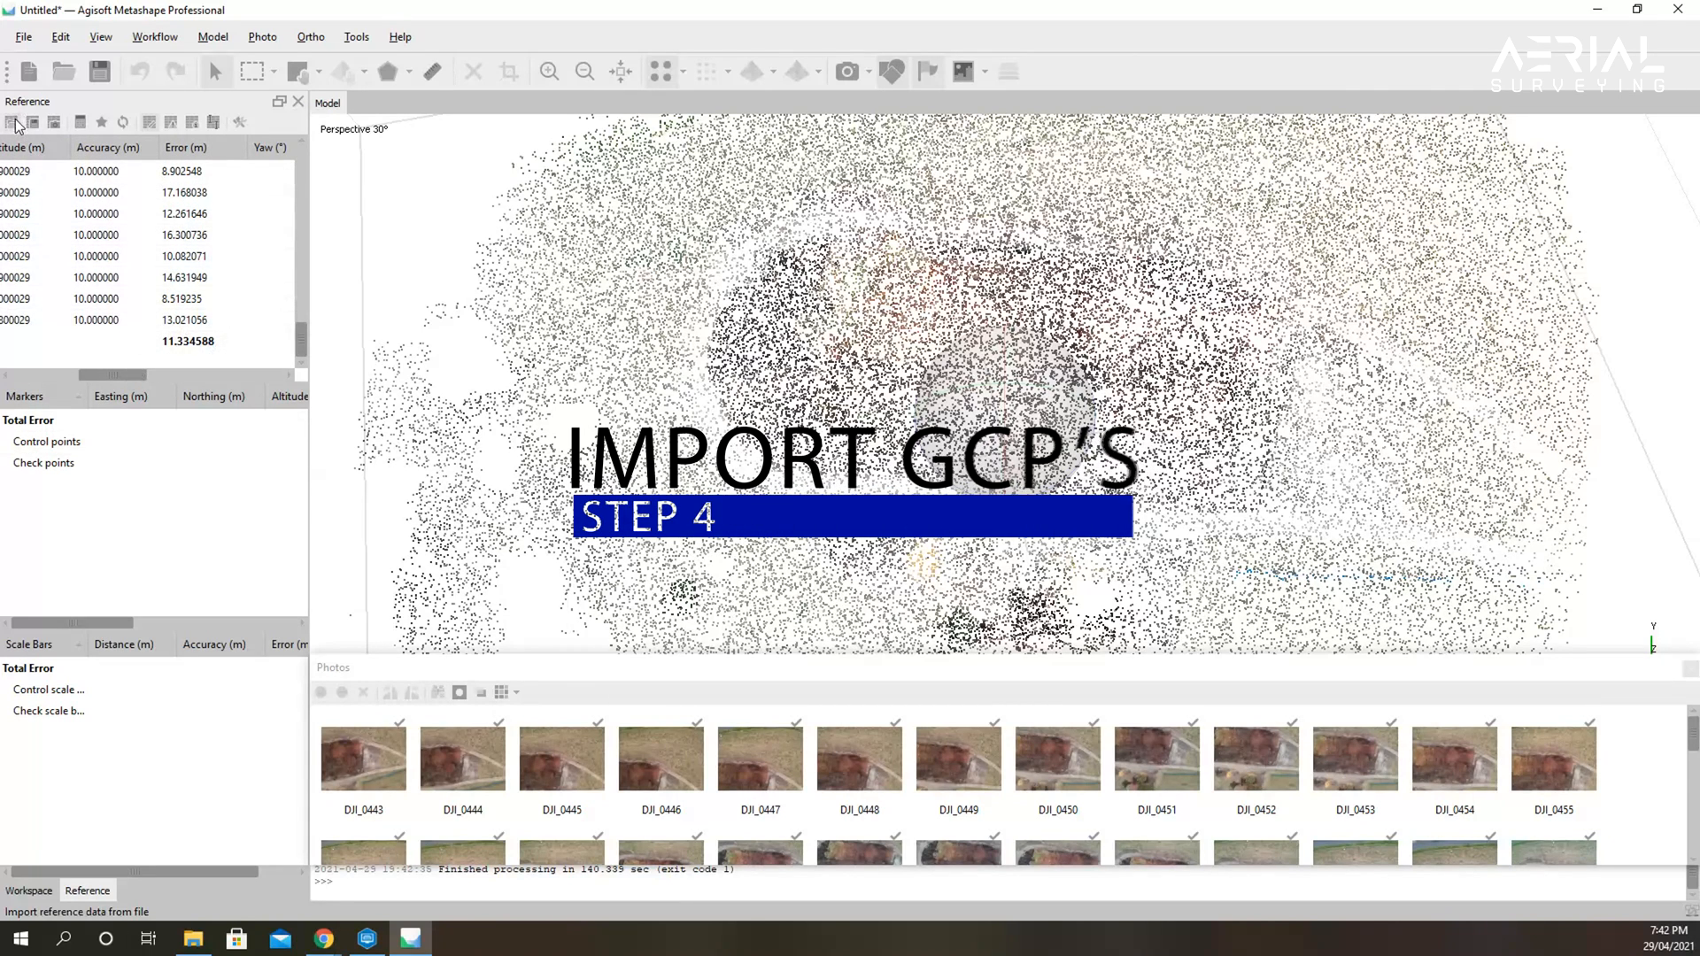
Import the Mulch GCP Peters CSV, creating new markers CP1 and CP2.
click(13, 122)
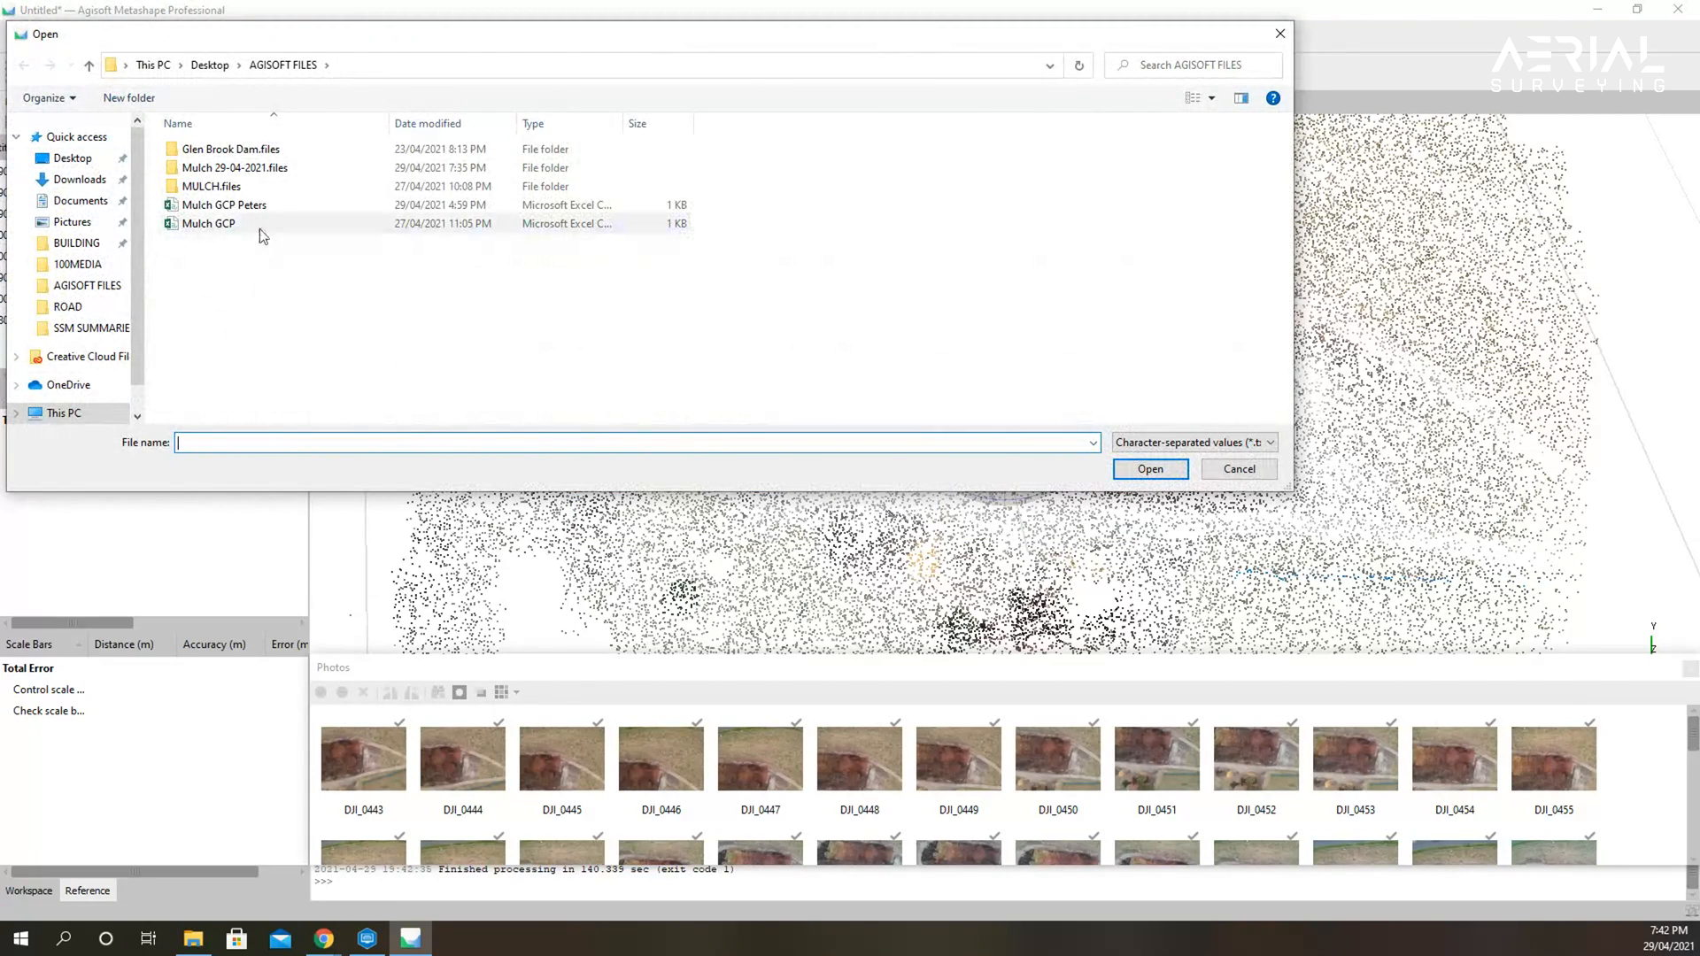
click(223, 205)
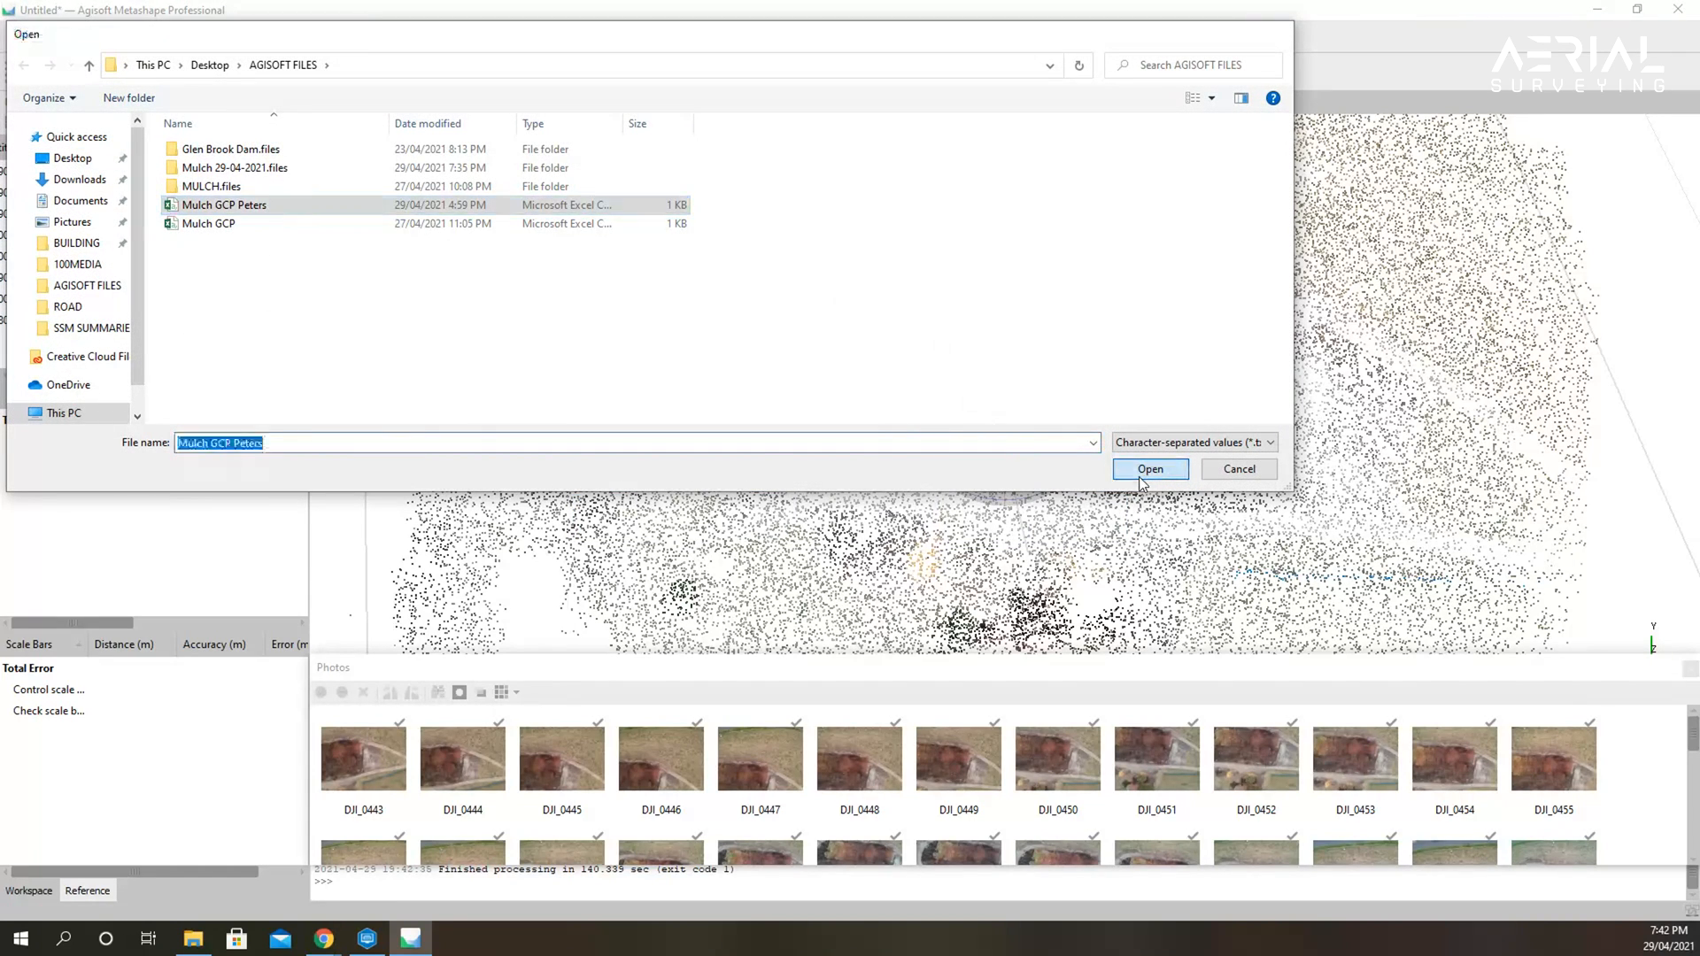
click(1148, 468)
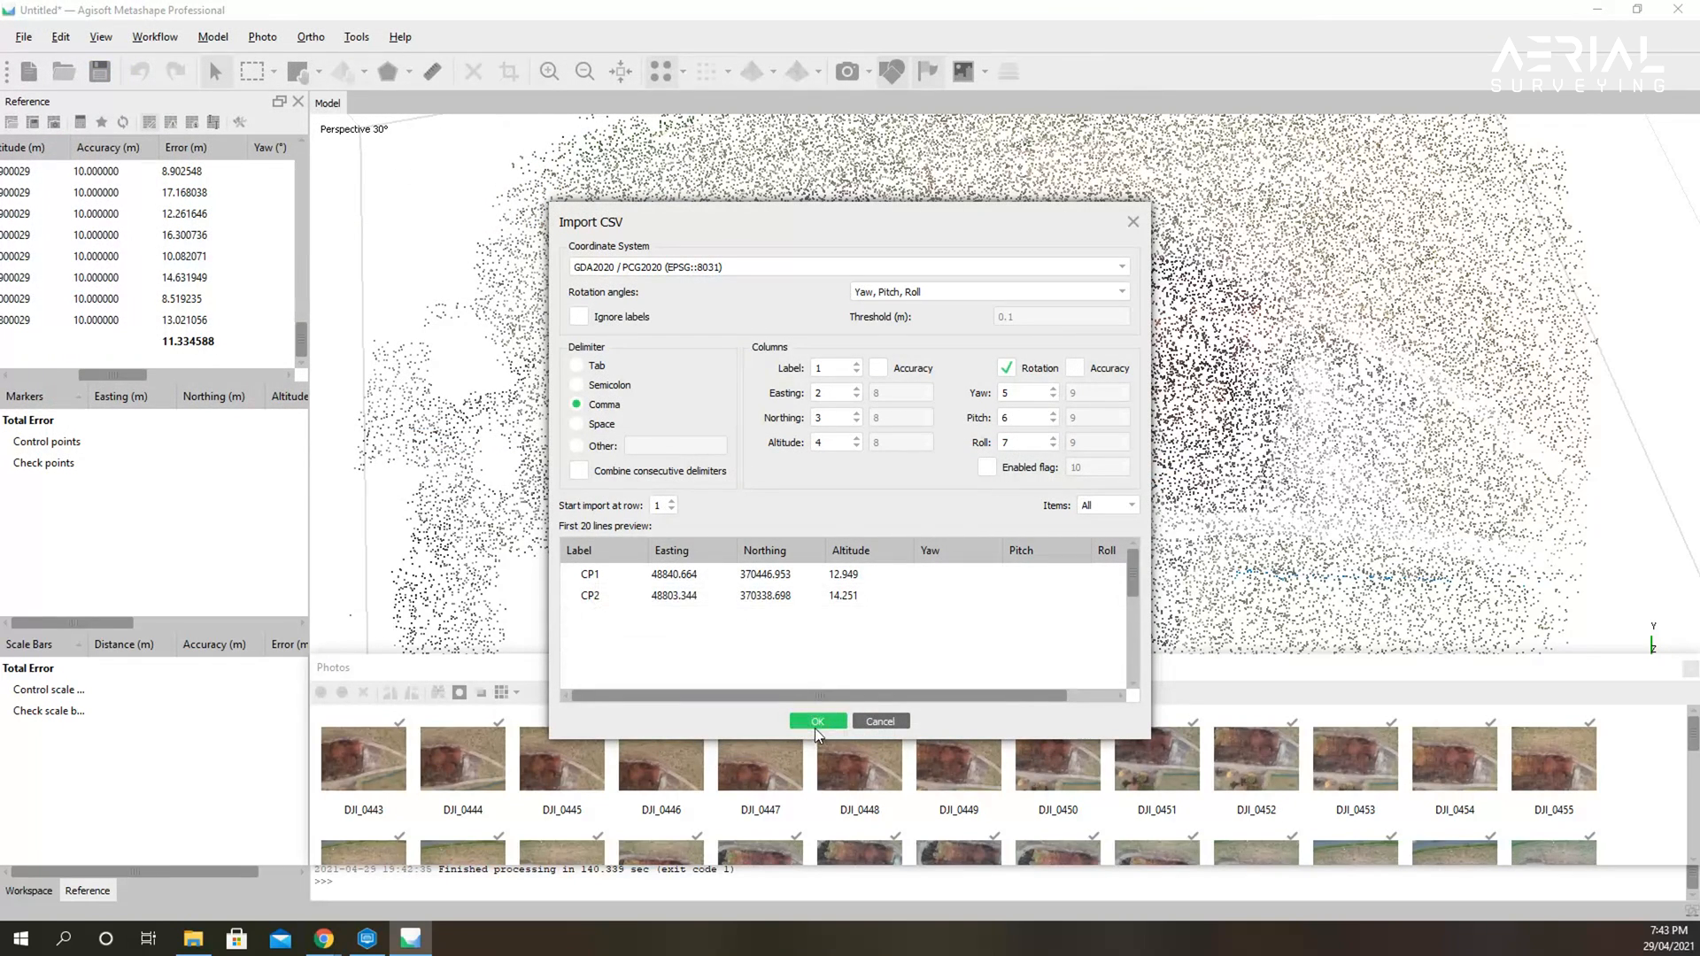
click(817, 721)
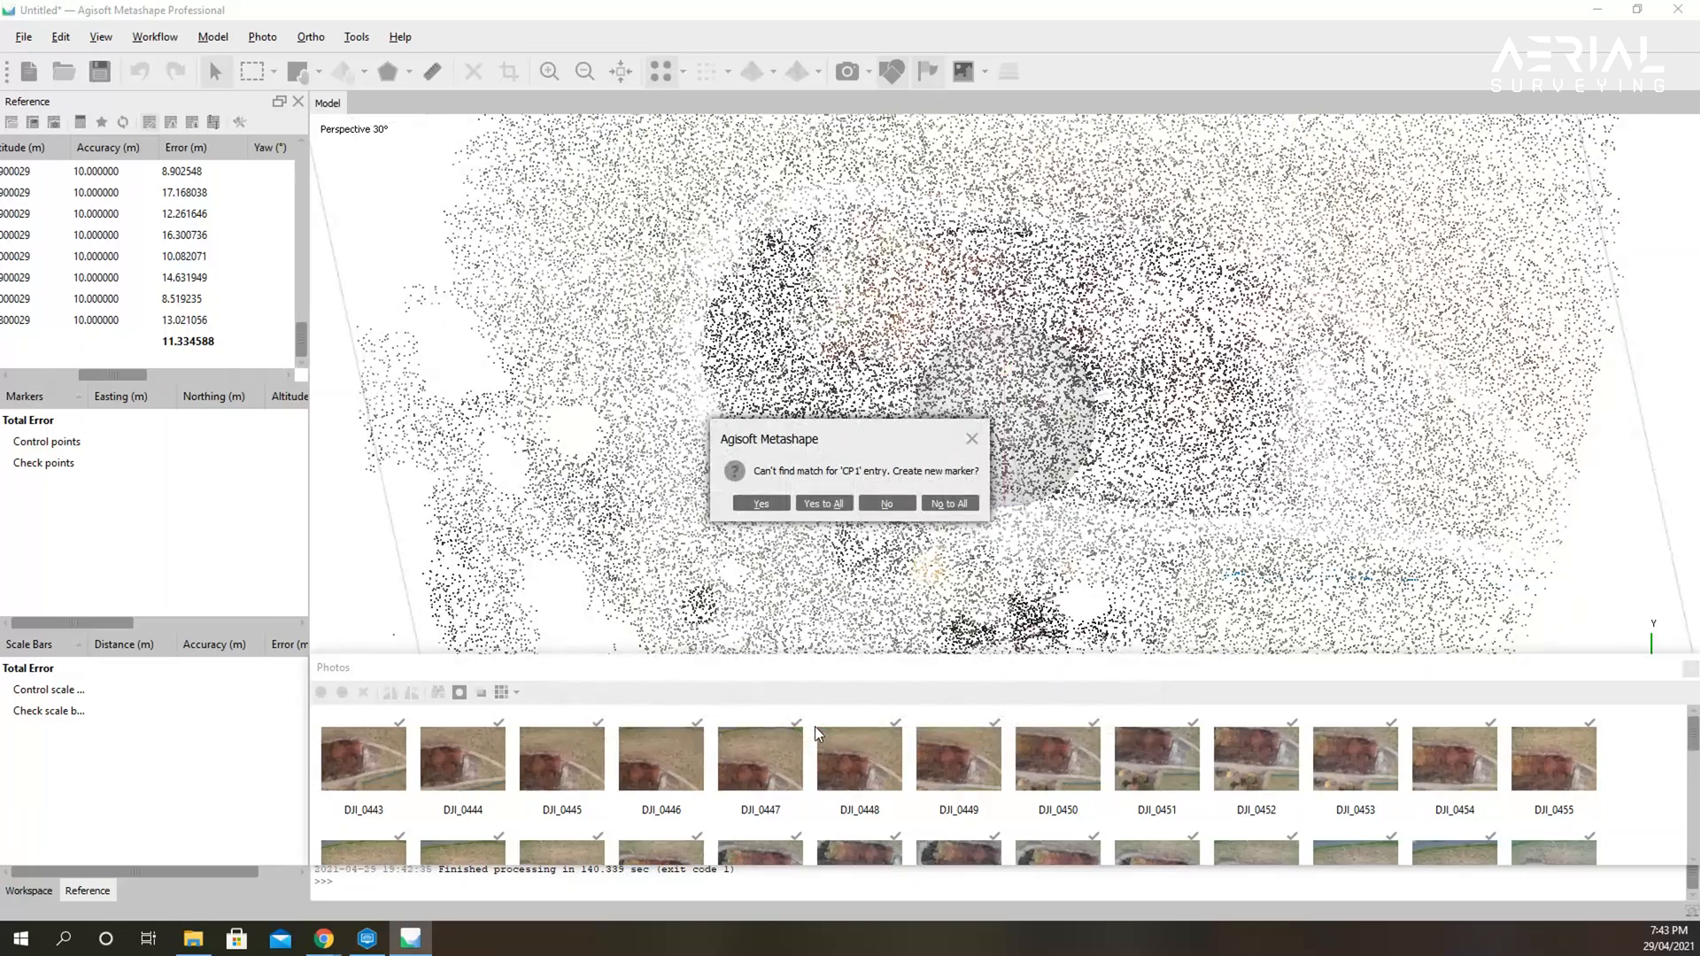
click(822, 503)
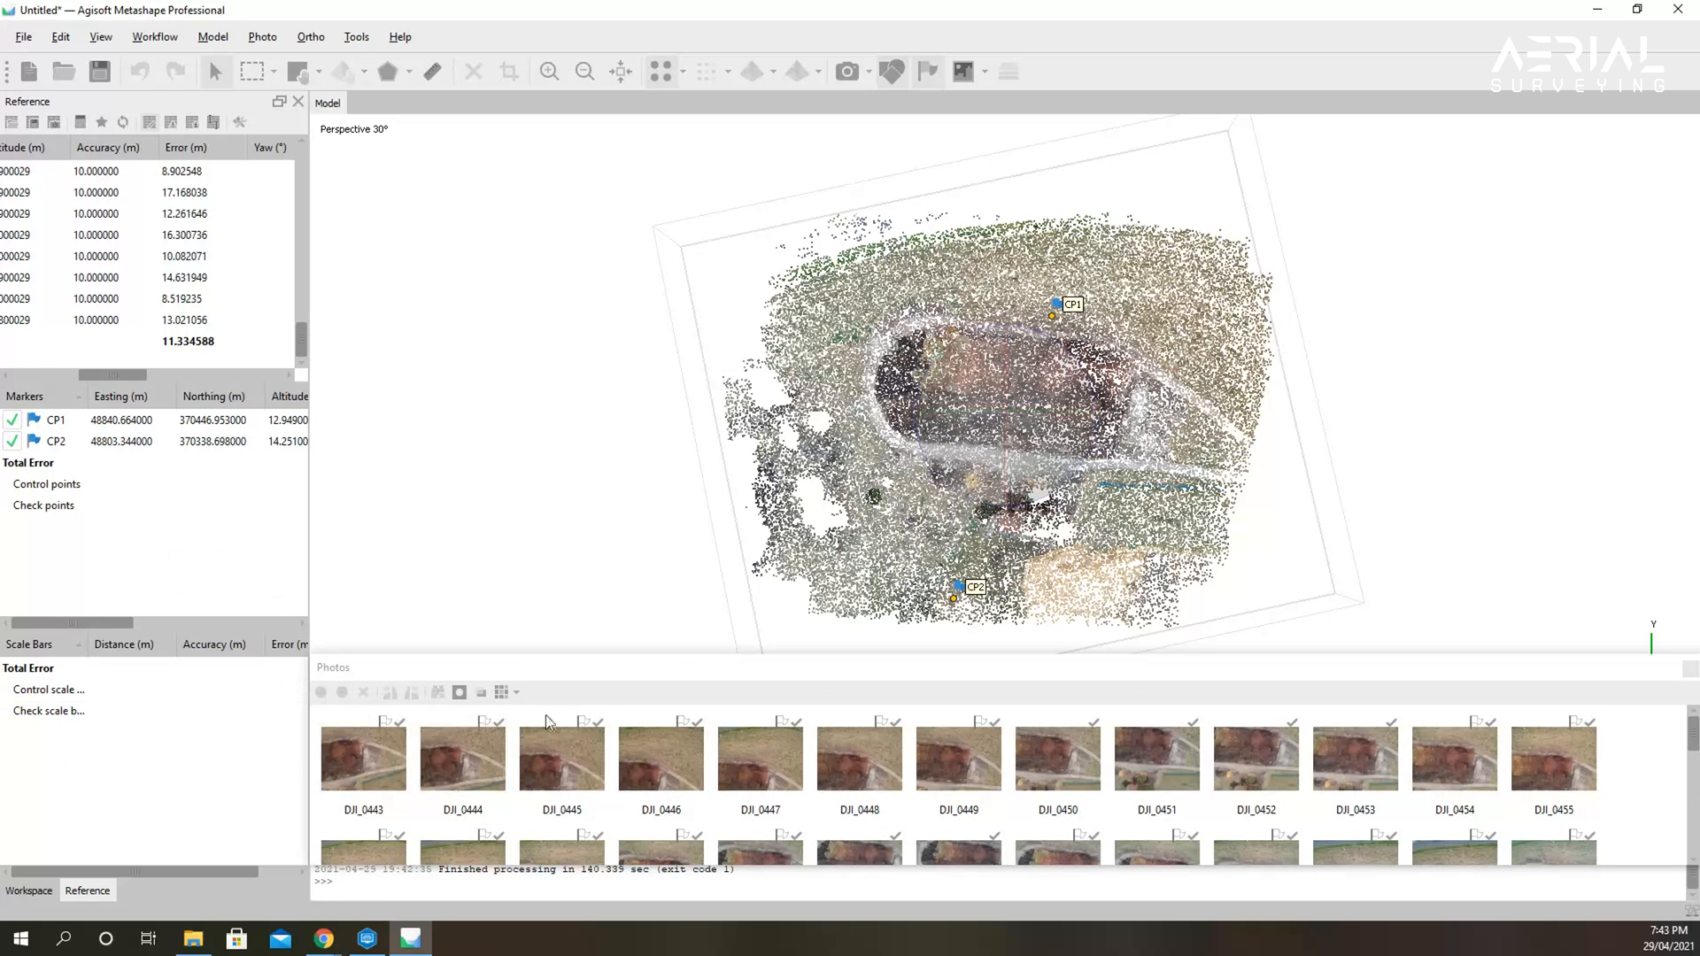
Open photo DJI_0445 and zoom in to pin CP1 on its ground target.
double_click(362, 755)
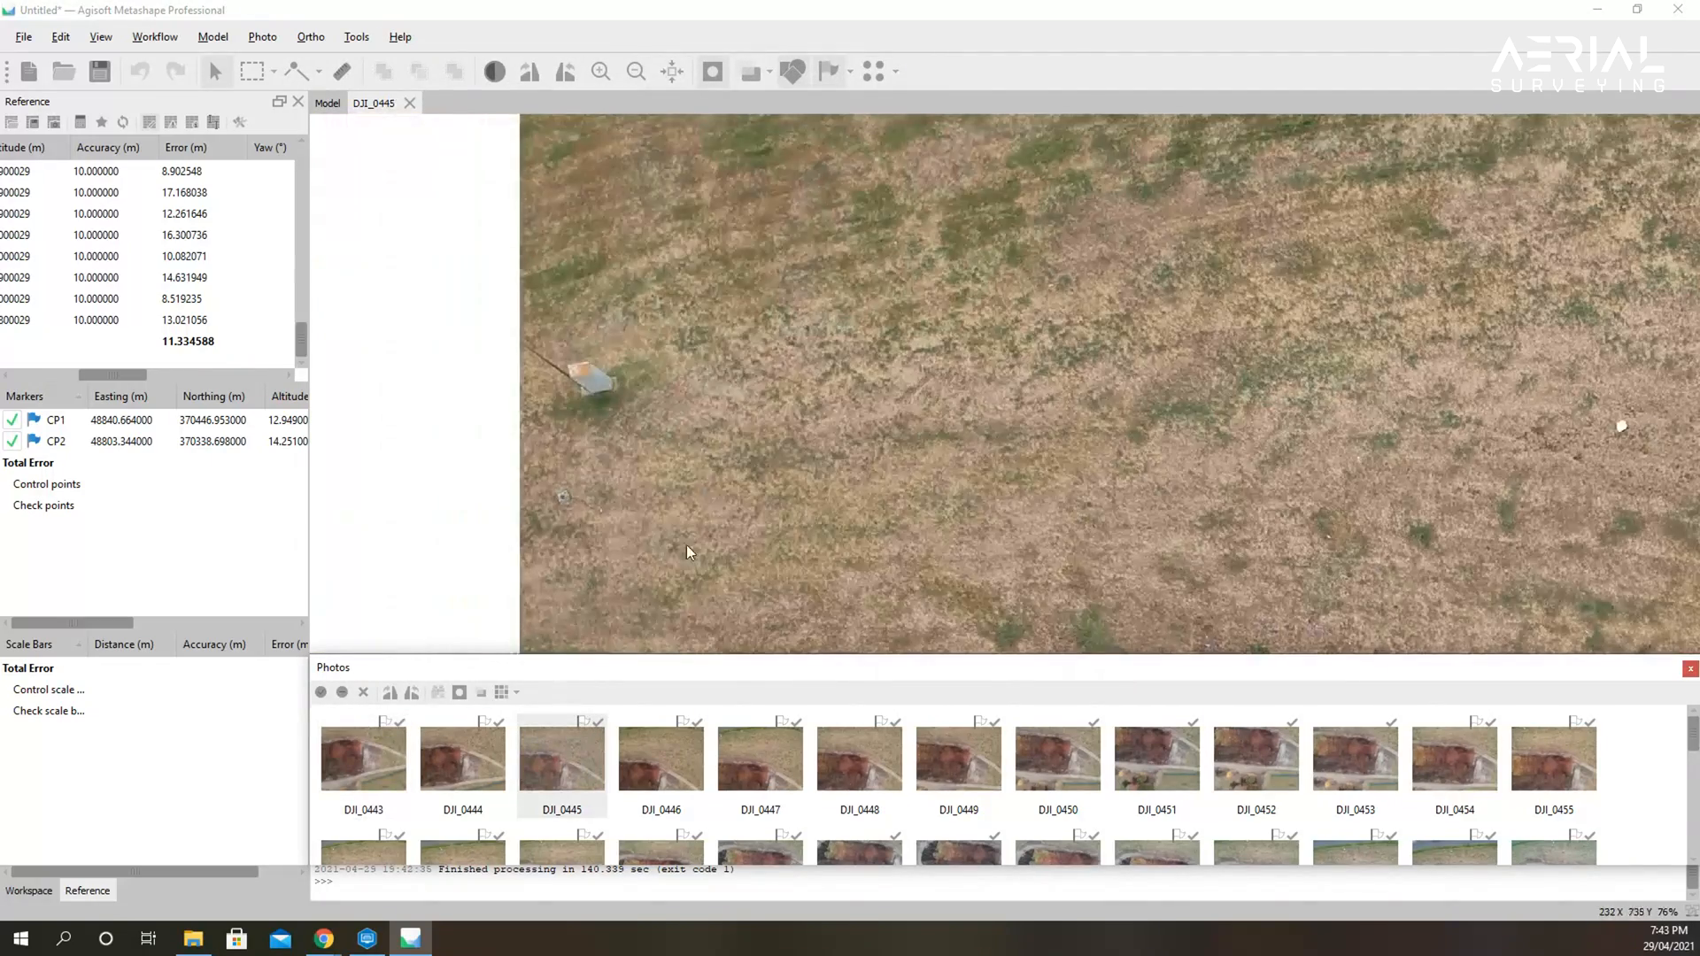
scroll(down, 3)
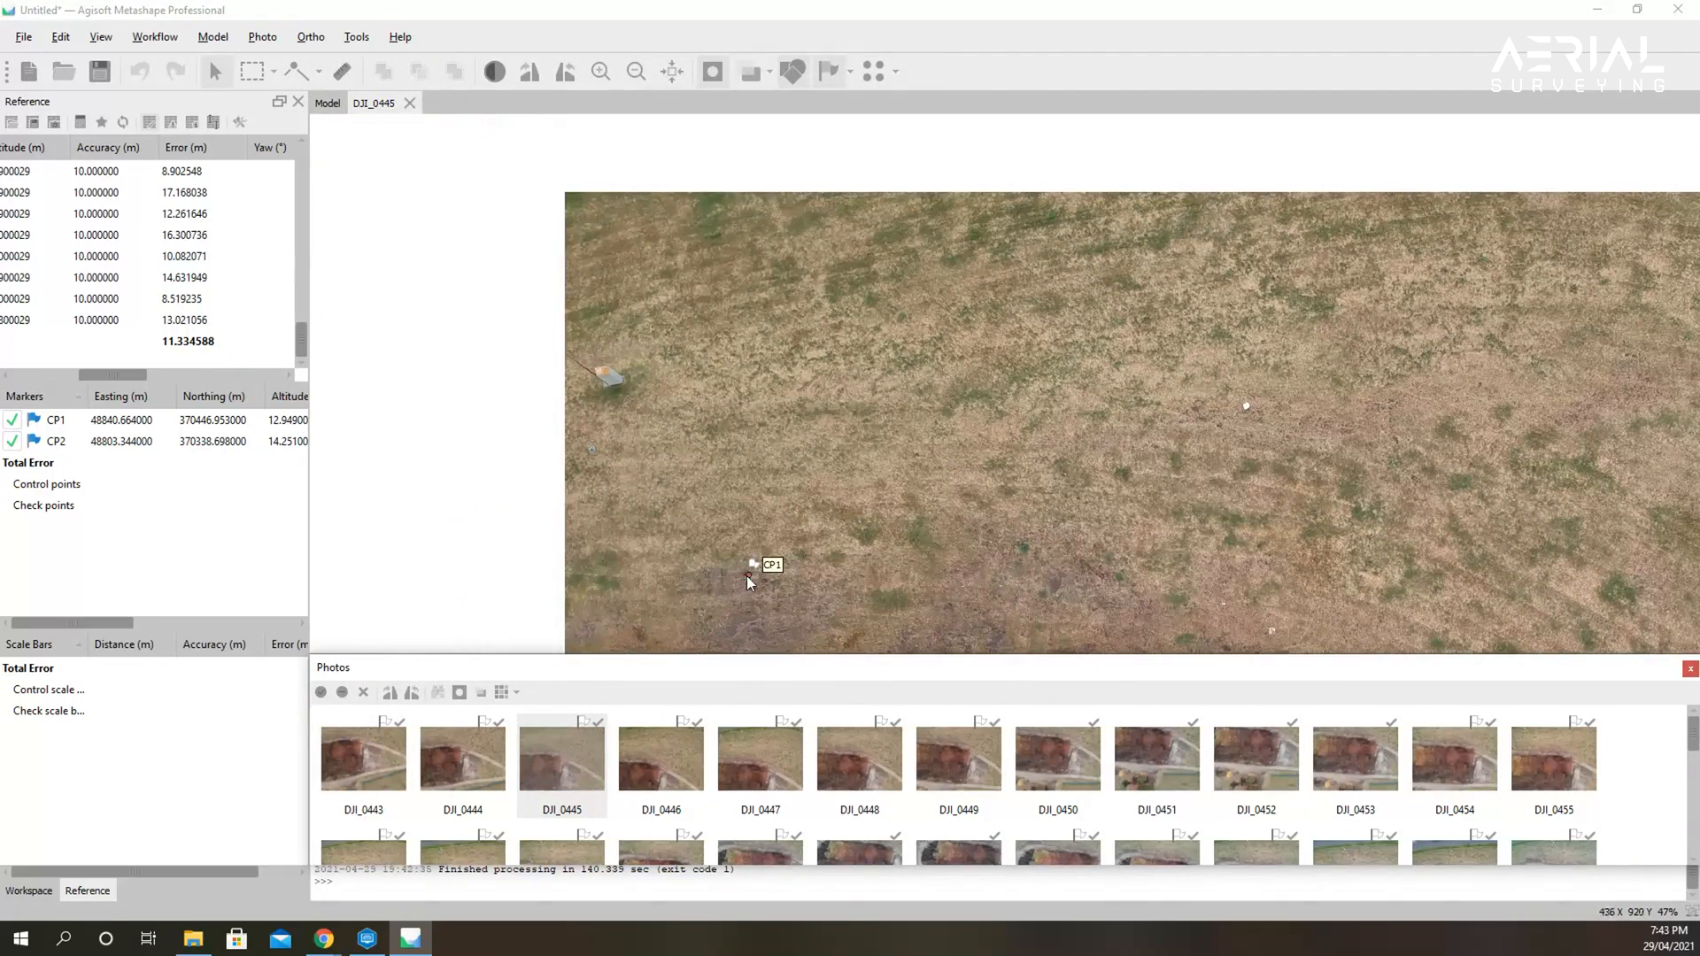
scroll(up, 3)
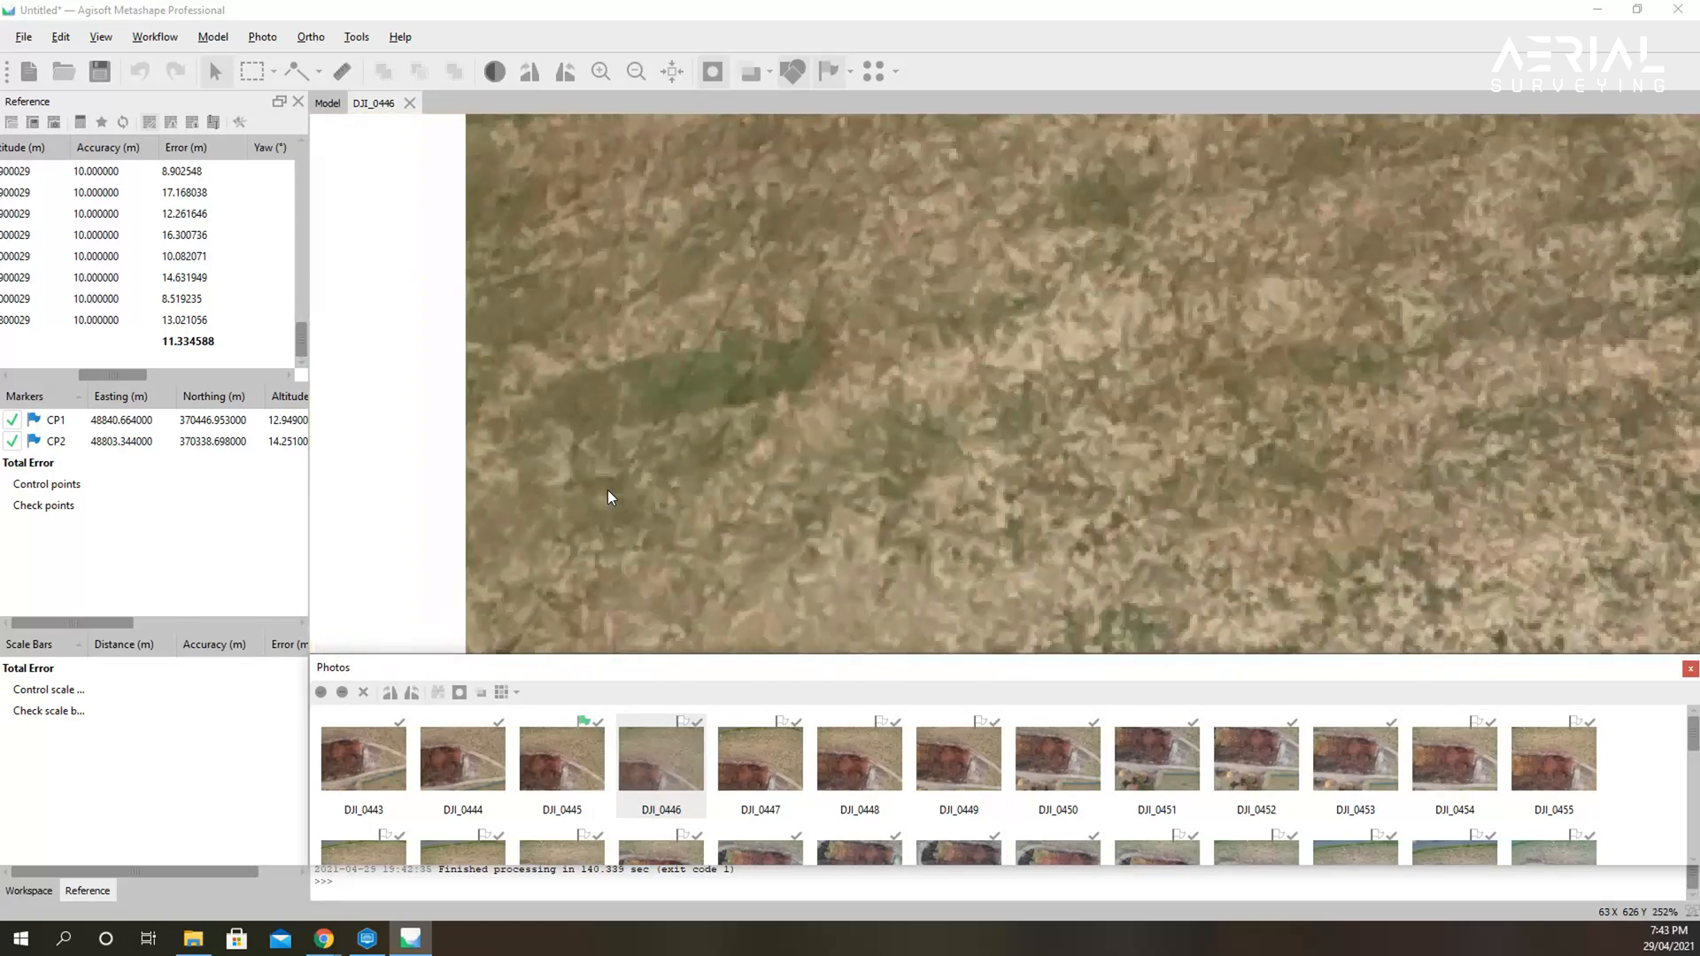
scroll(down, 3)
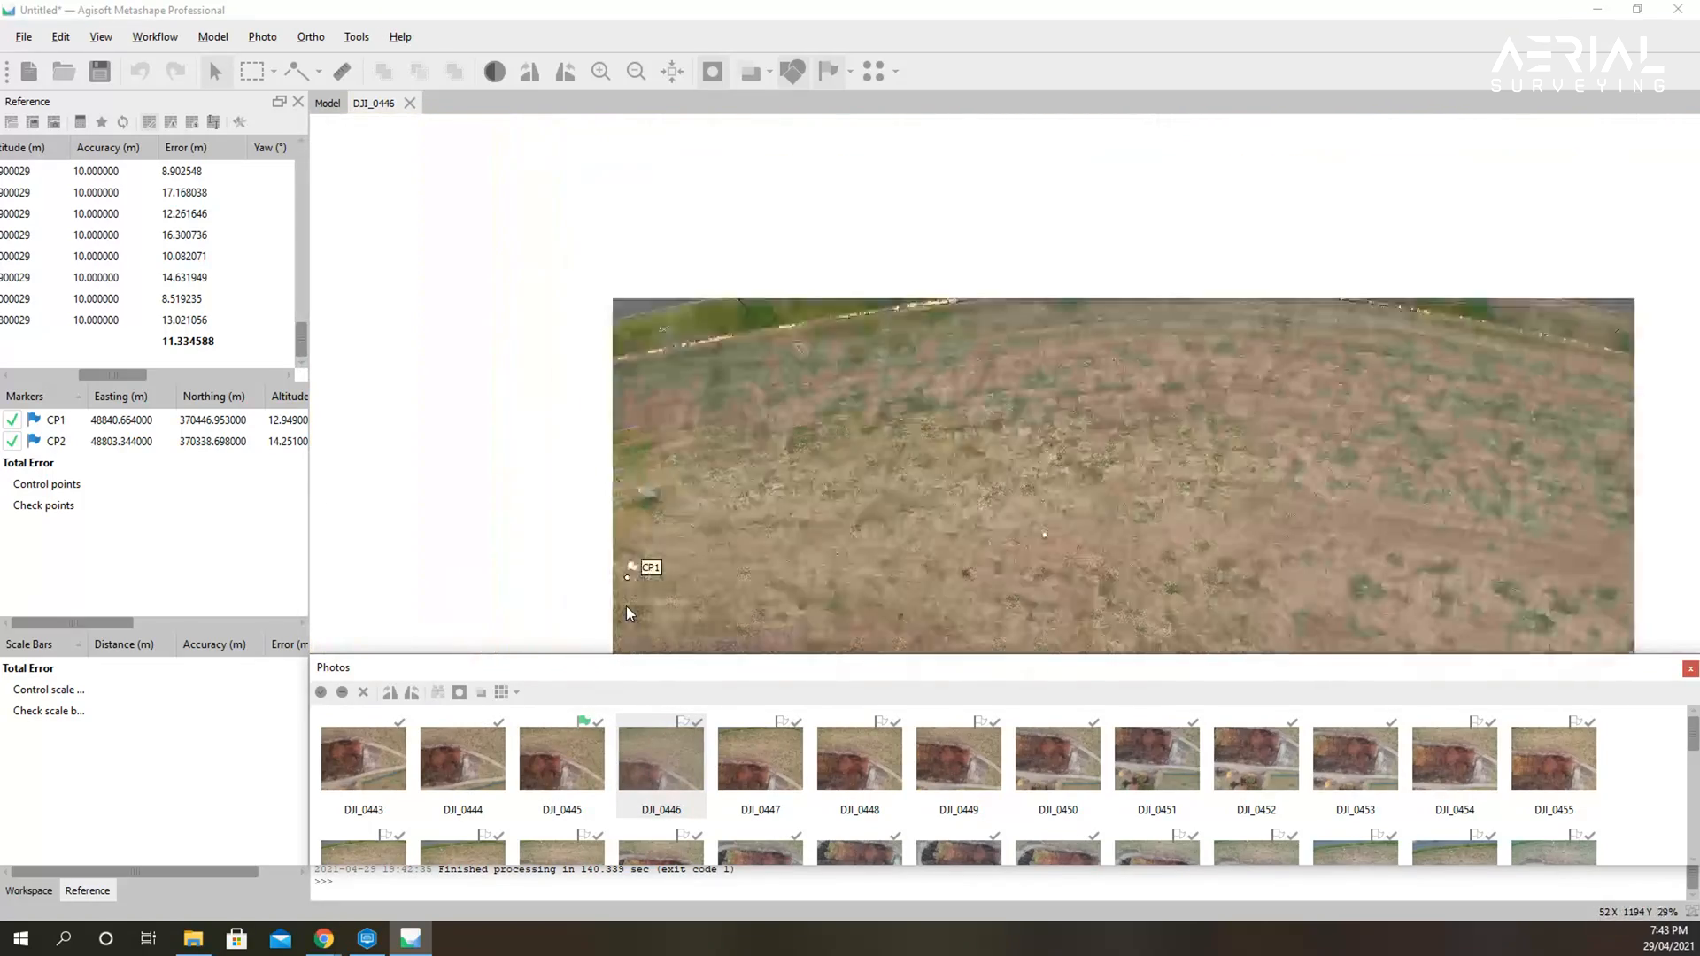
scroll(up, 3)
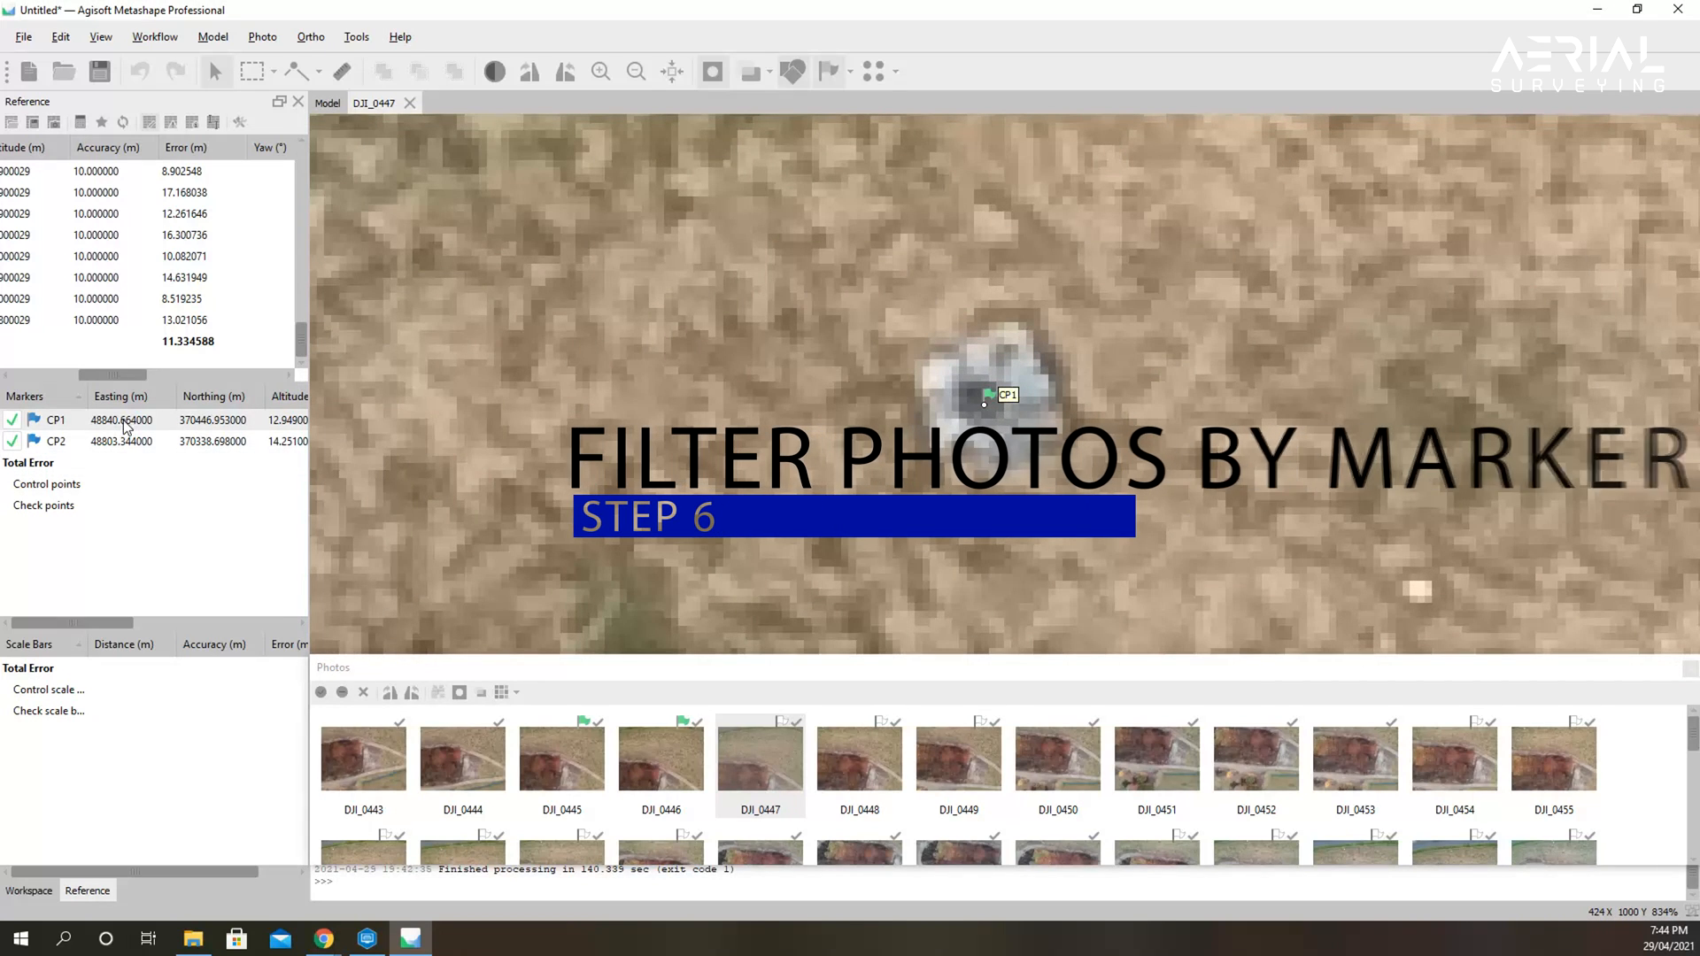
Filter photos by markers and pin CP1 in further photos including DJI_0476 and DJI_0456.
right_click(119, 420)
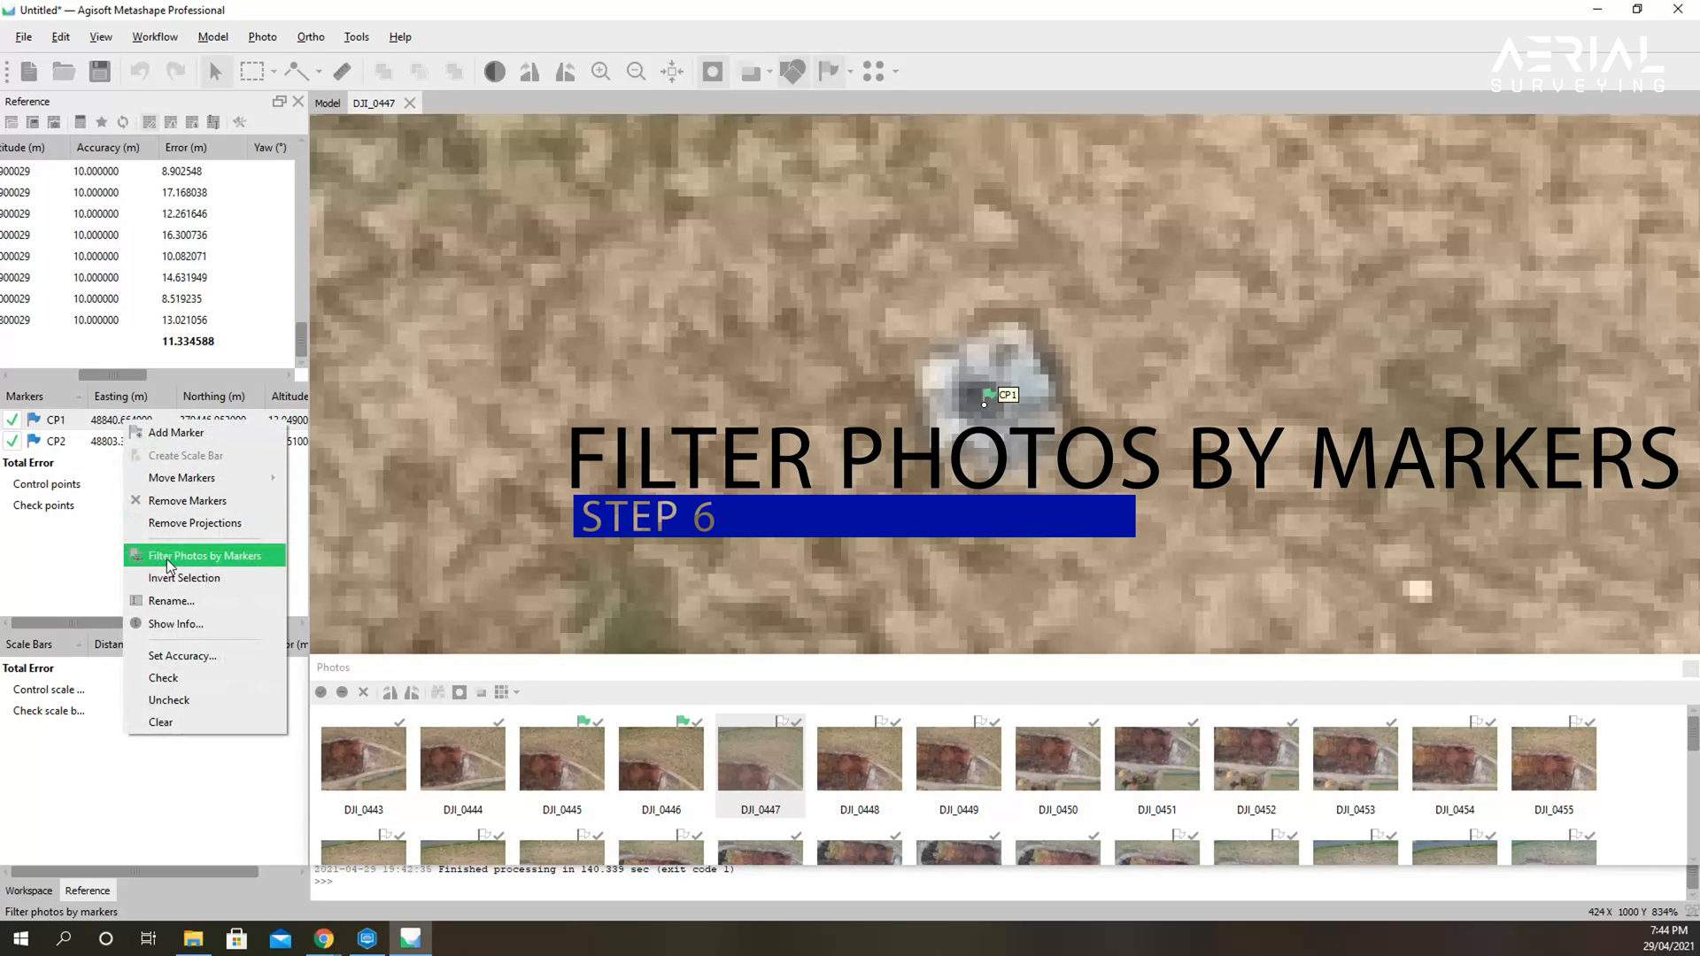
click(204, 555)
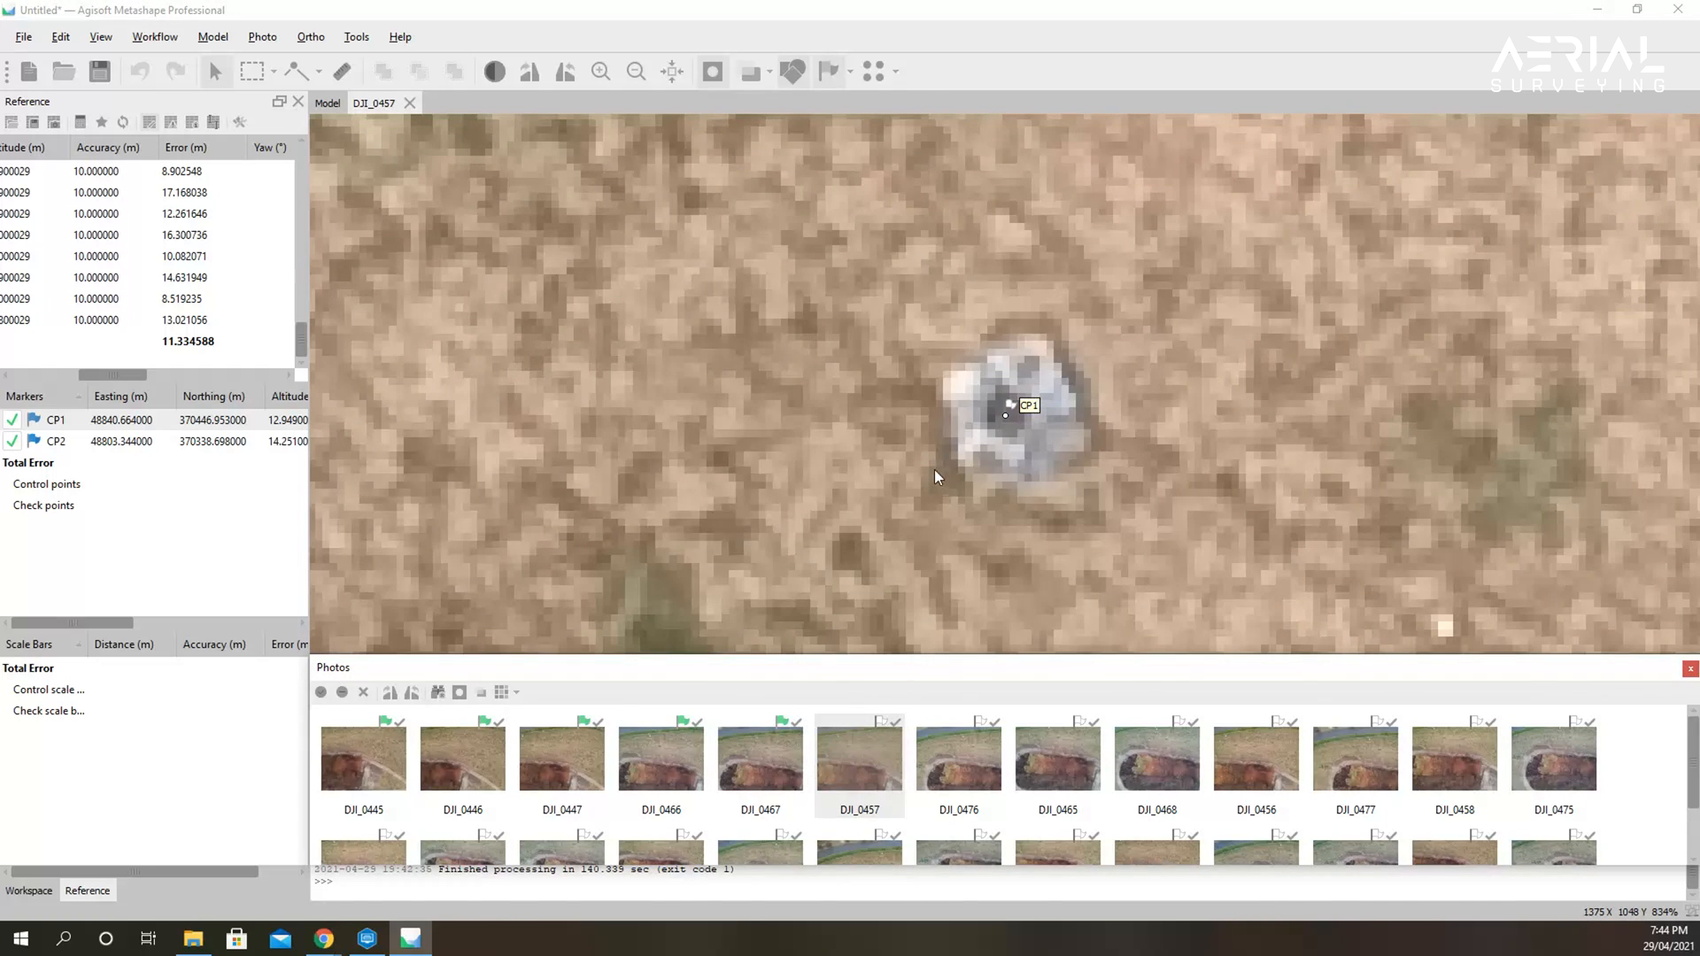
mouse_move(95, 628)
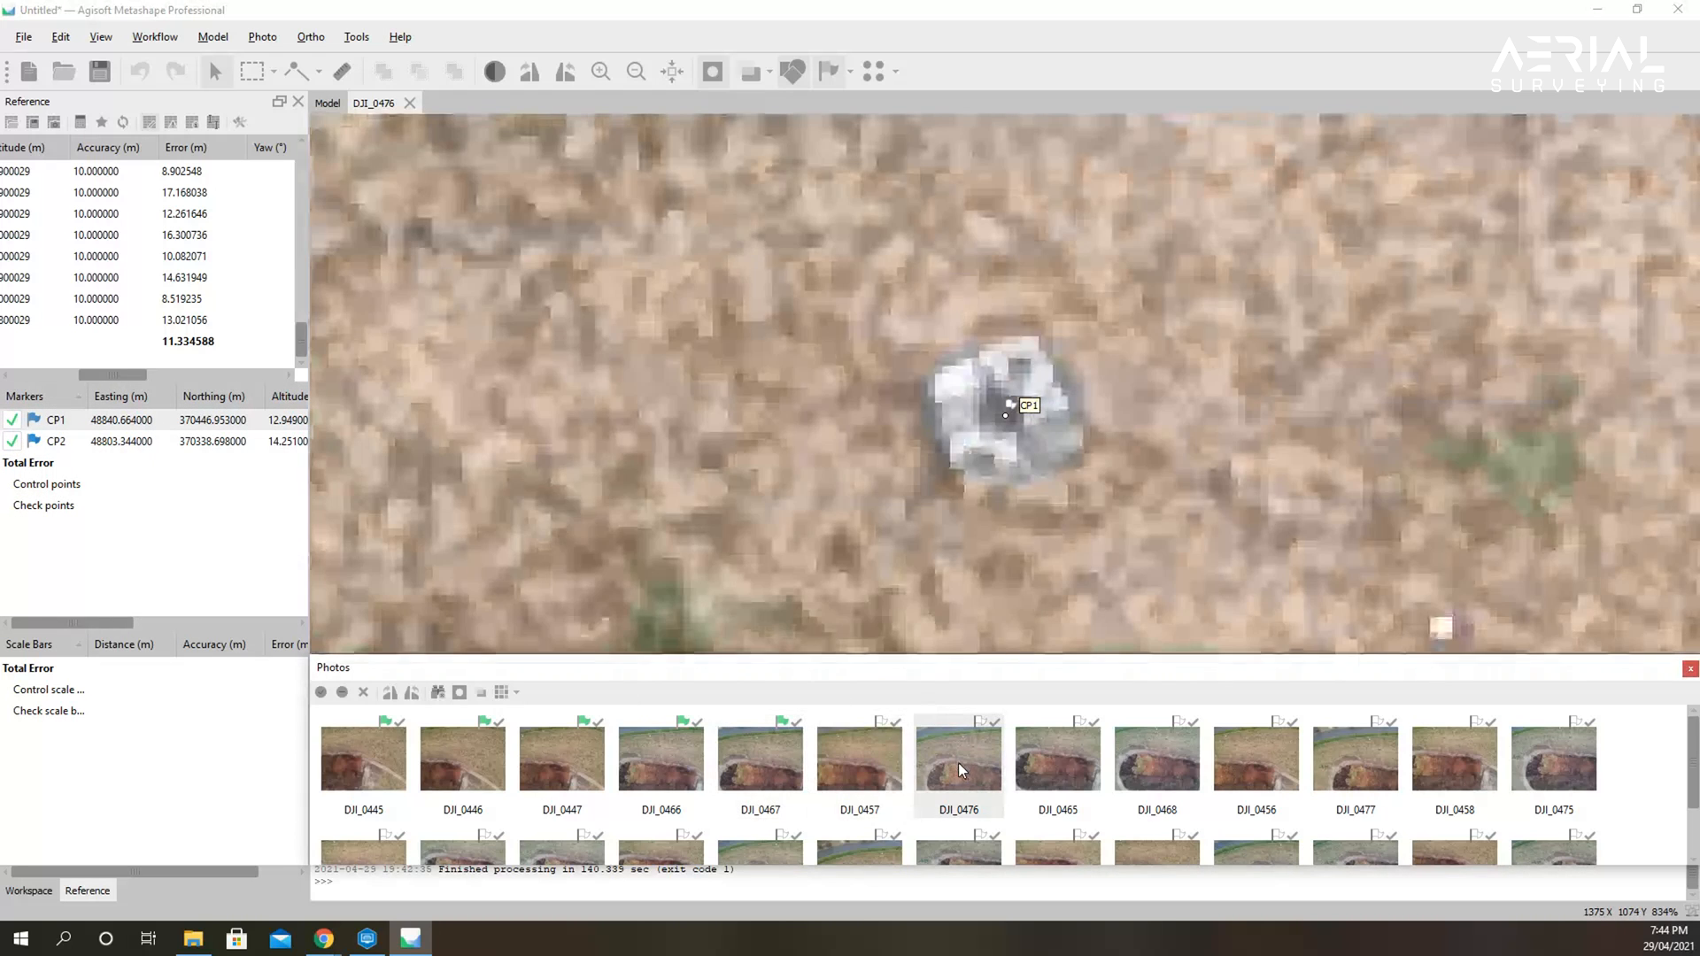
double_click(858, 755)
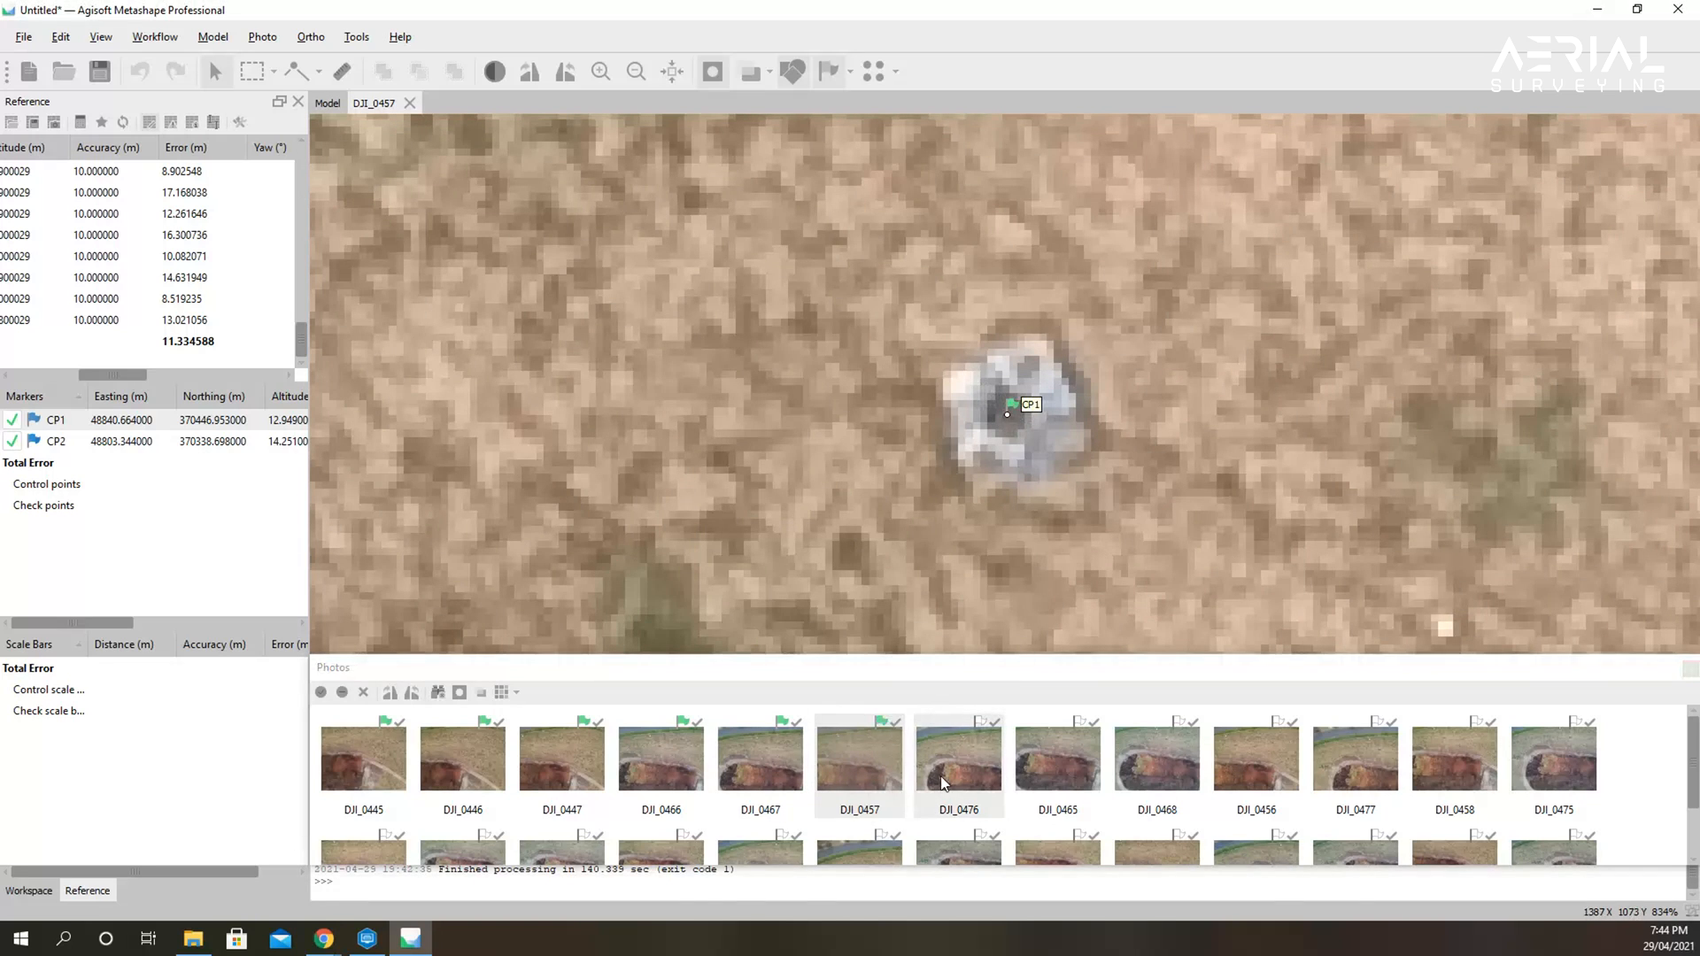
double_click(956, 754)
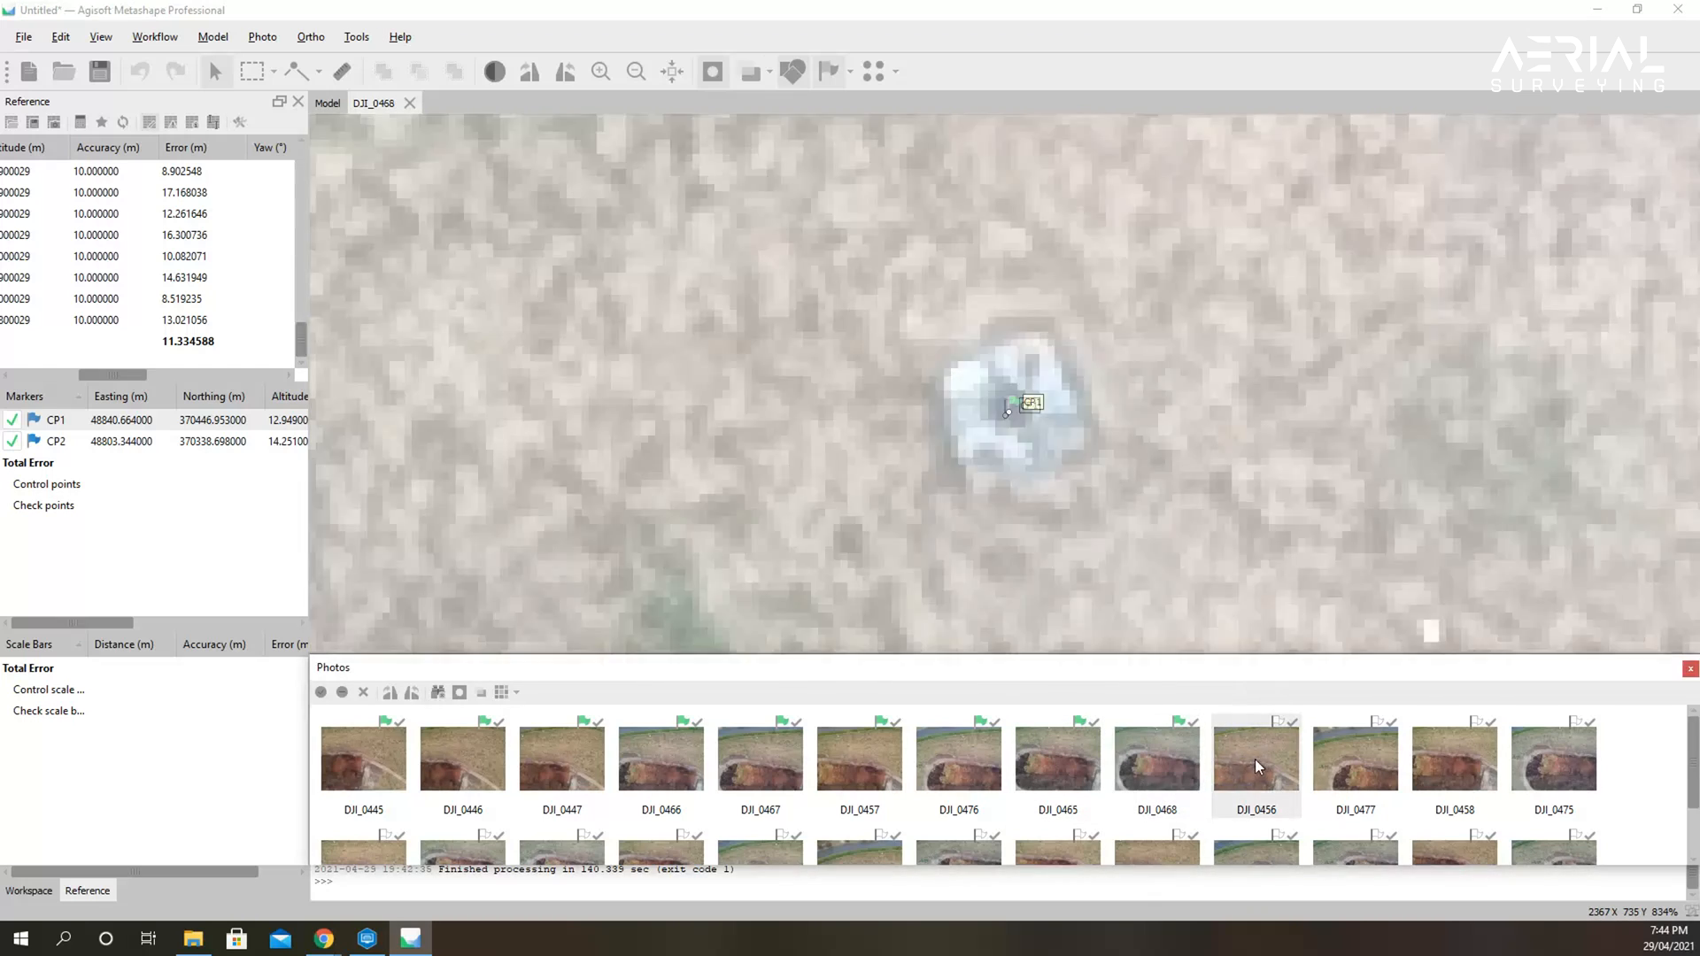
double_click(1352, 755)
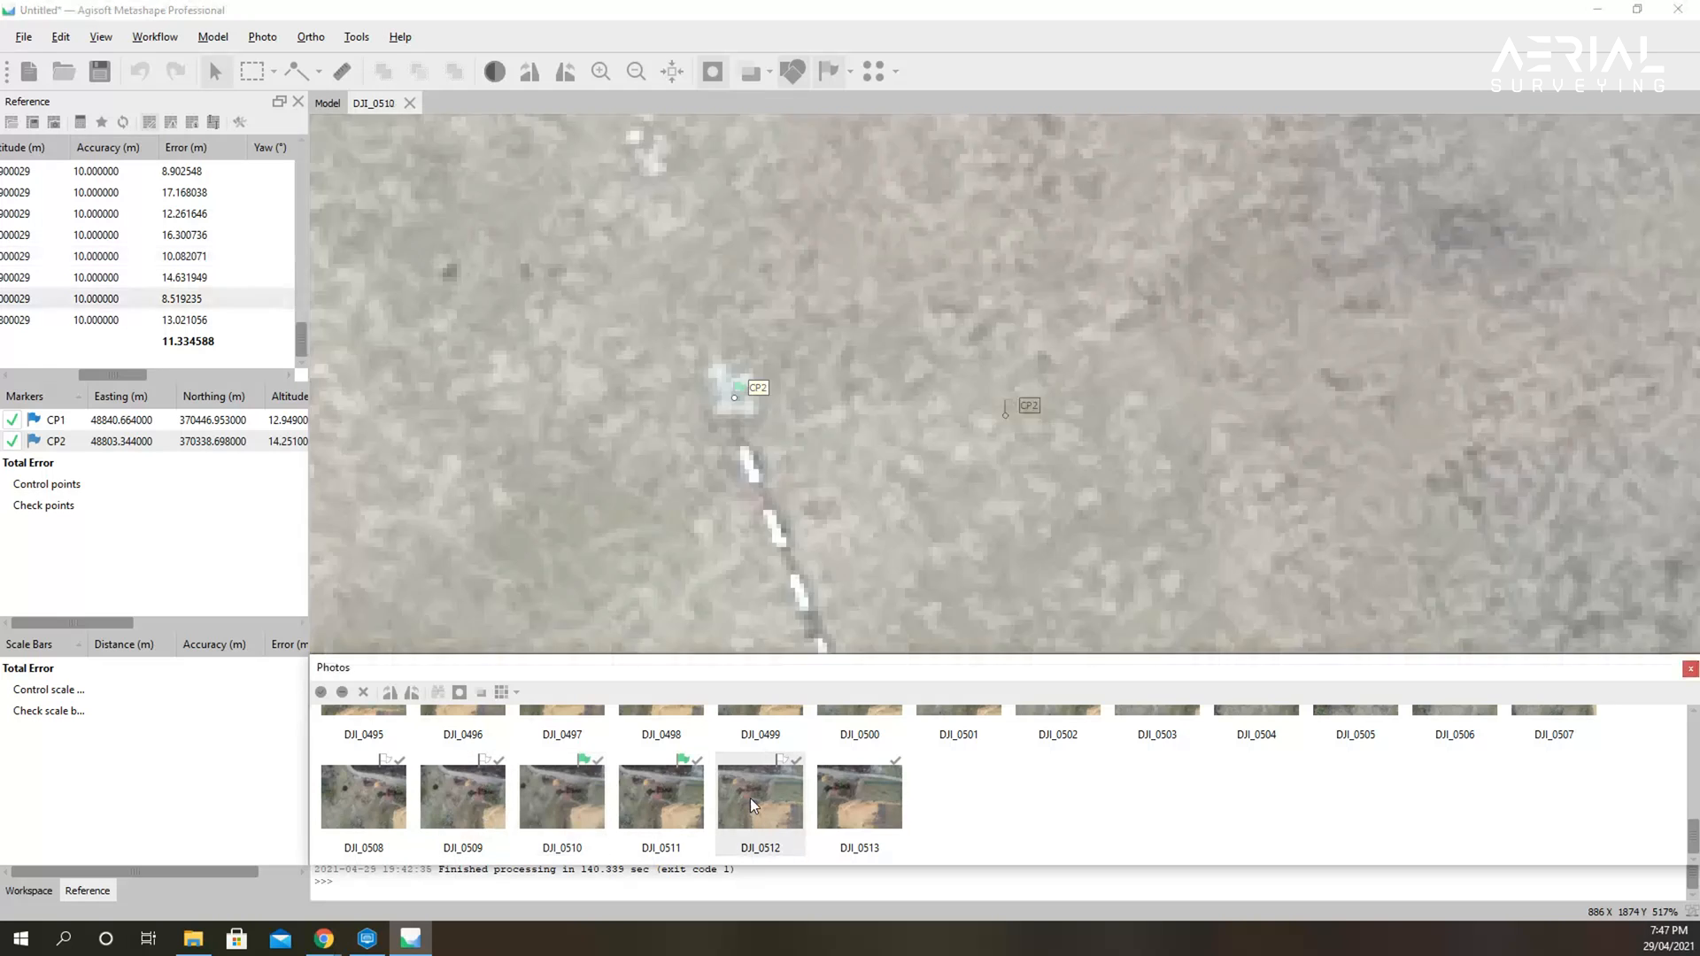
Pin CP2 on its target in DJI_0512 and another photo showing it.
double_click(759, 795)
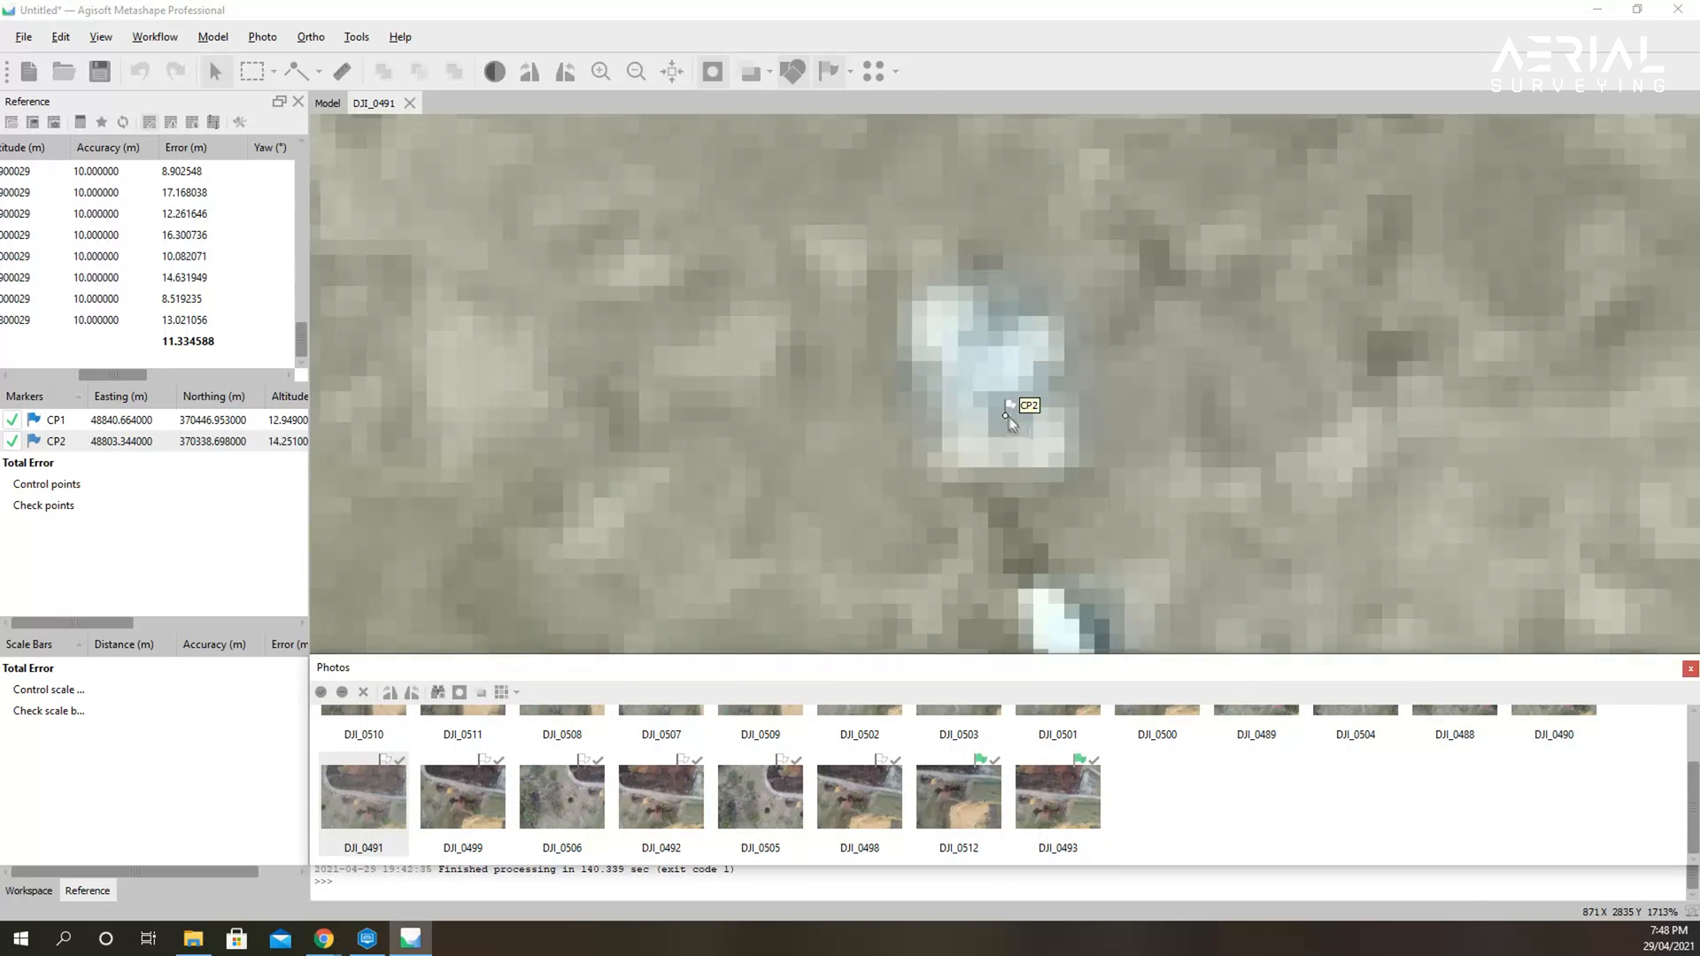
double_click(561, 789)
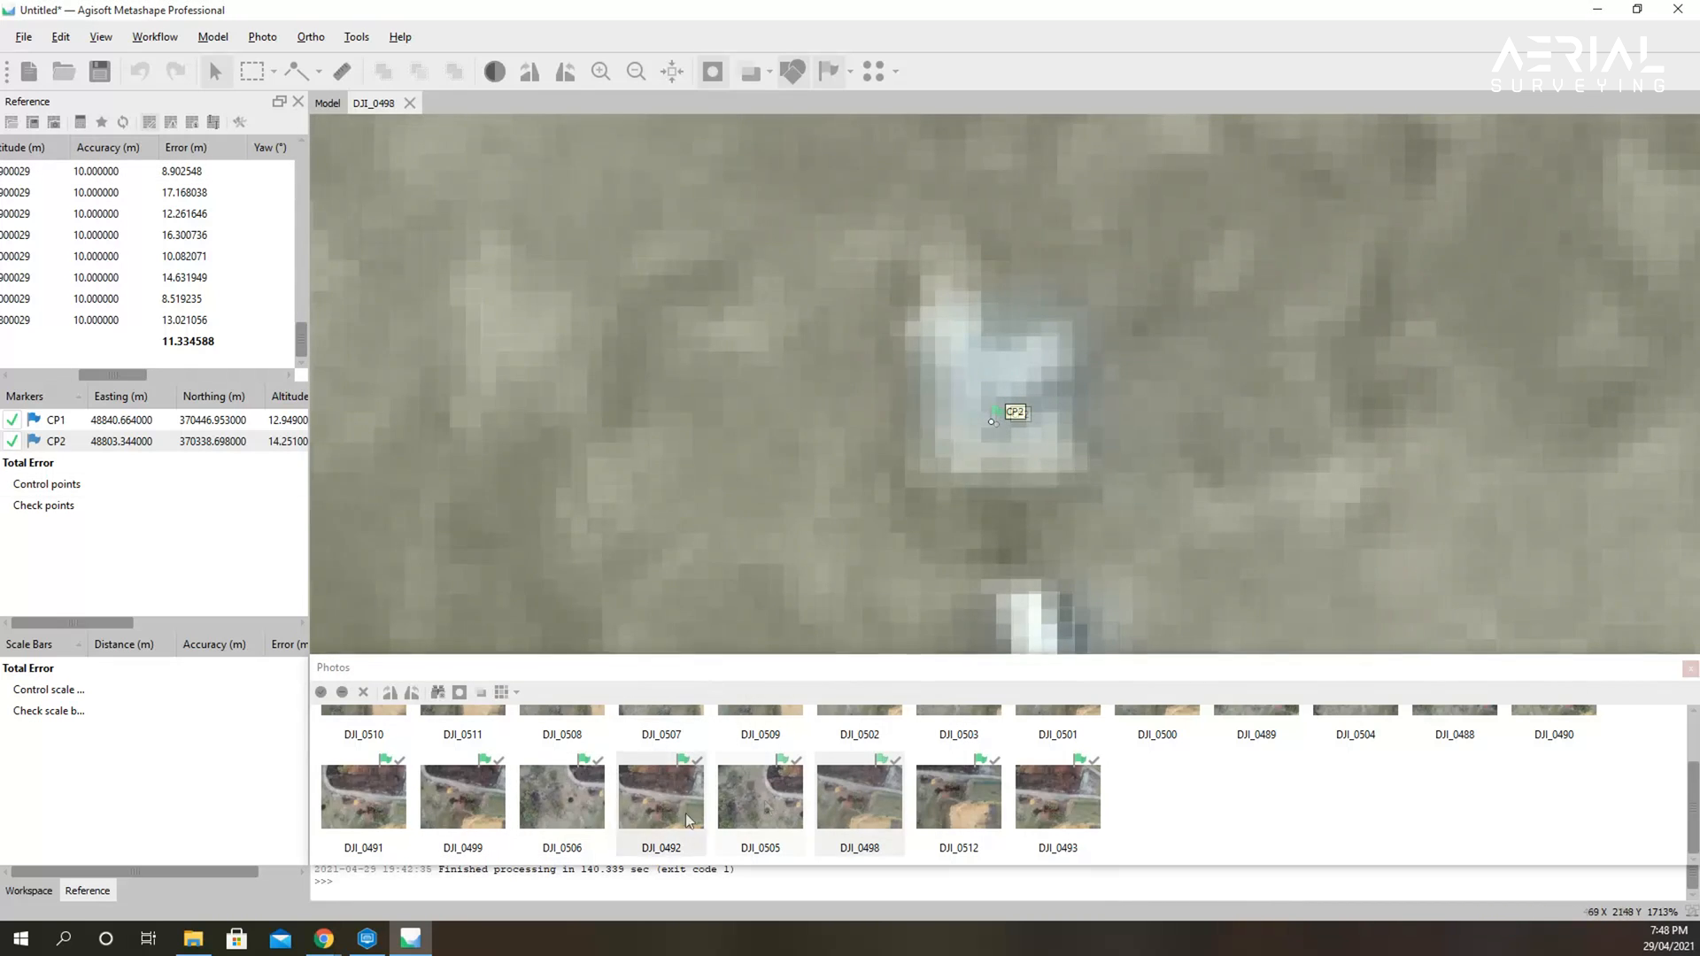
mouse_move(438, 691)
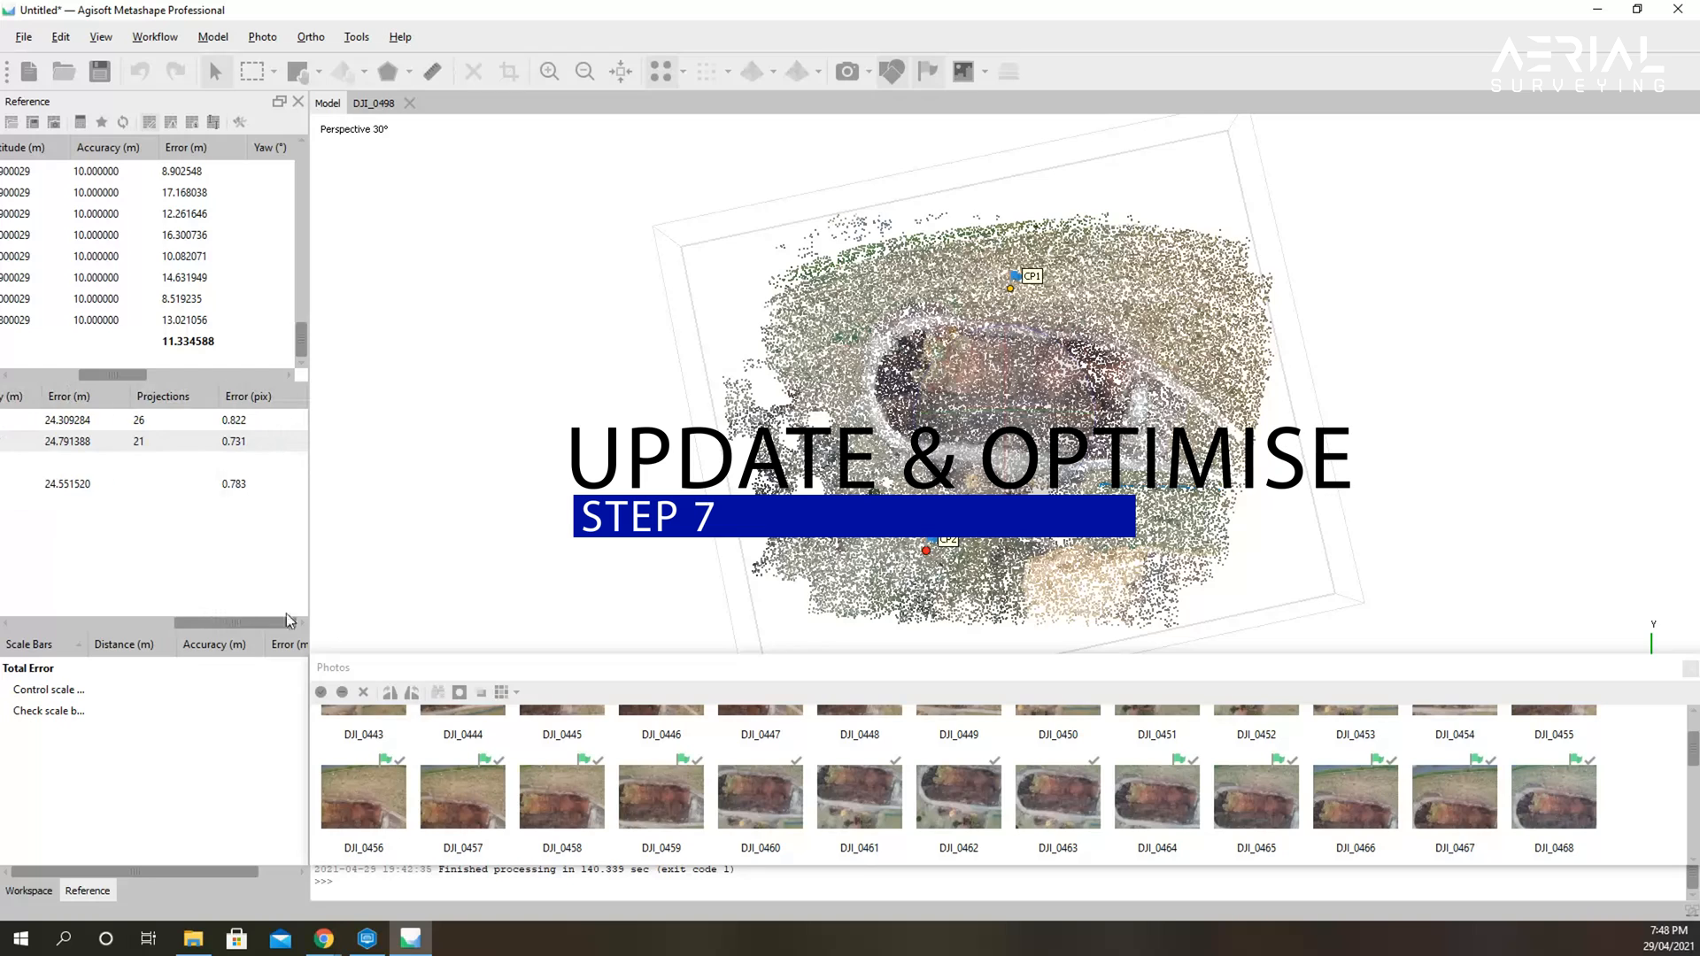
Update the transform from CP1 and CP2, giving camera errors near 24.2 m.
click(122, 121)
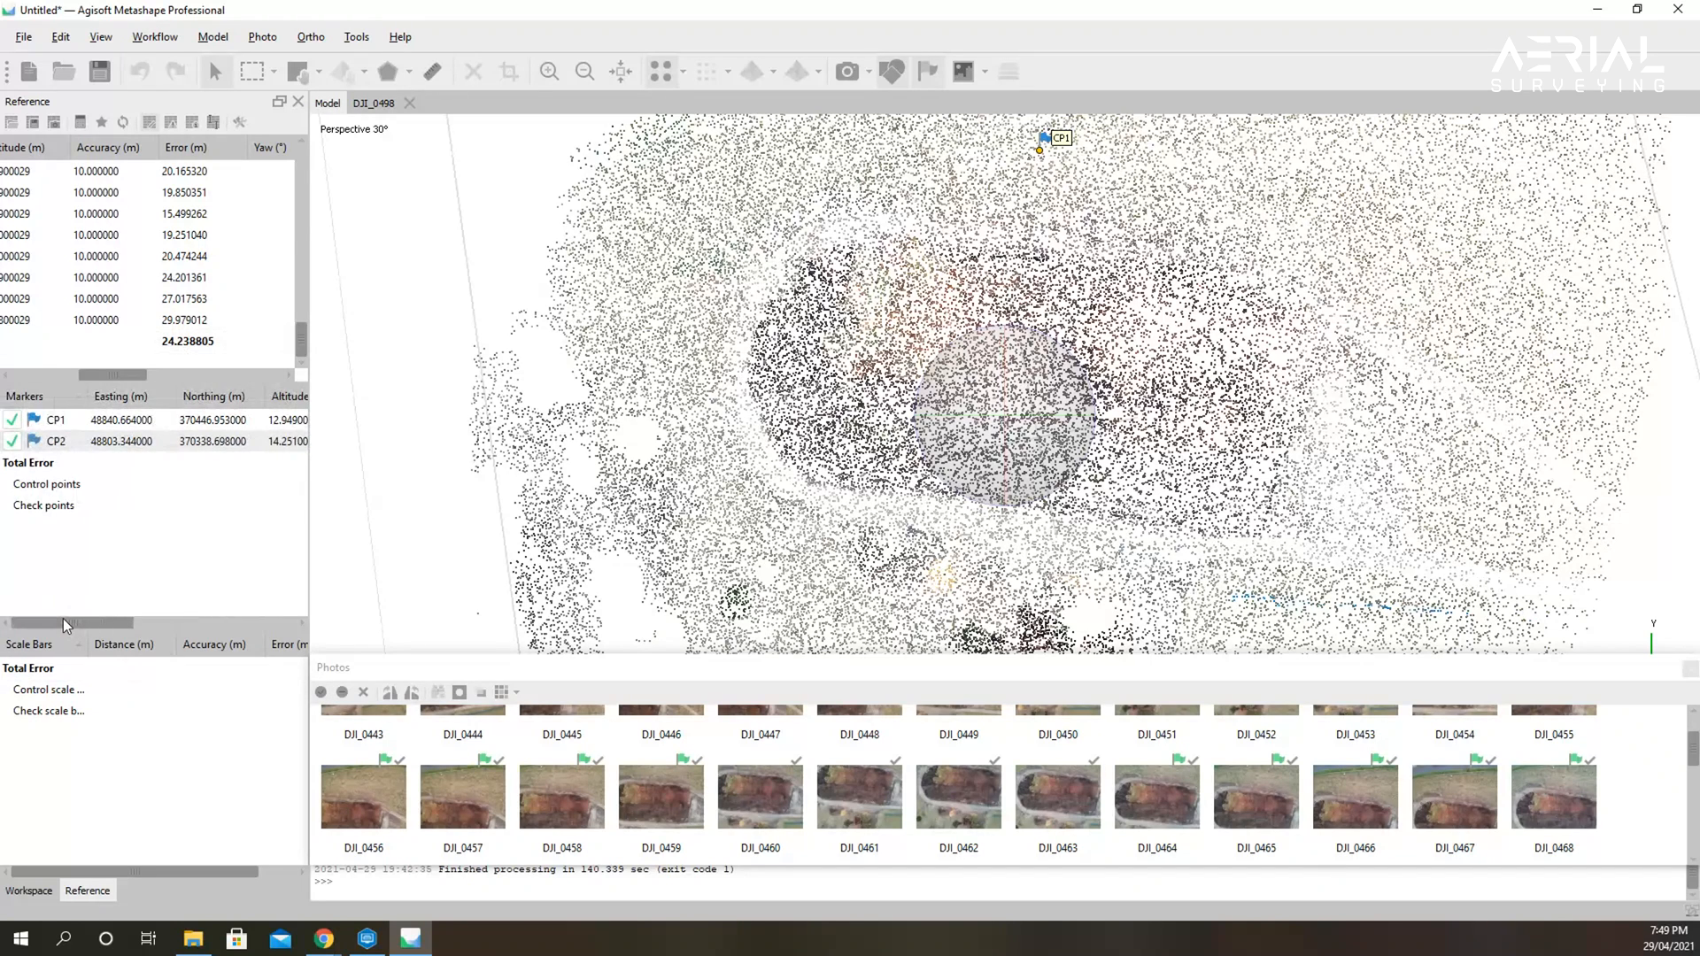
mouse_move(124, 383)
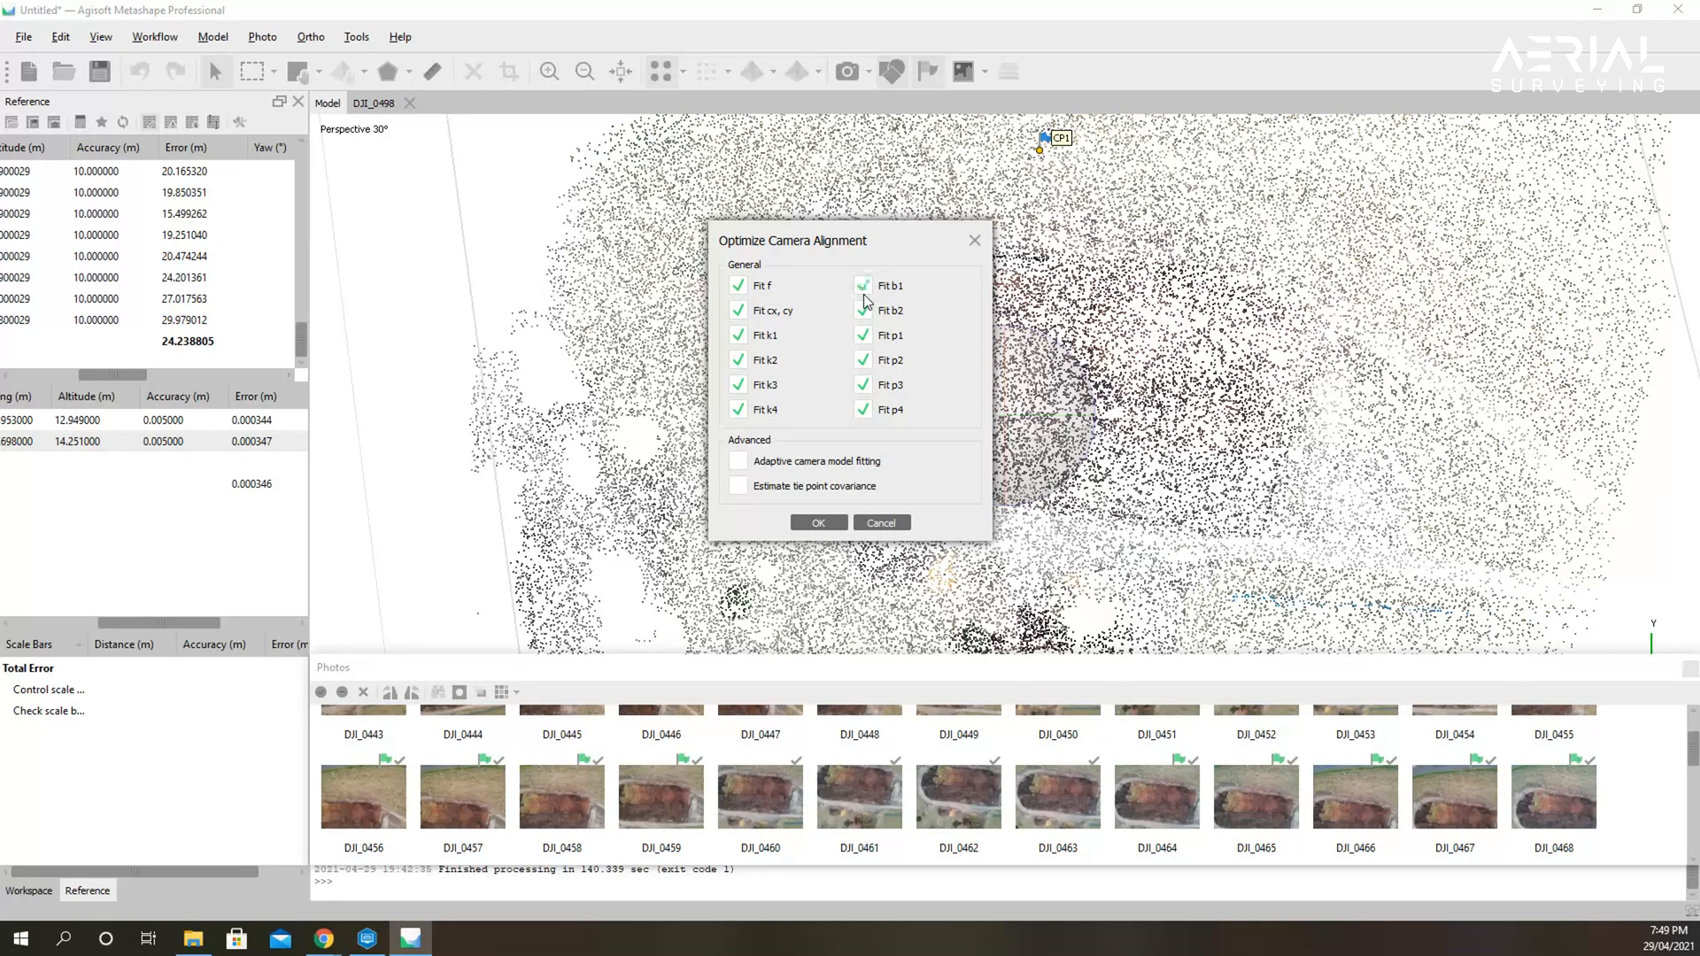
Optimize cameras with all Fit parameters checked, reducing total error to about 18.2 m.
click(817, 522)
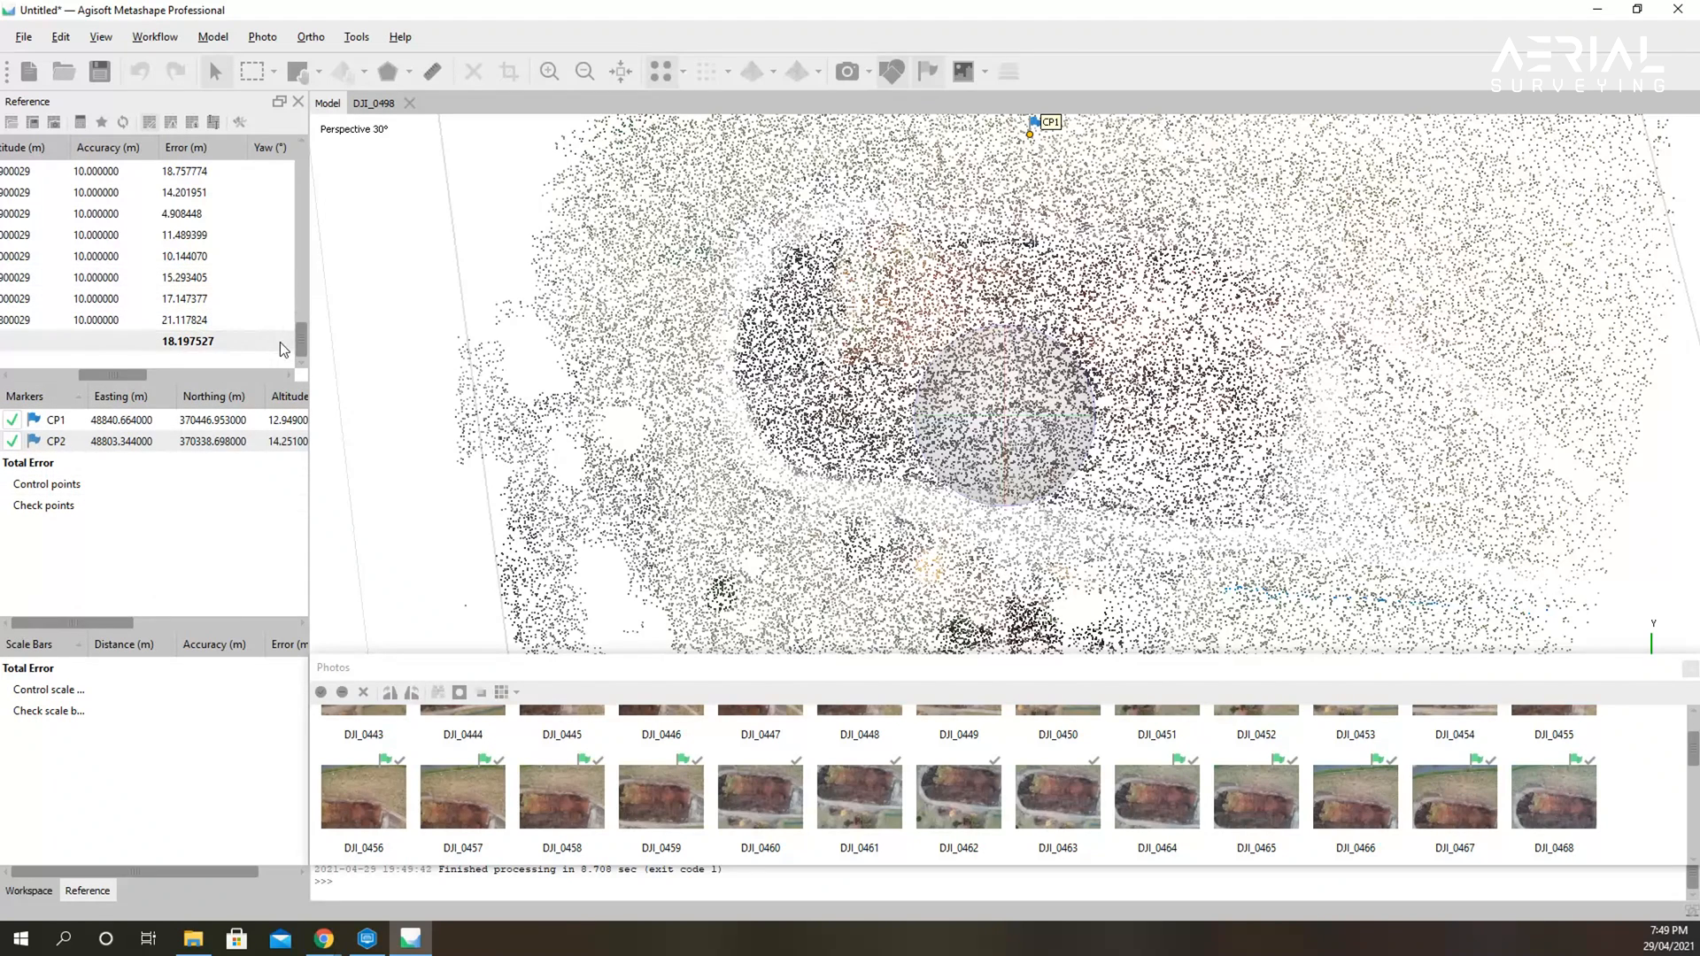
Build the dense point cloud at Medium quality from the Workflow menu.
click(155, 36)
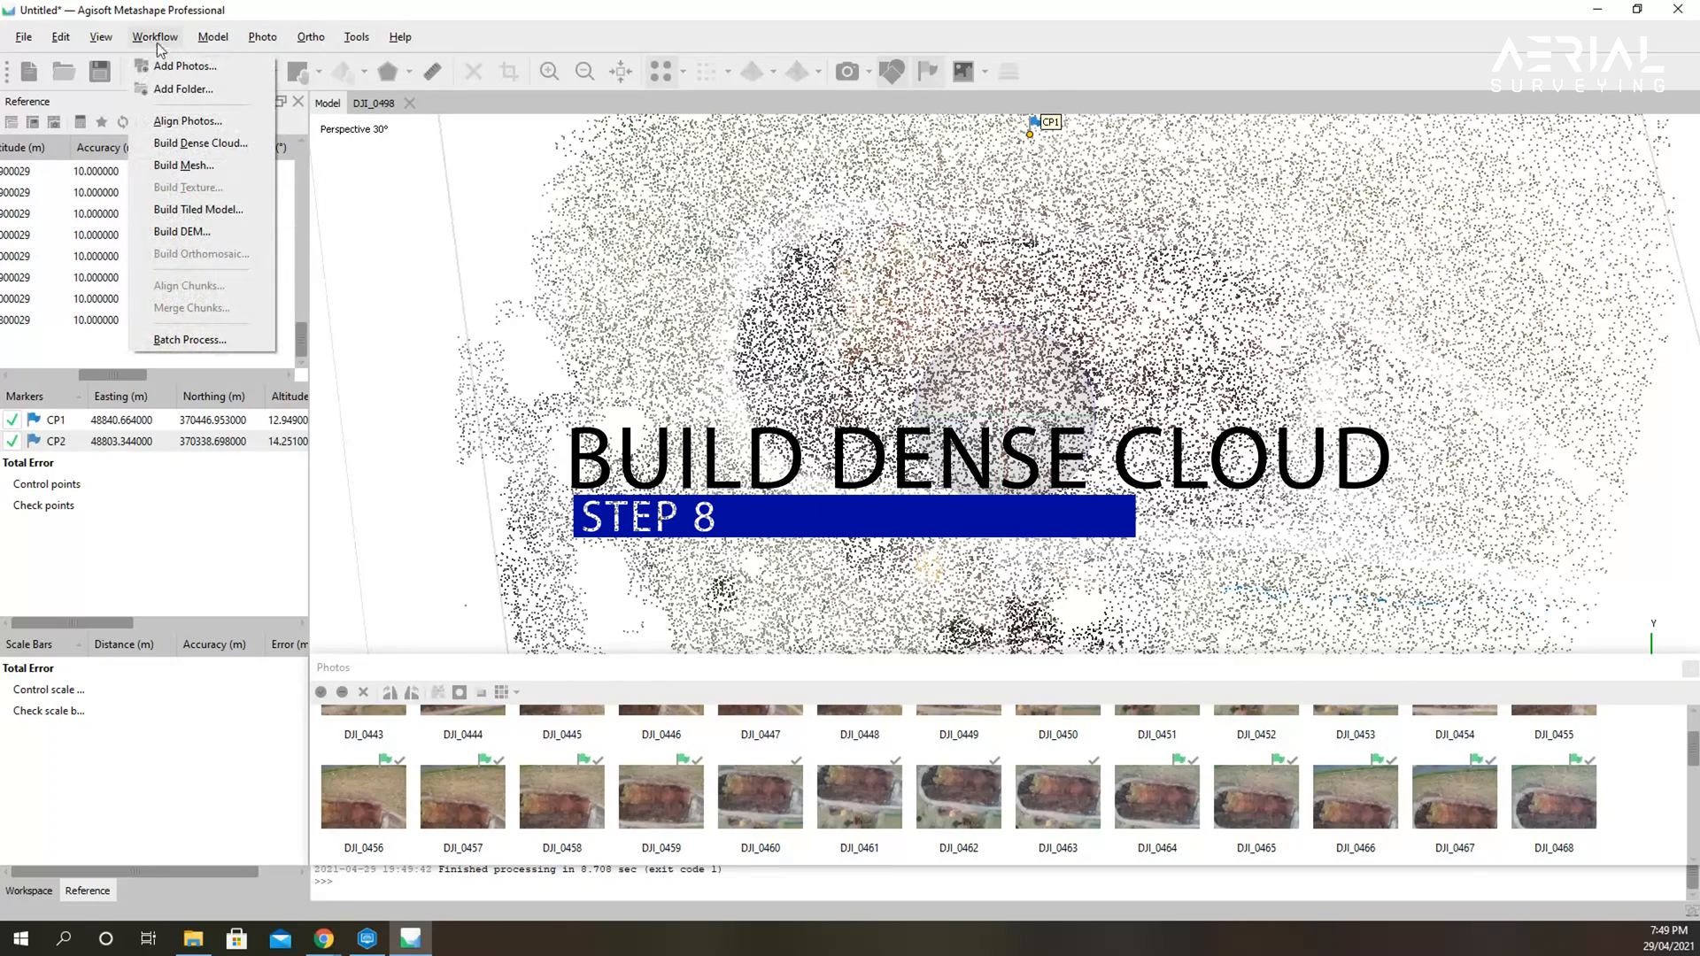
mouse_move(199, 142)
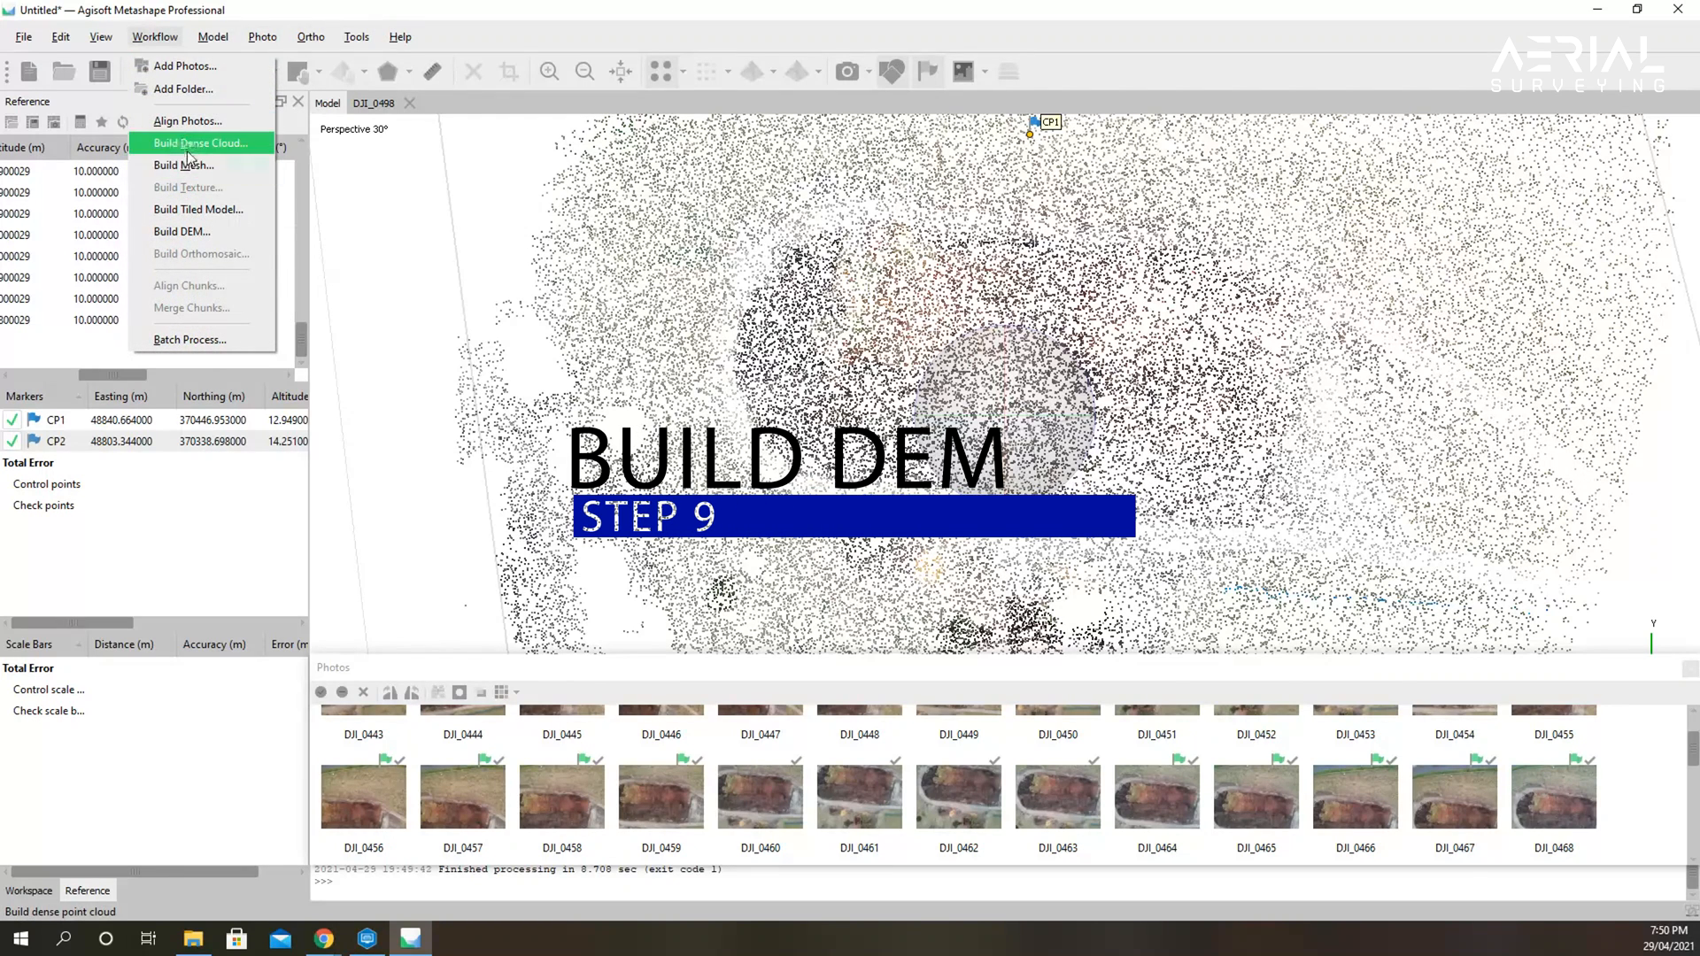
click(201, 143)
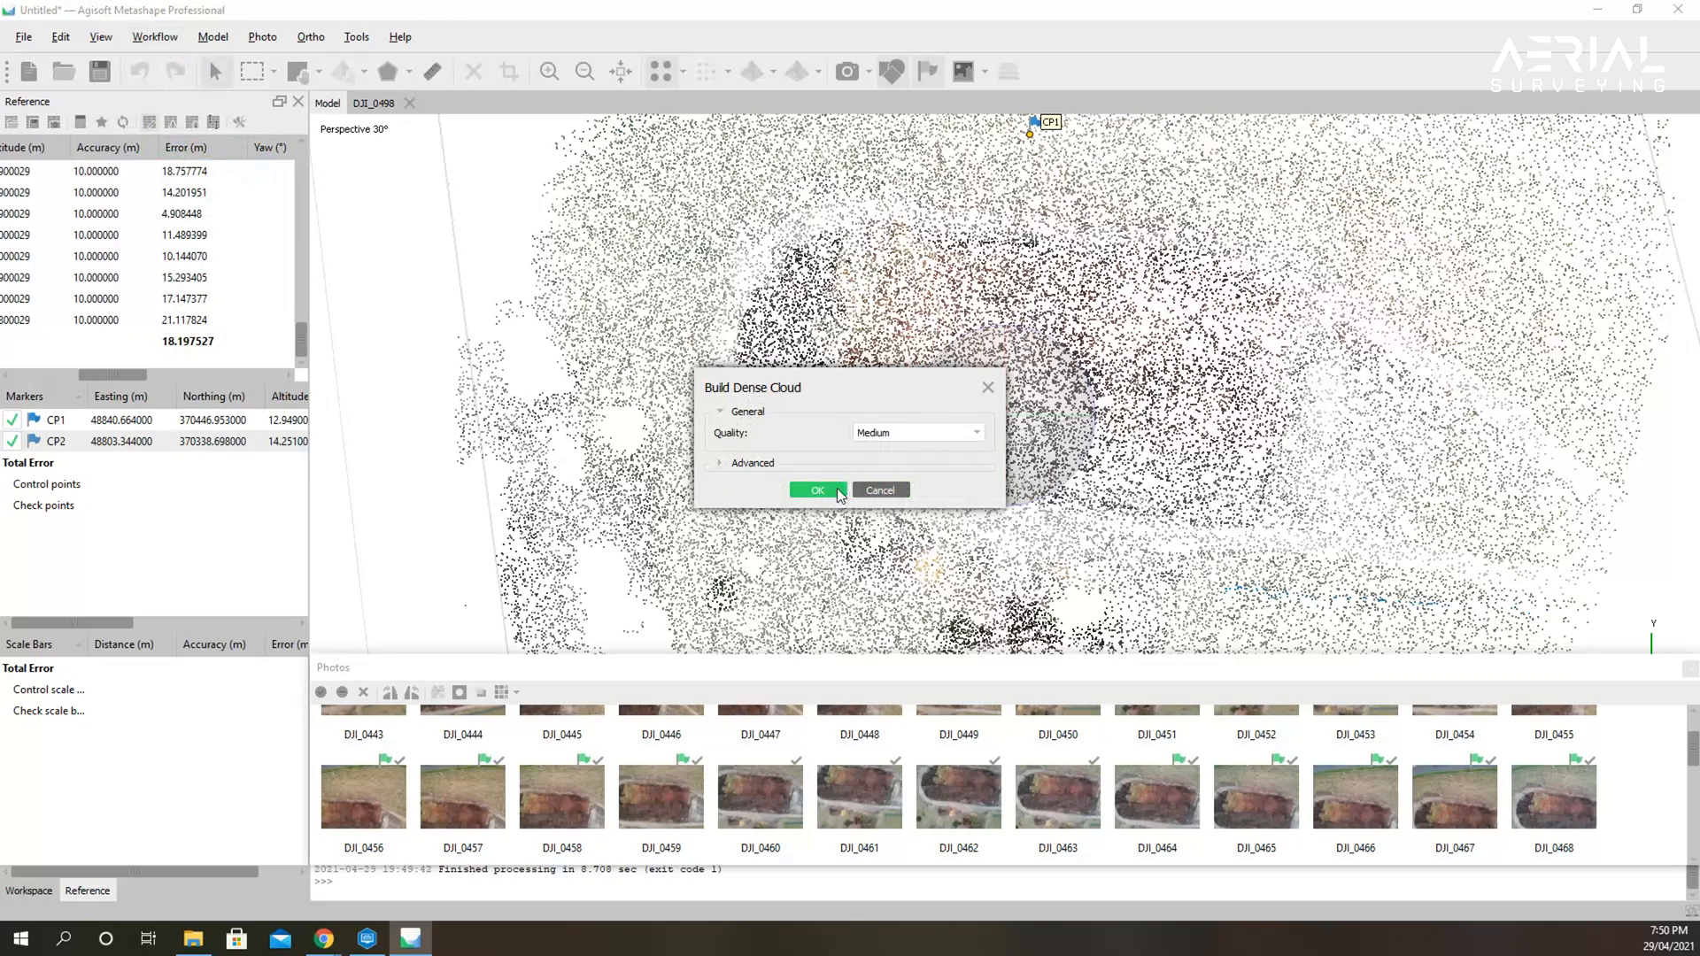
click(816, 489)
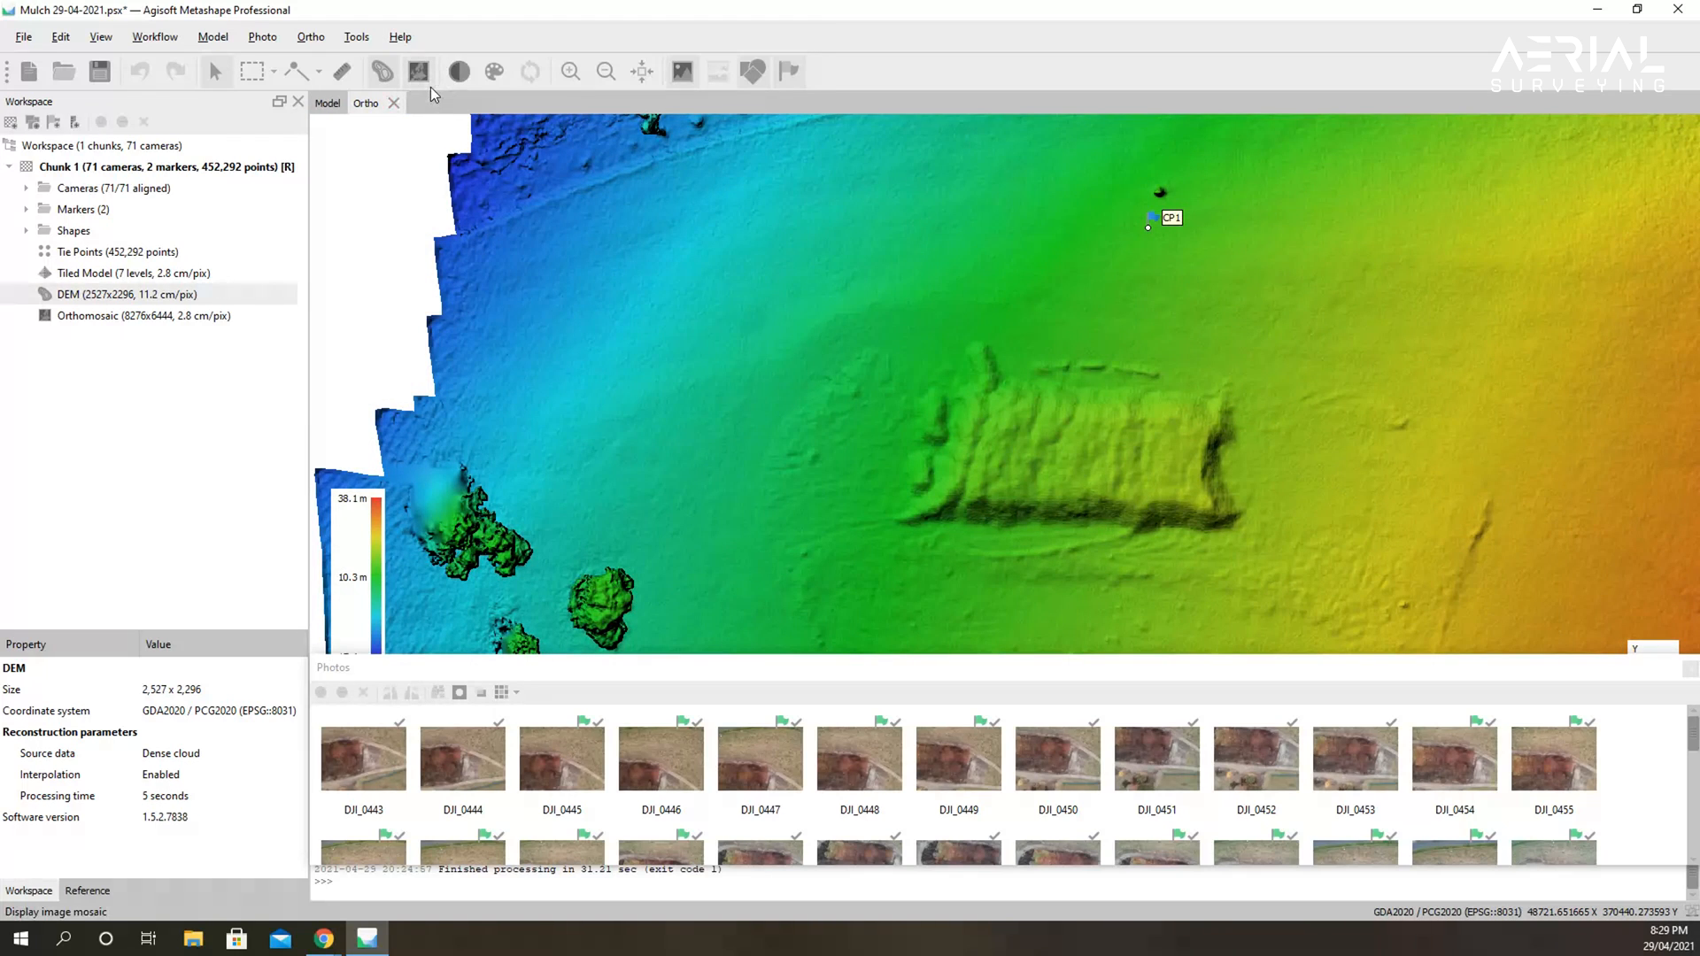
Choose the Draw Polygon selection tool to outline the stockpile on the DEM.
click(252, 71)
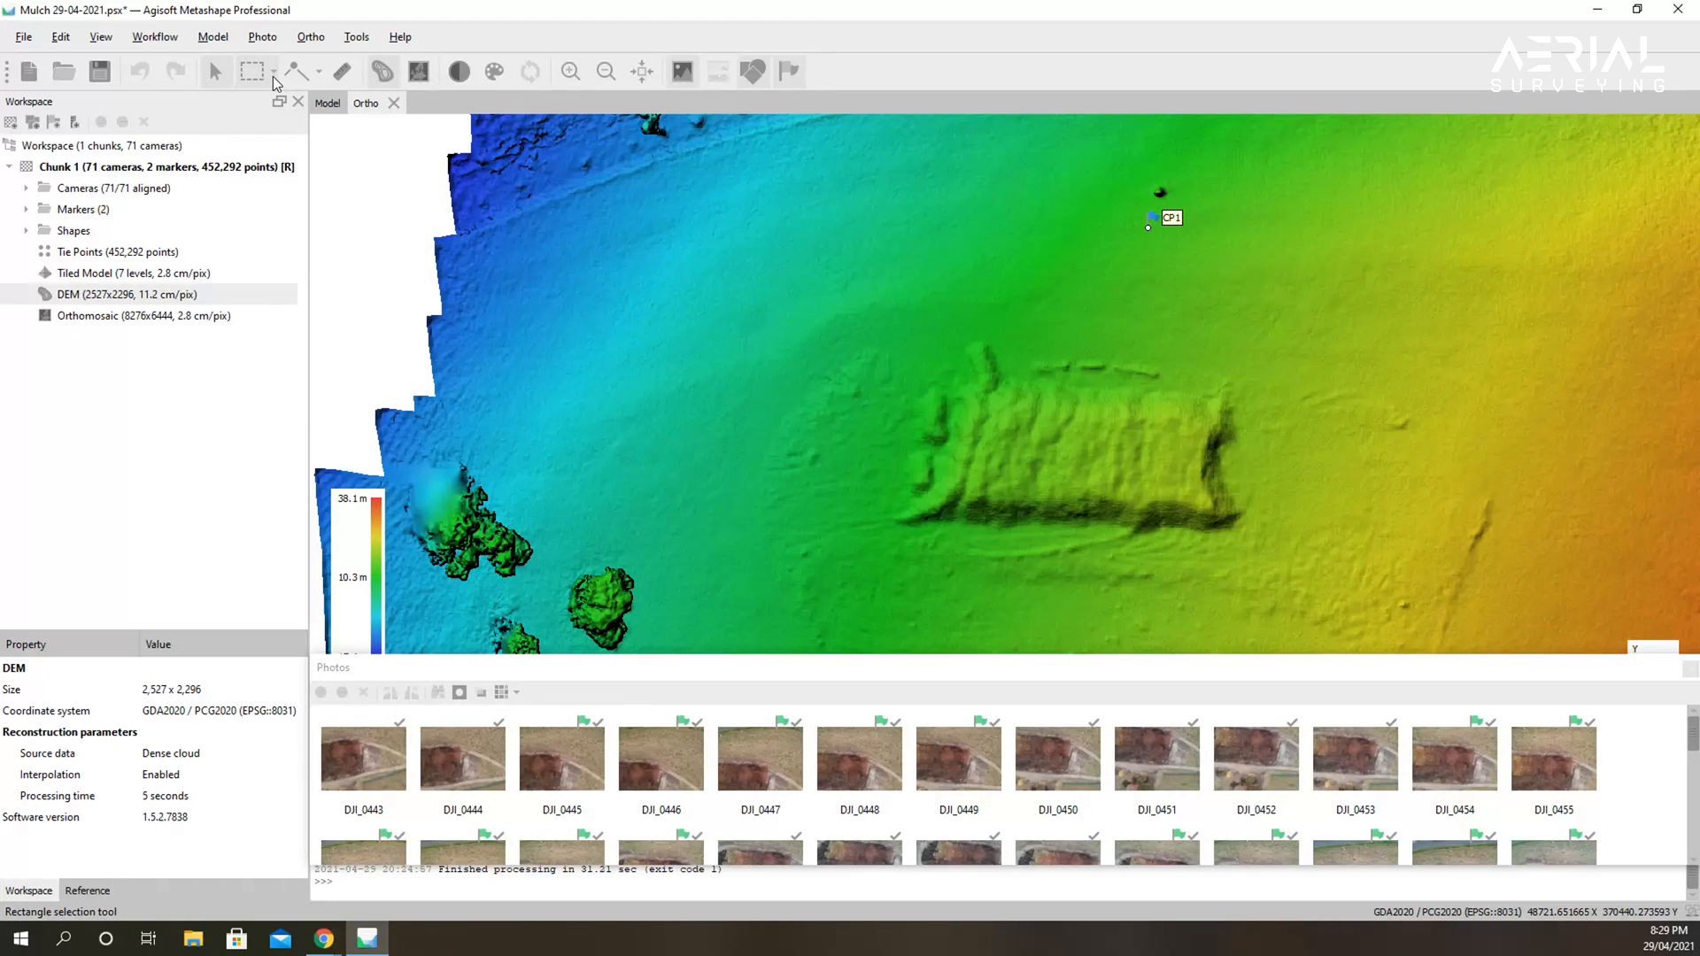
mouse_move(253, 72)
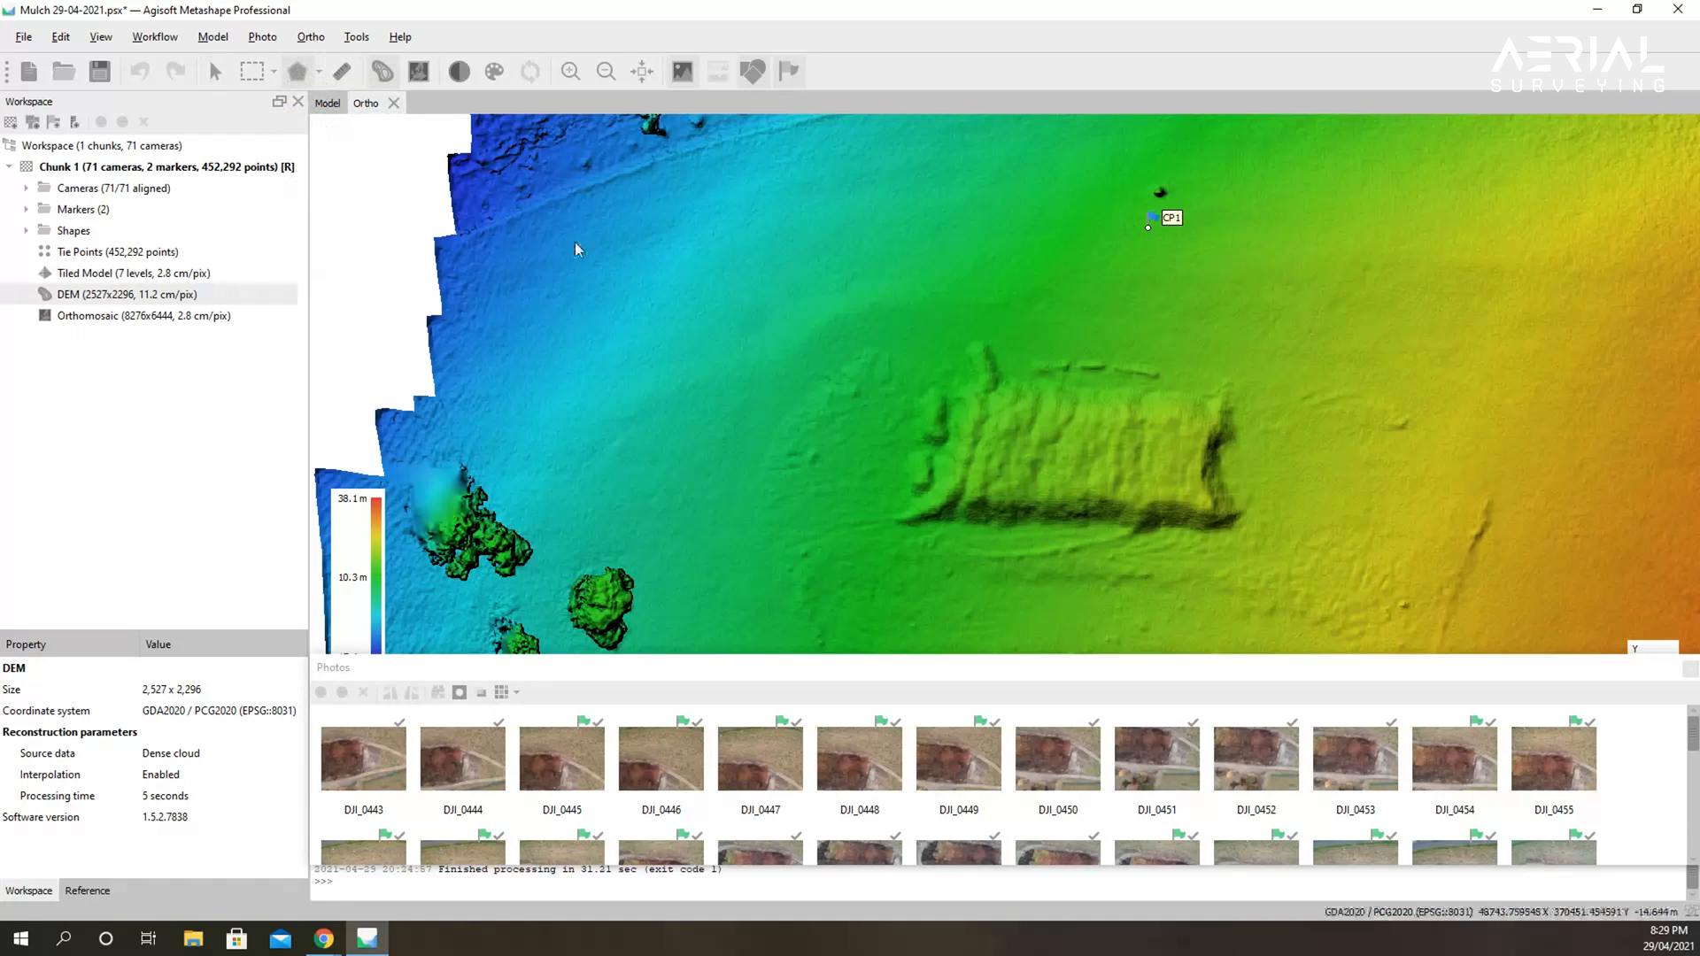
mouse_move(902, 443)
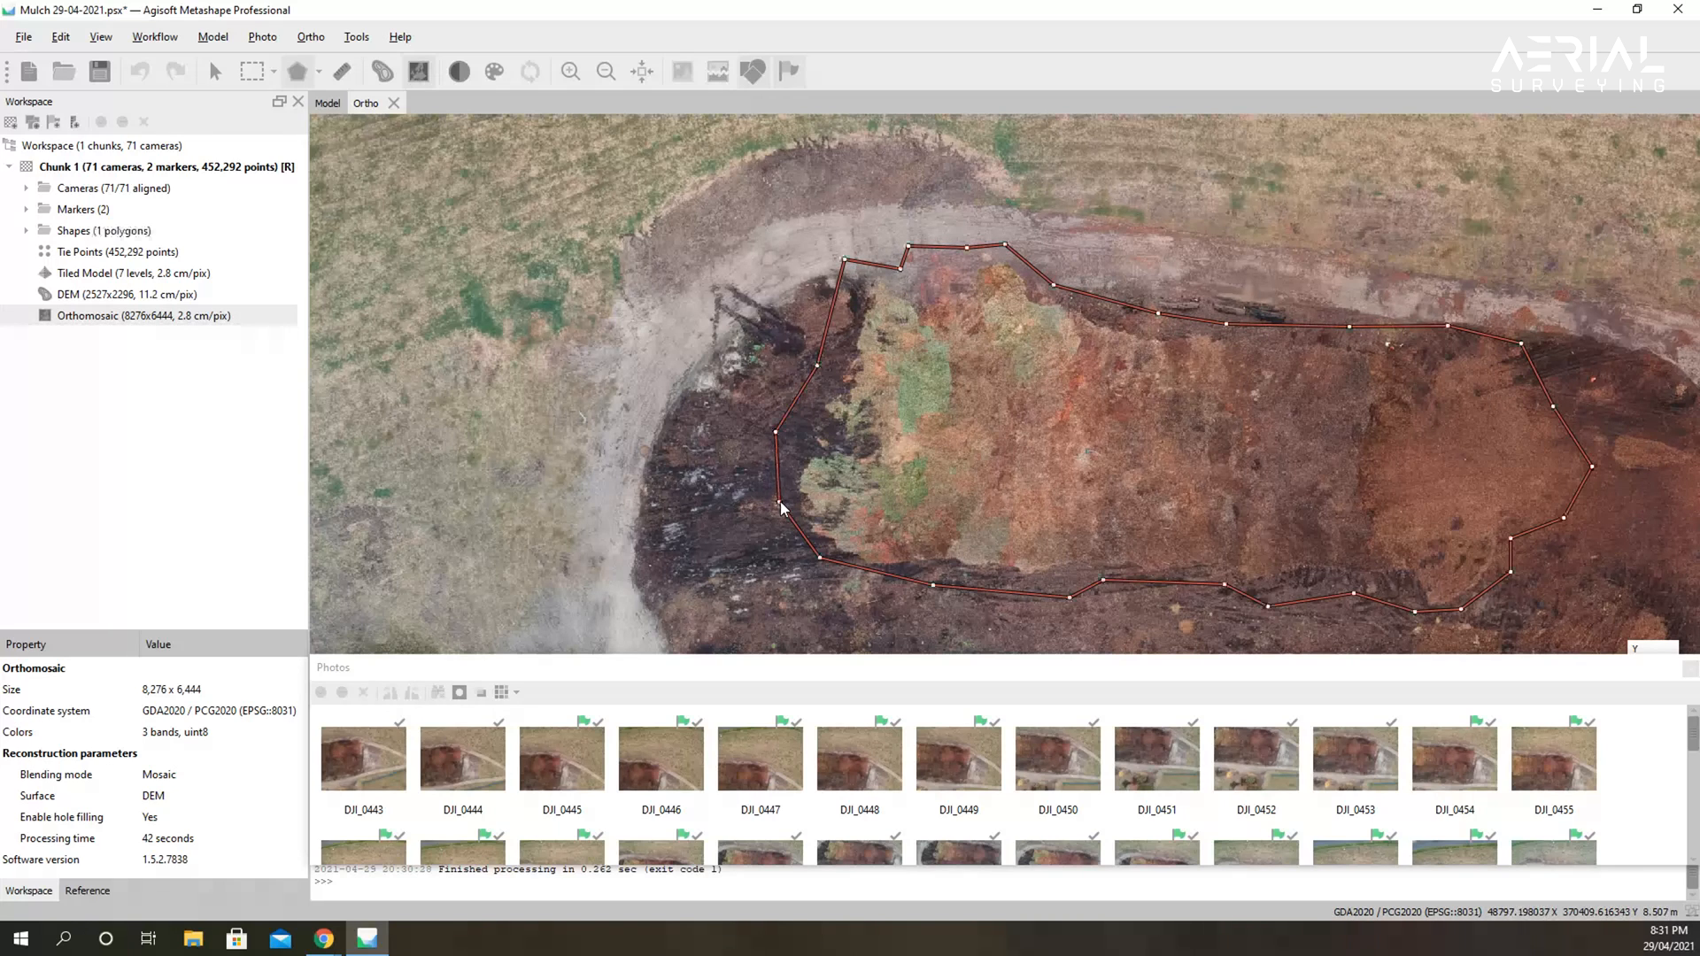
mouse_move(1135, 450)
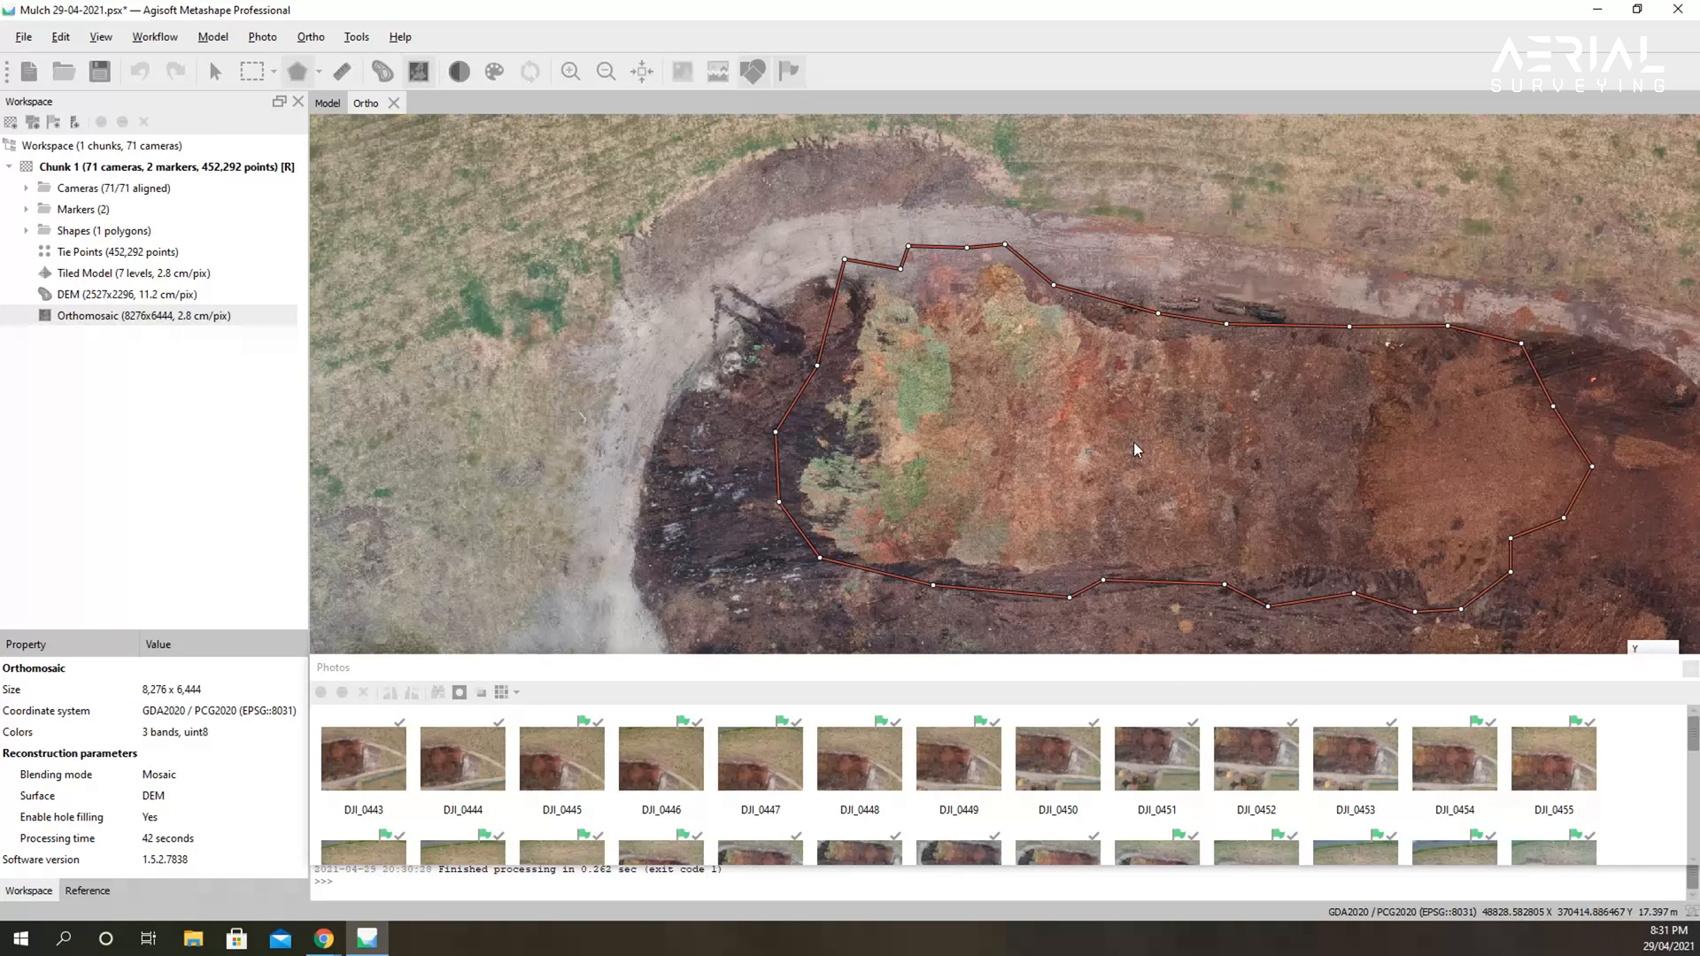
Close the polygon outline around the stockpile edge on the orthomosaic.
right_click(1162, 460)
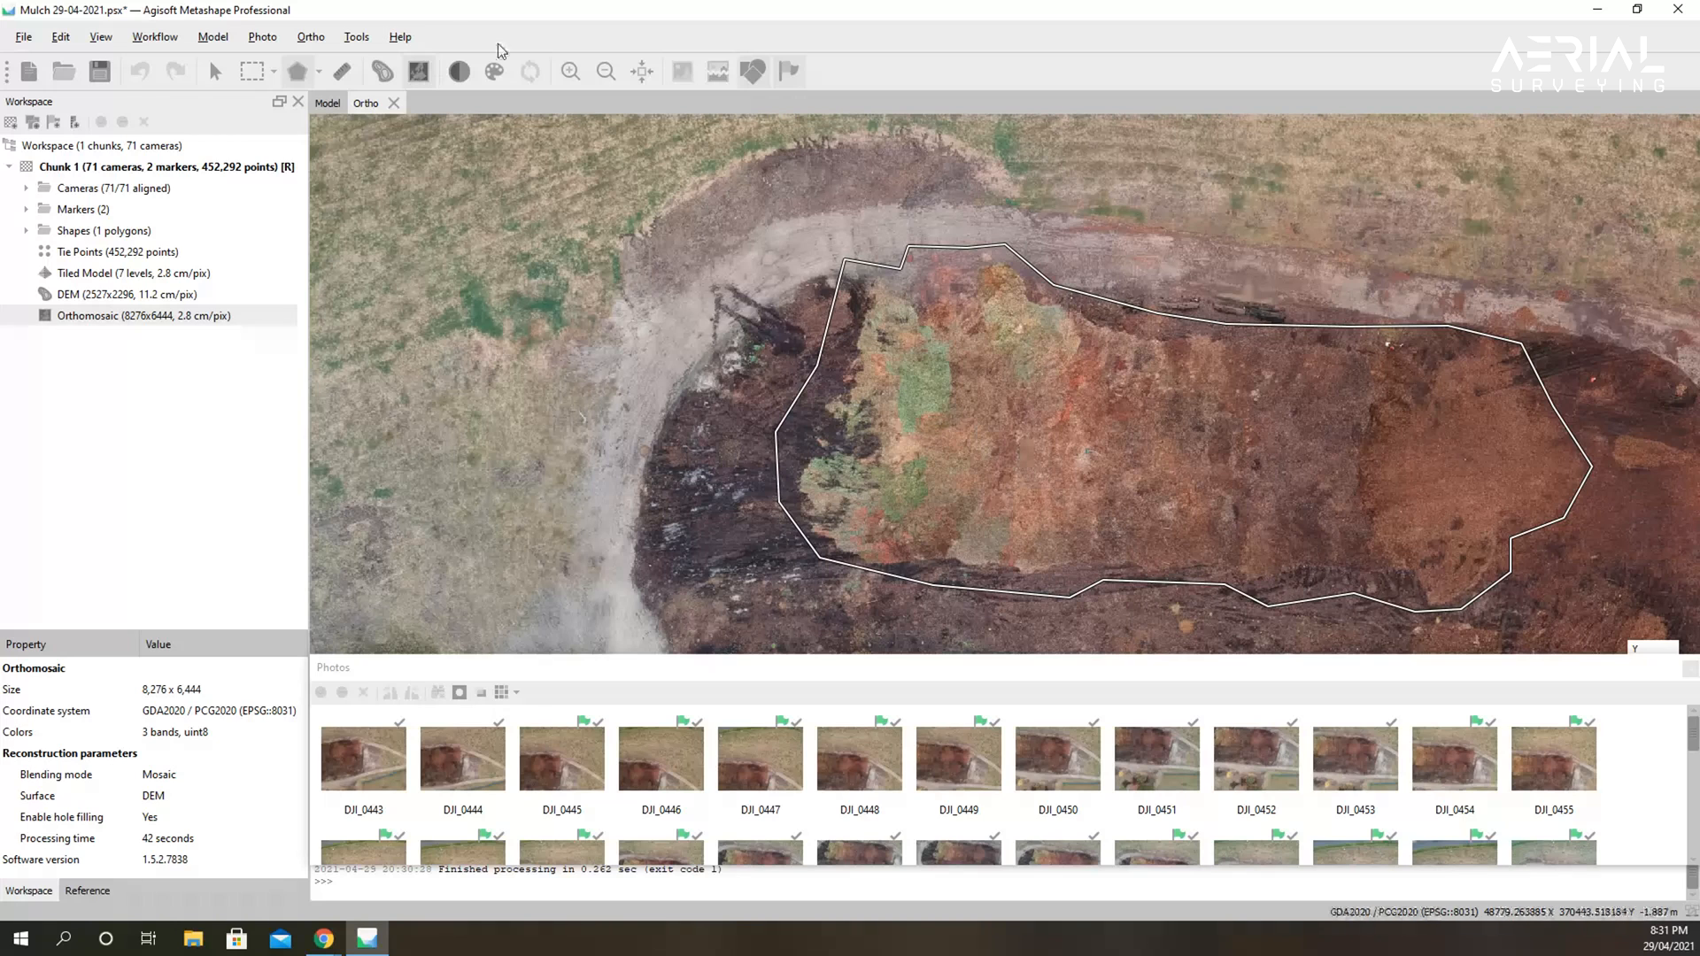
mouse_move(202, 635)
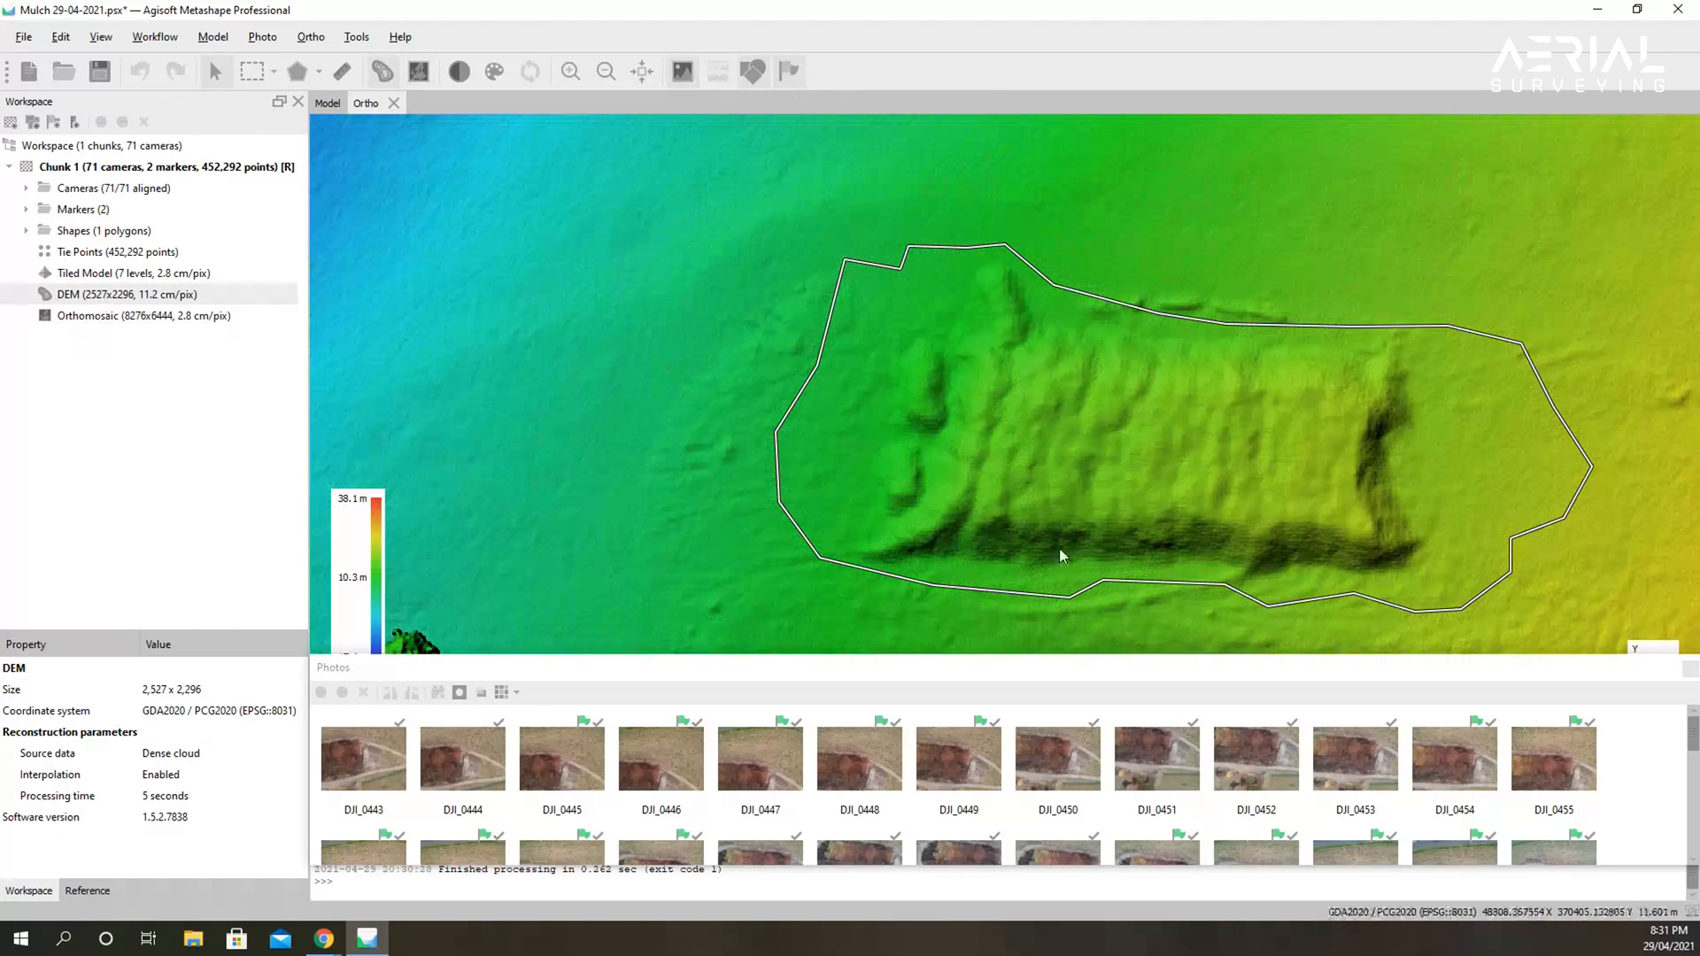
Select the stockpile polygon and run Measure to show its 2125.6 m³ total volume.
right_click(1274, 339)
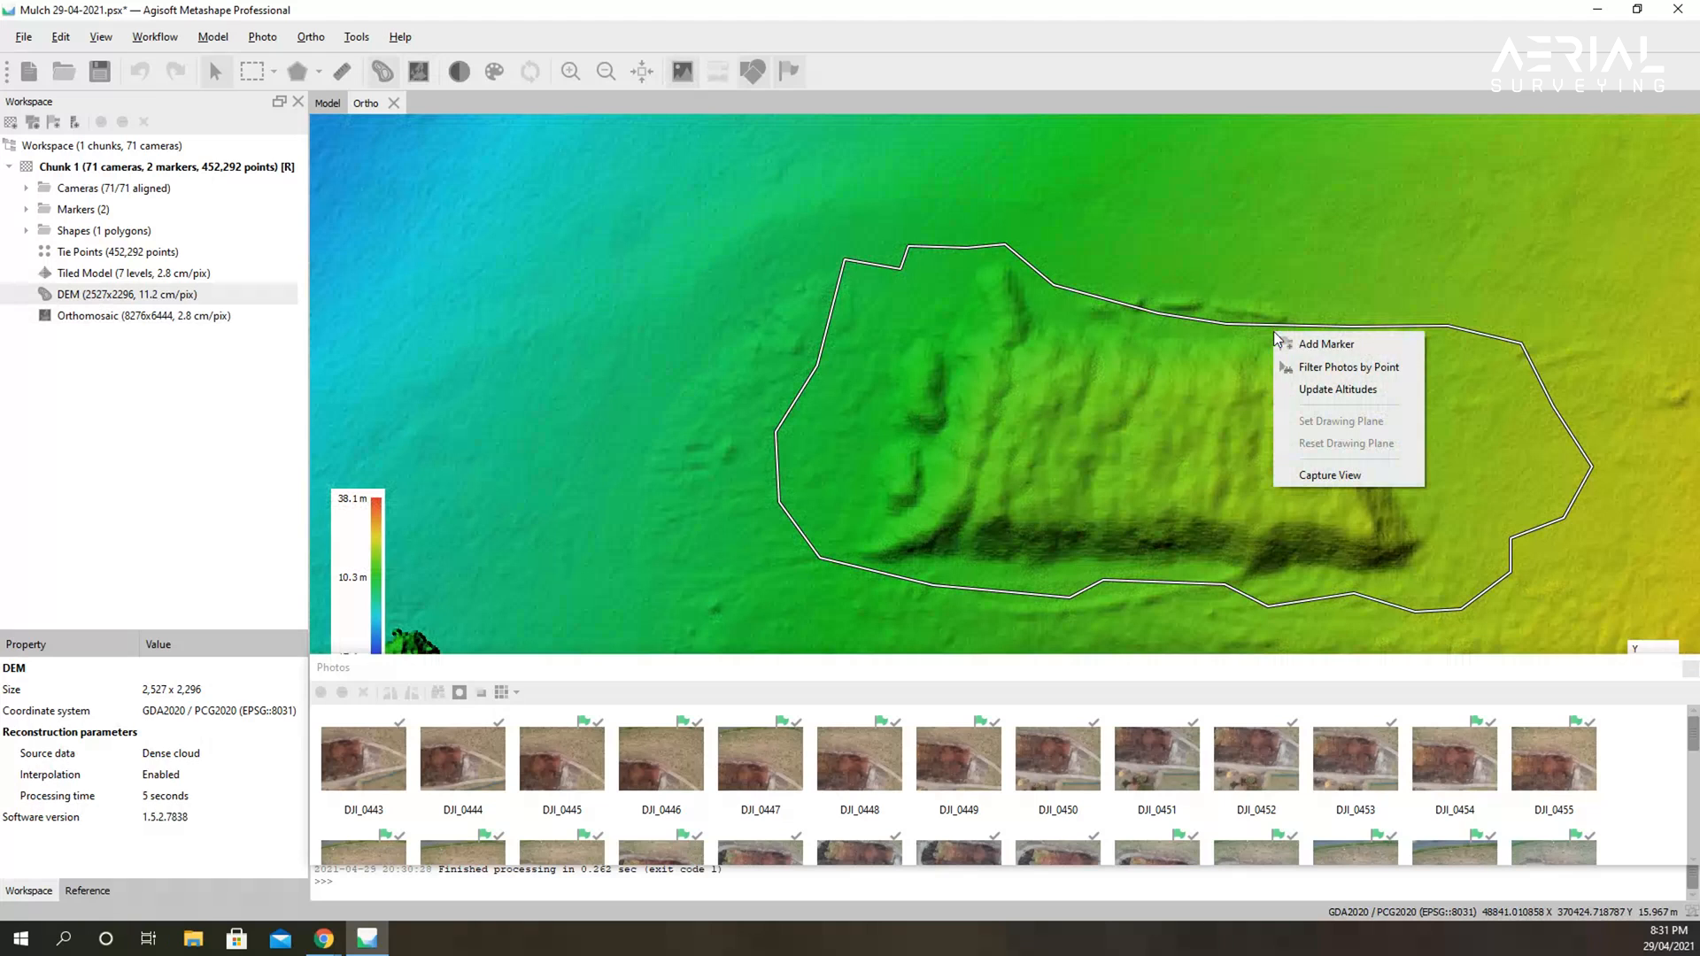
click(1182, 409)
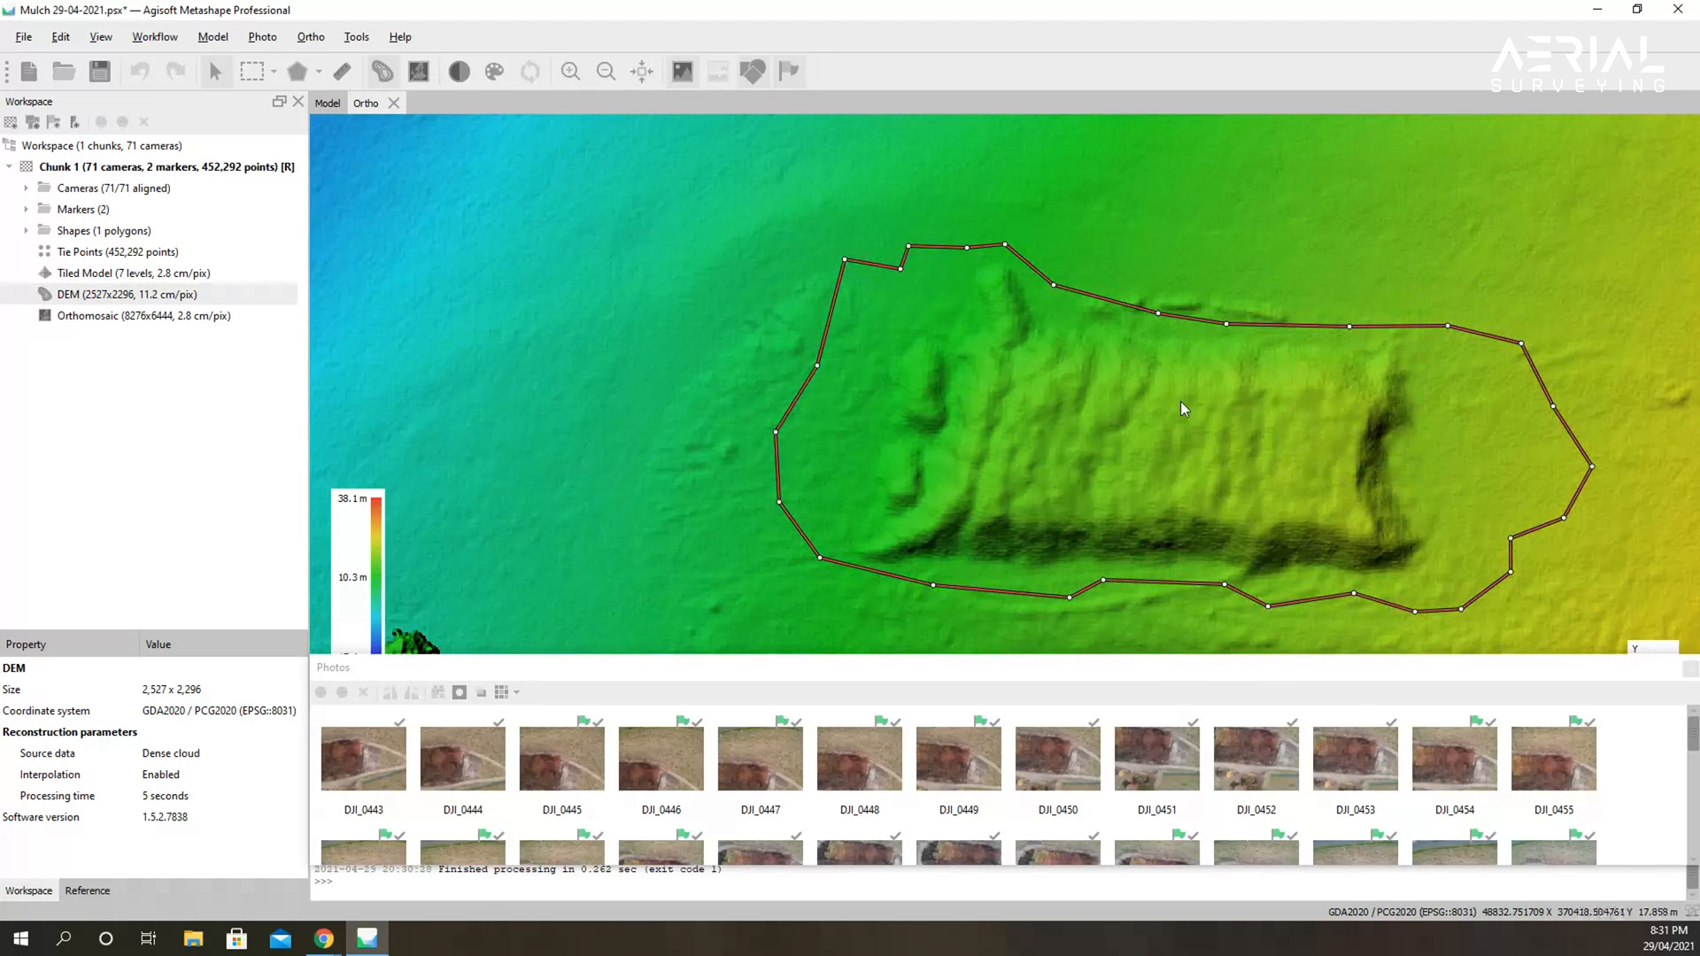
right_click(1181, 409)
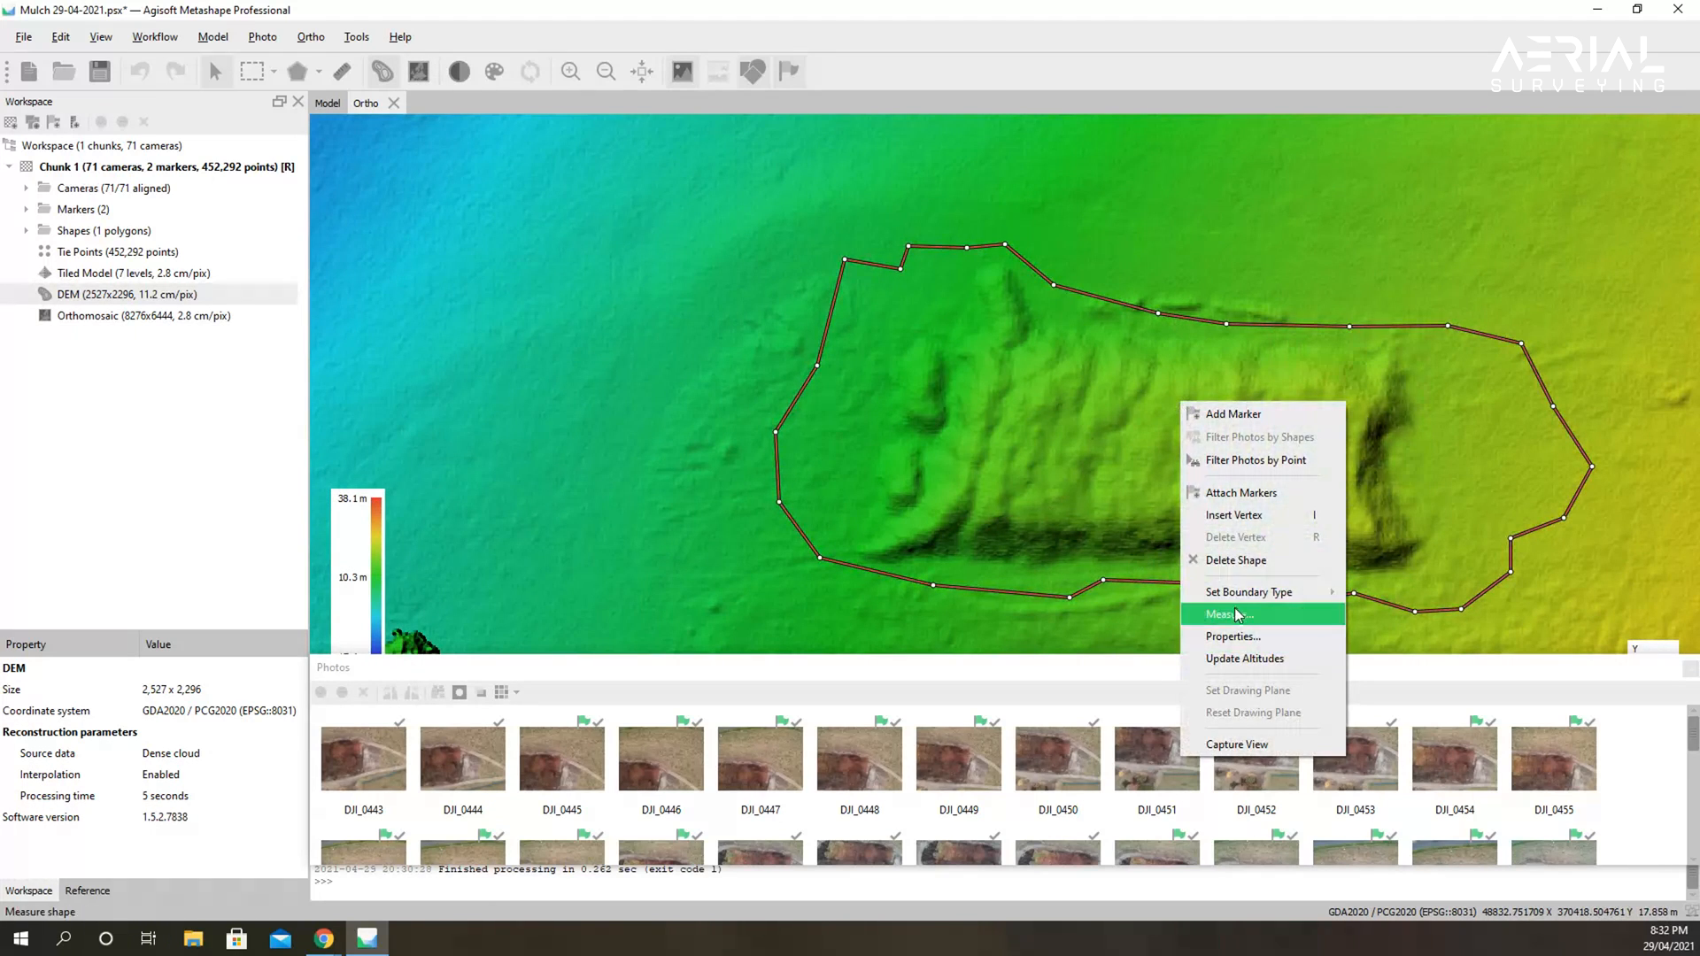
click(1223, 614)
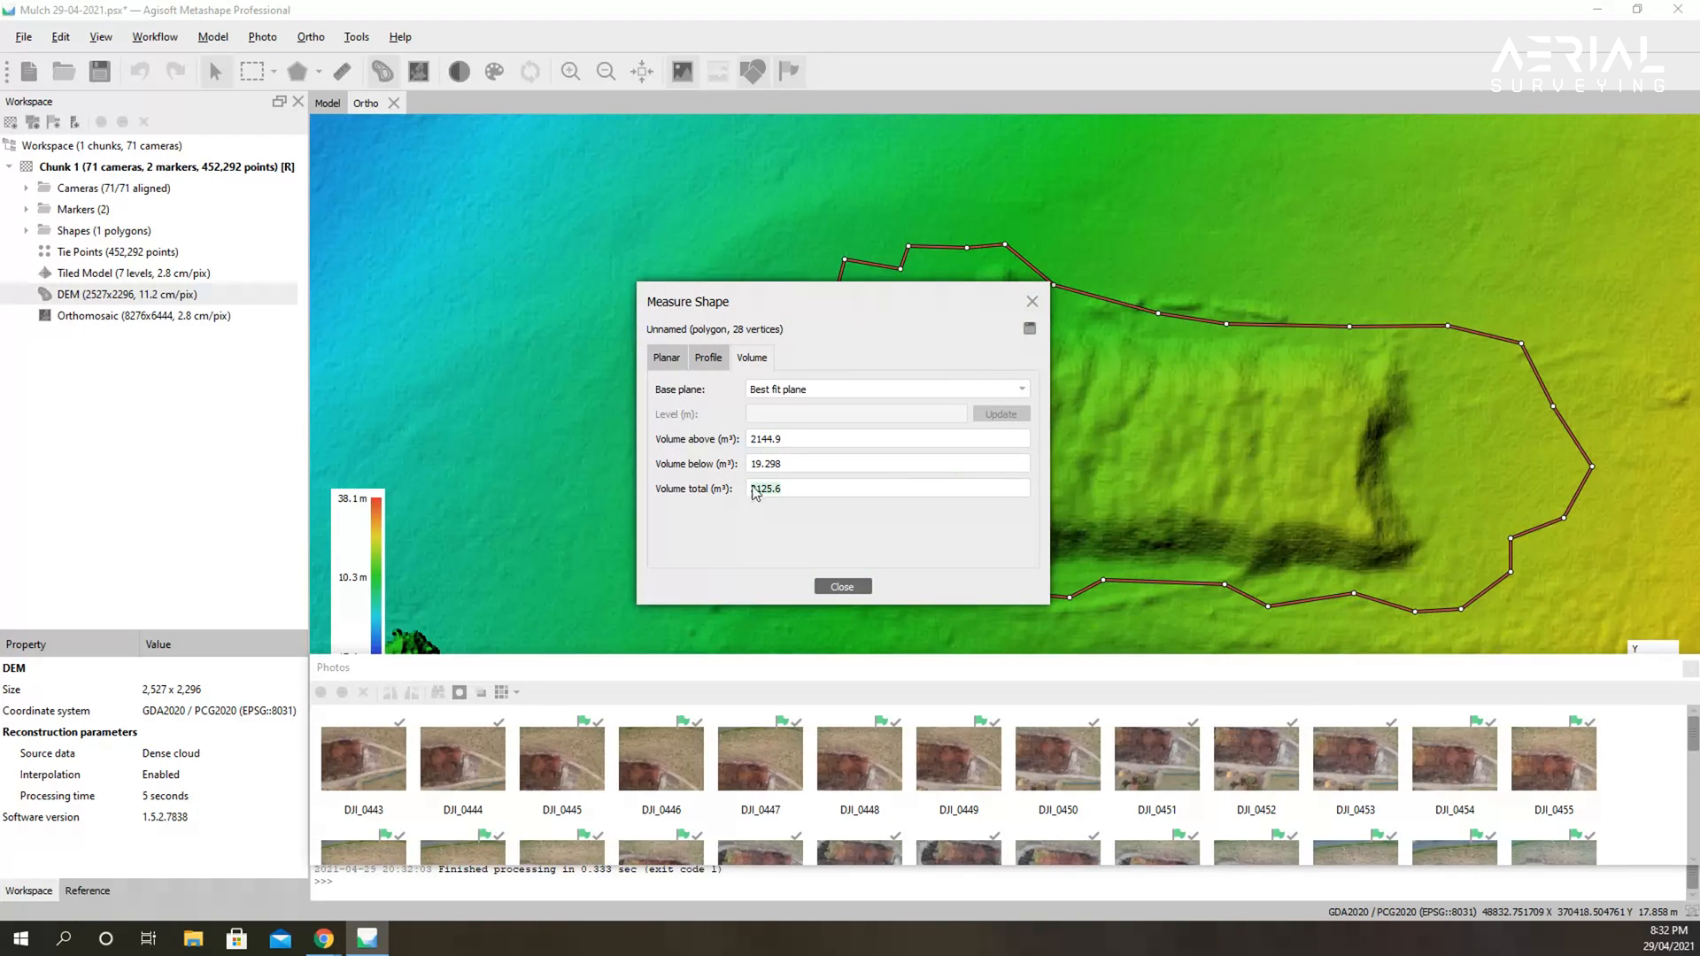
mouse_move(759, 517)
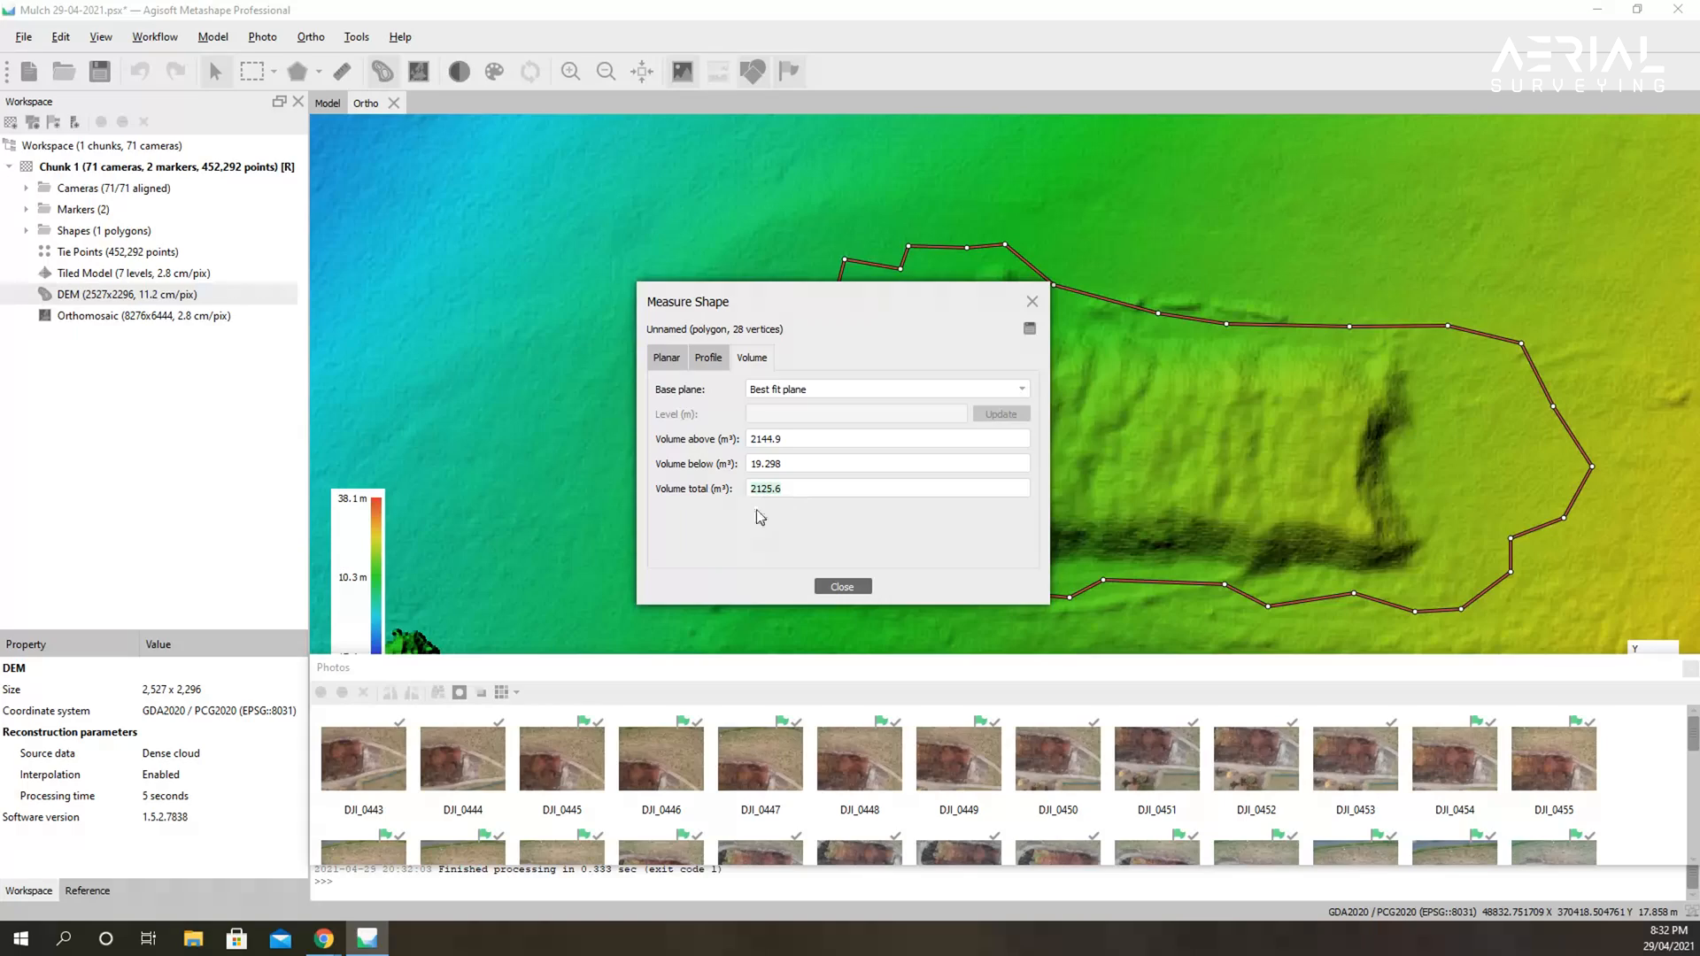